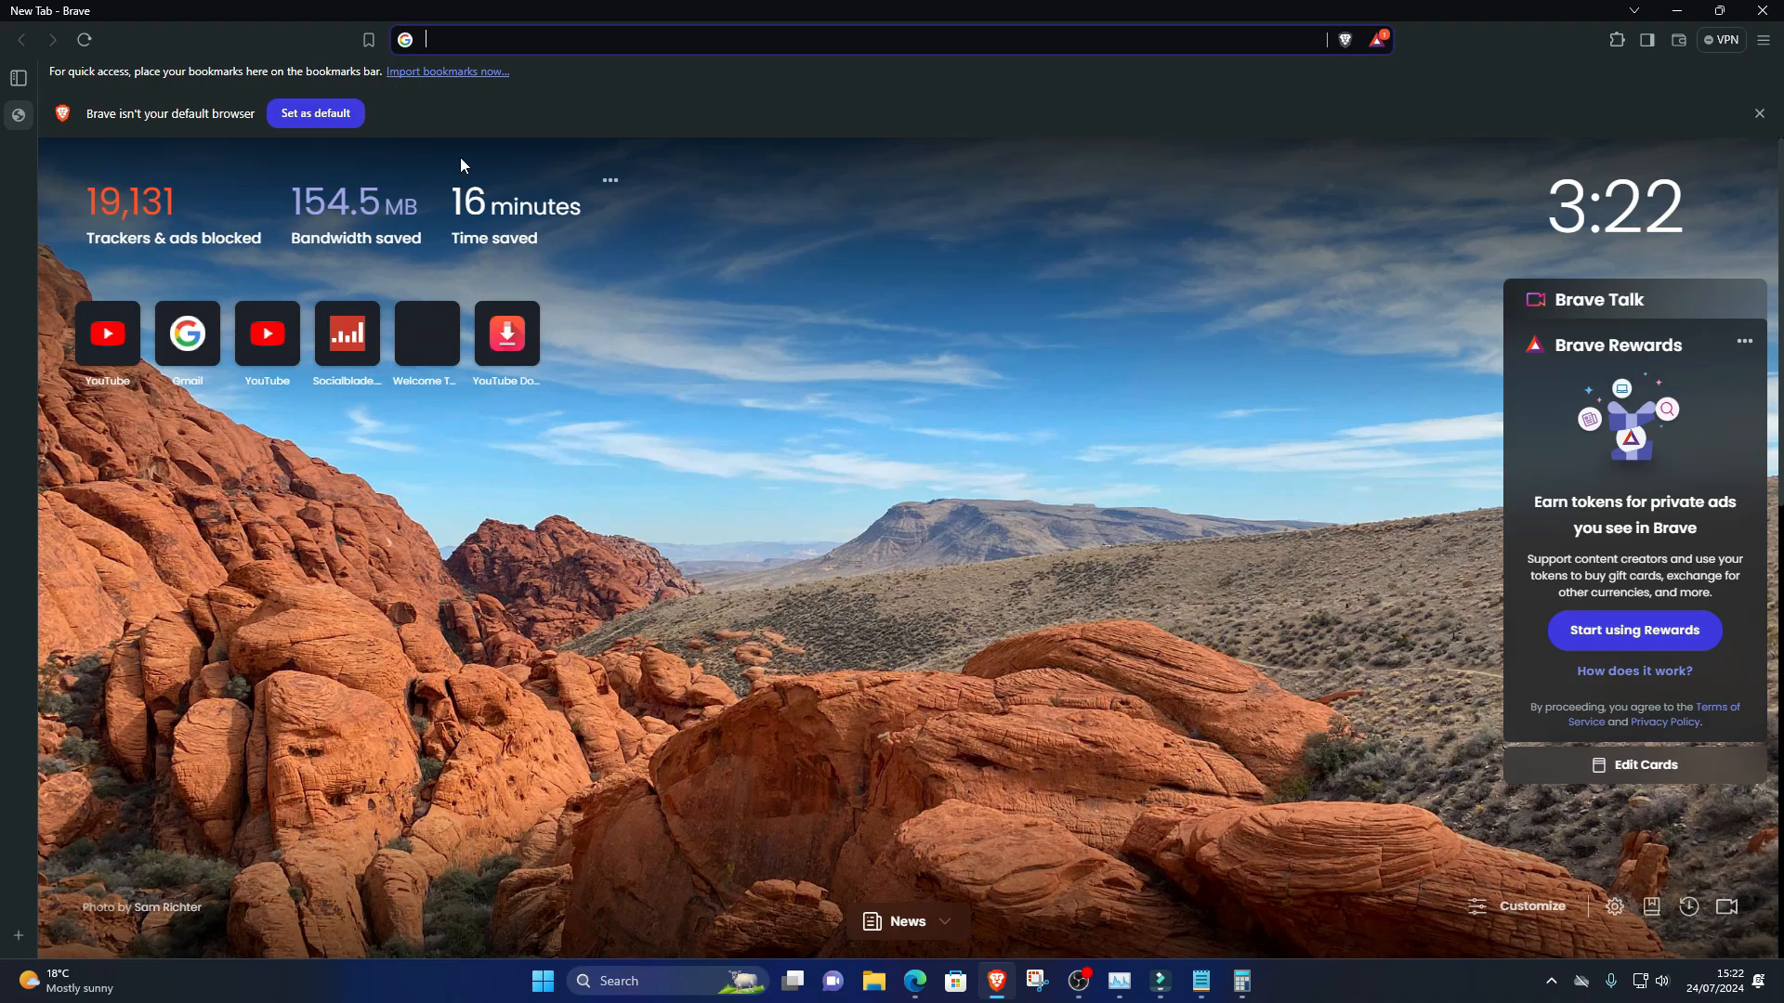
Step: Search 'ruby langu', reach ruby-lang.org and follow its link to RubyInstaller for Windows
type("ruby language")
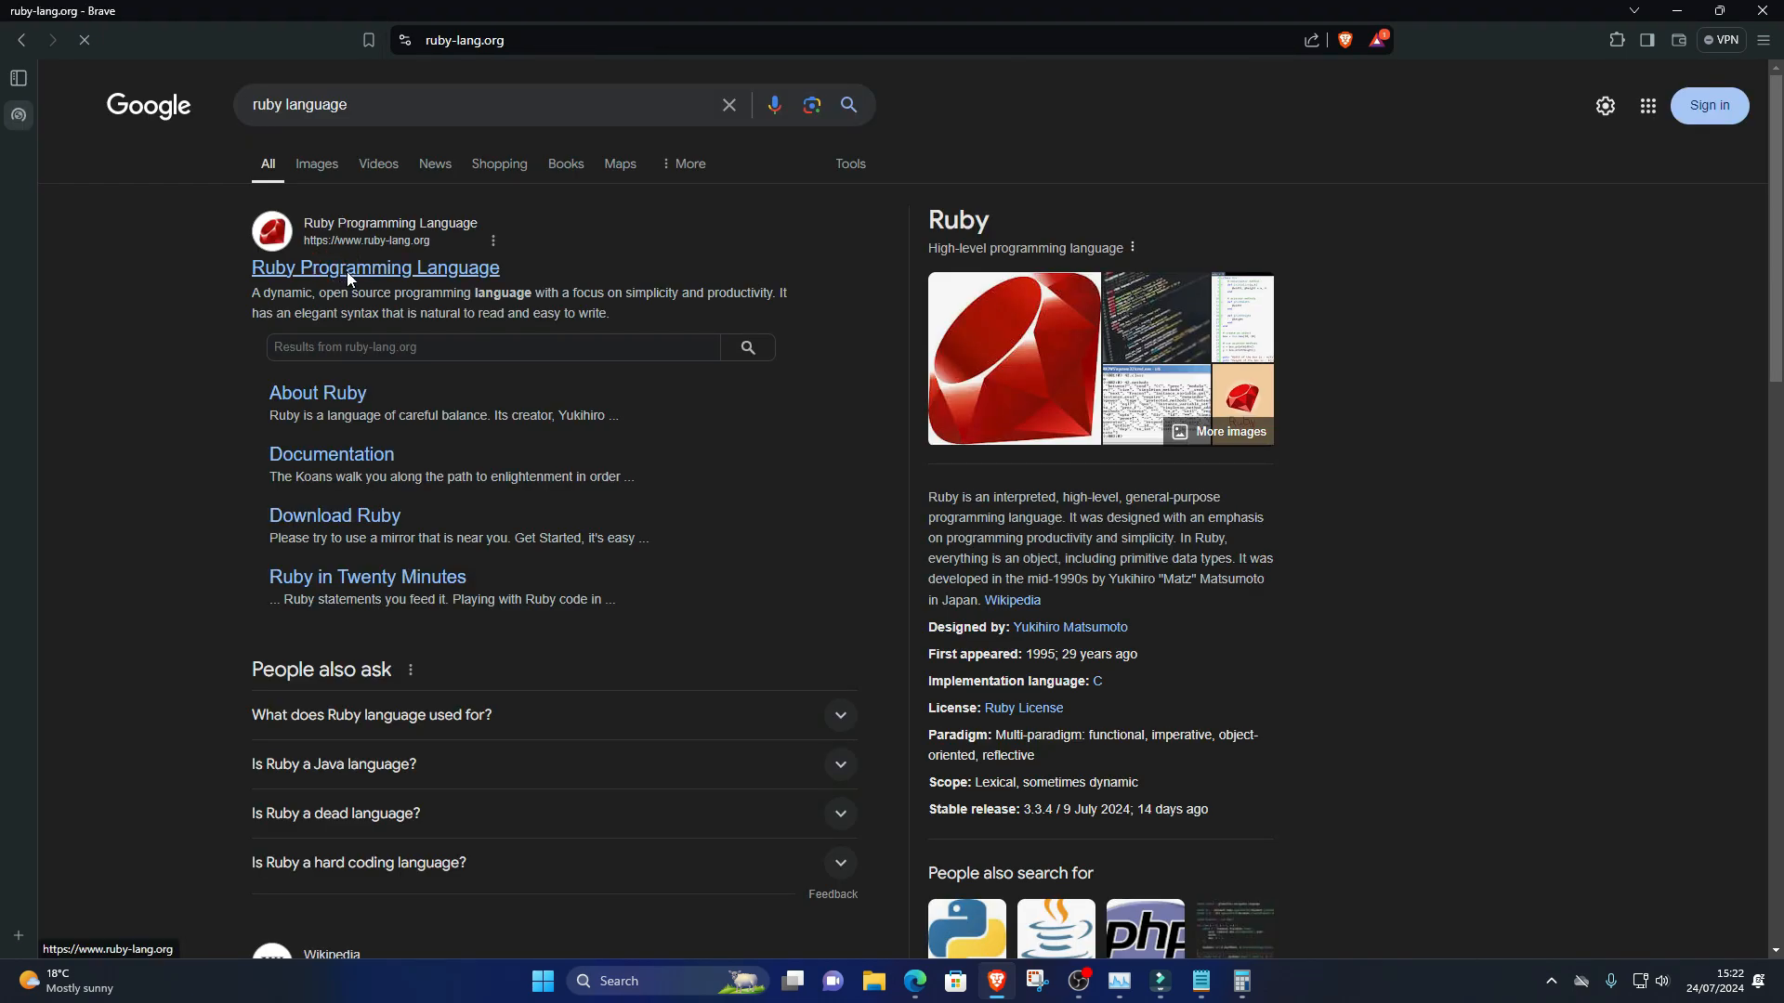
left_click(374, 267)
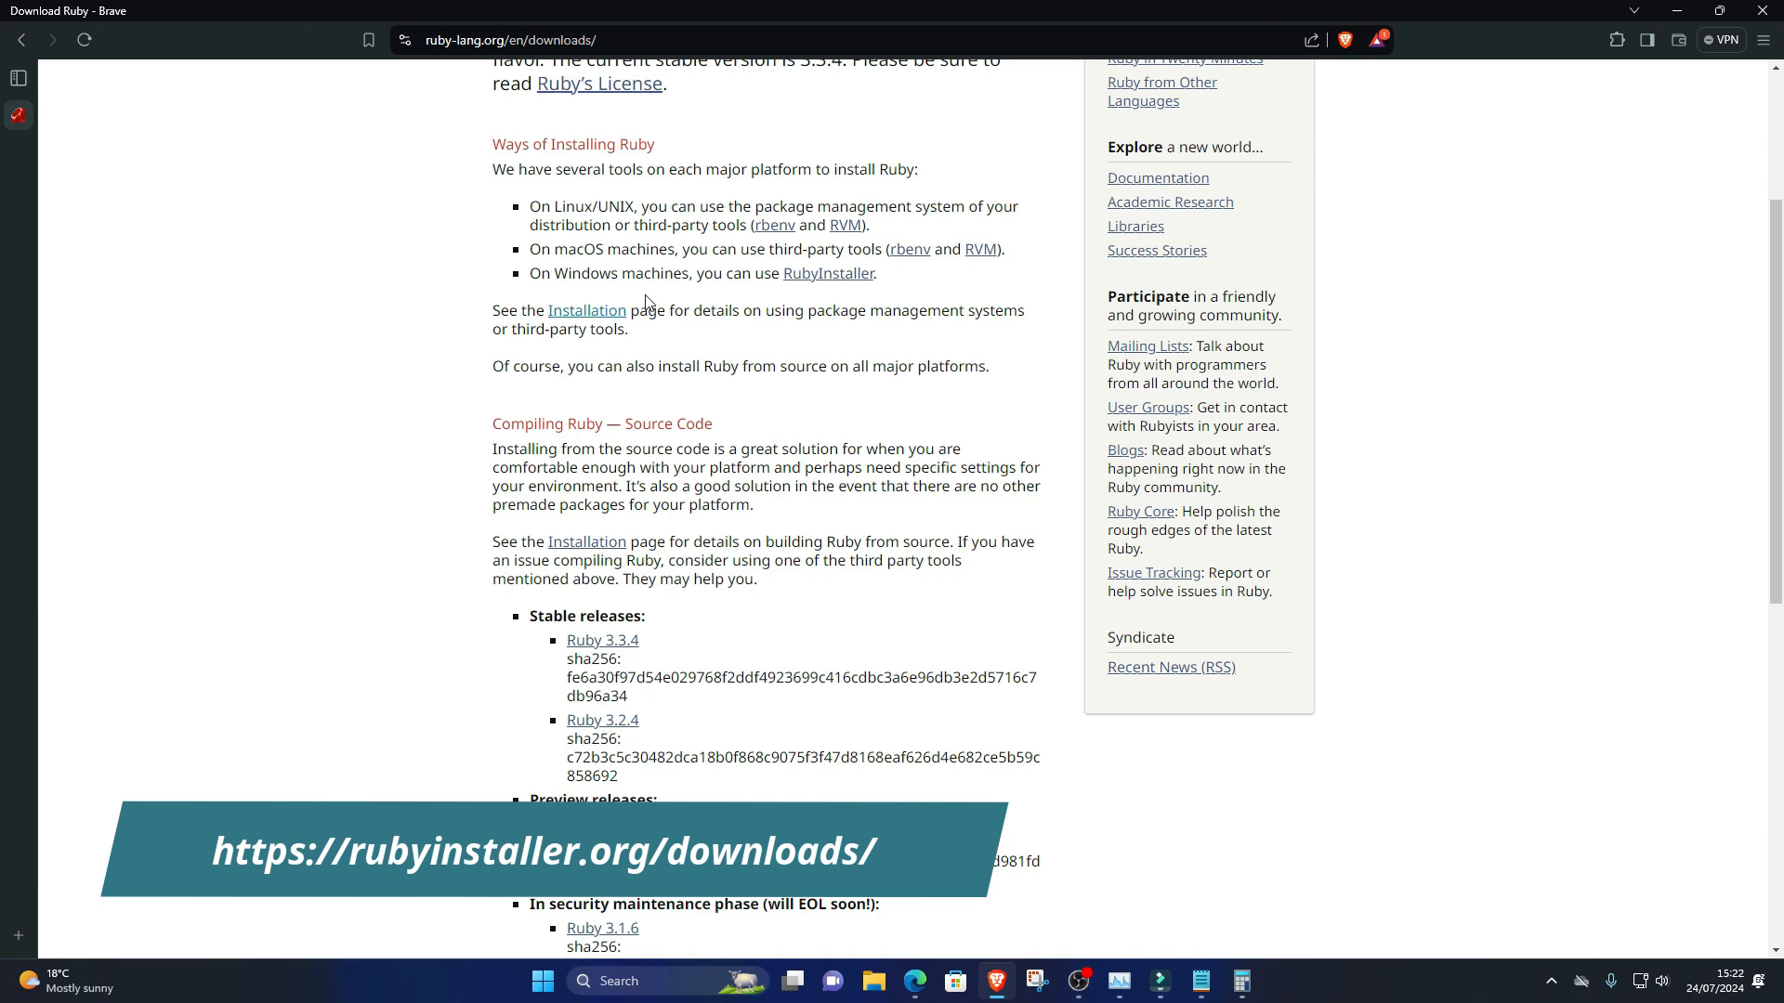
left_click(829, 273)
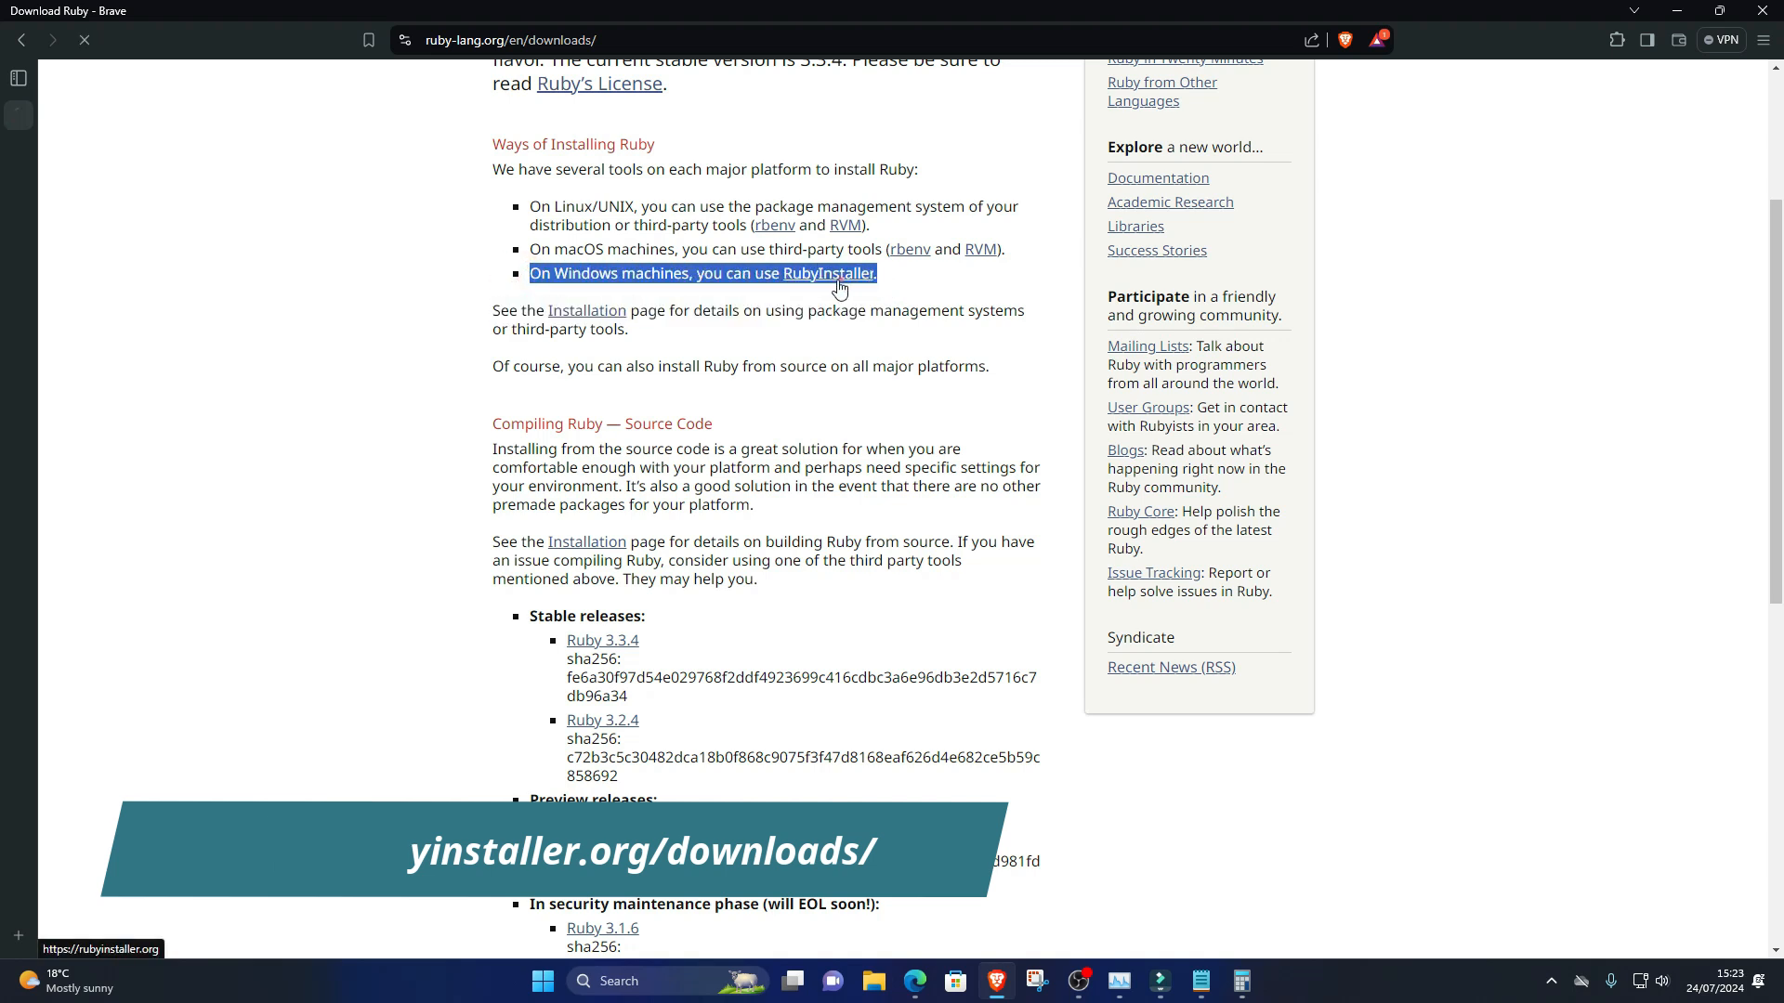
left_click(837, 273)
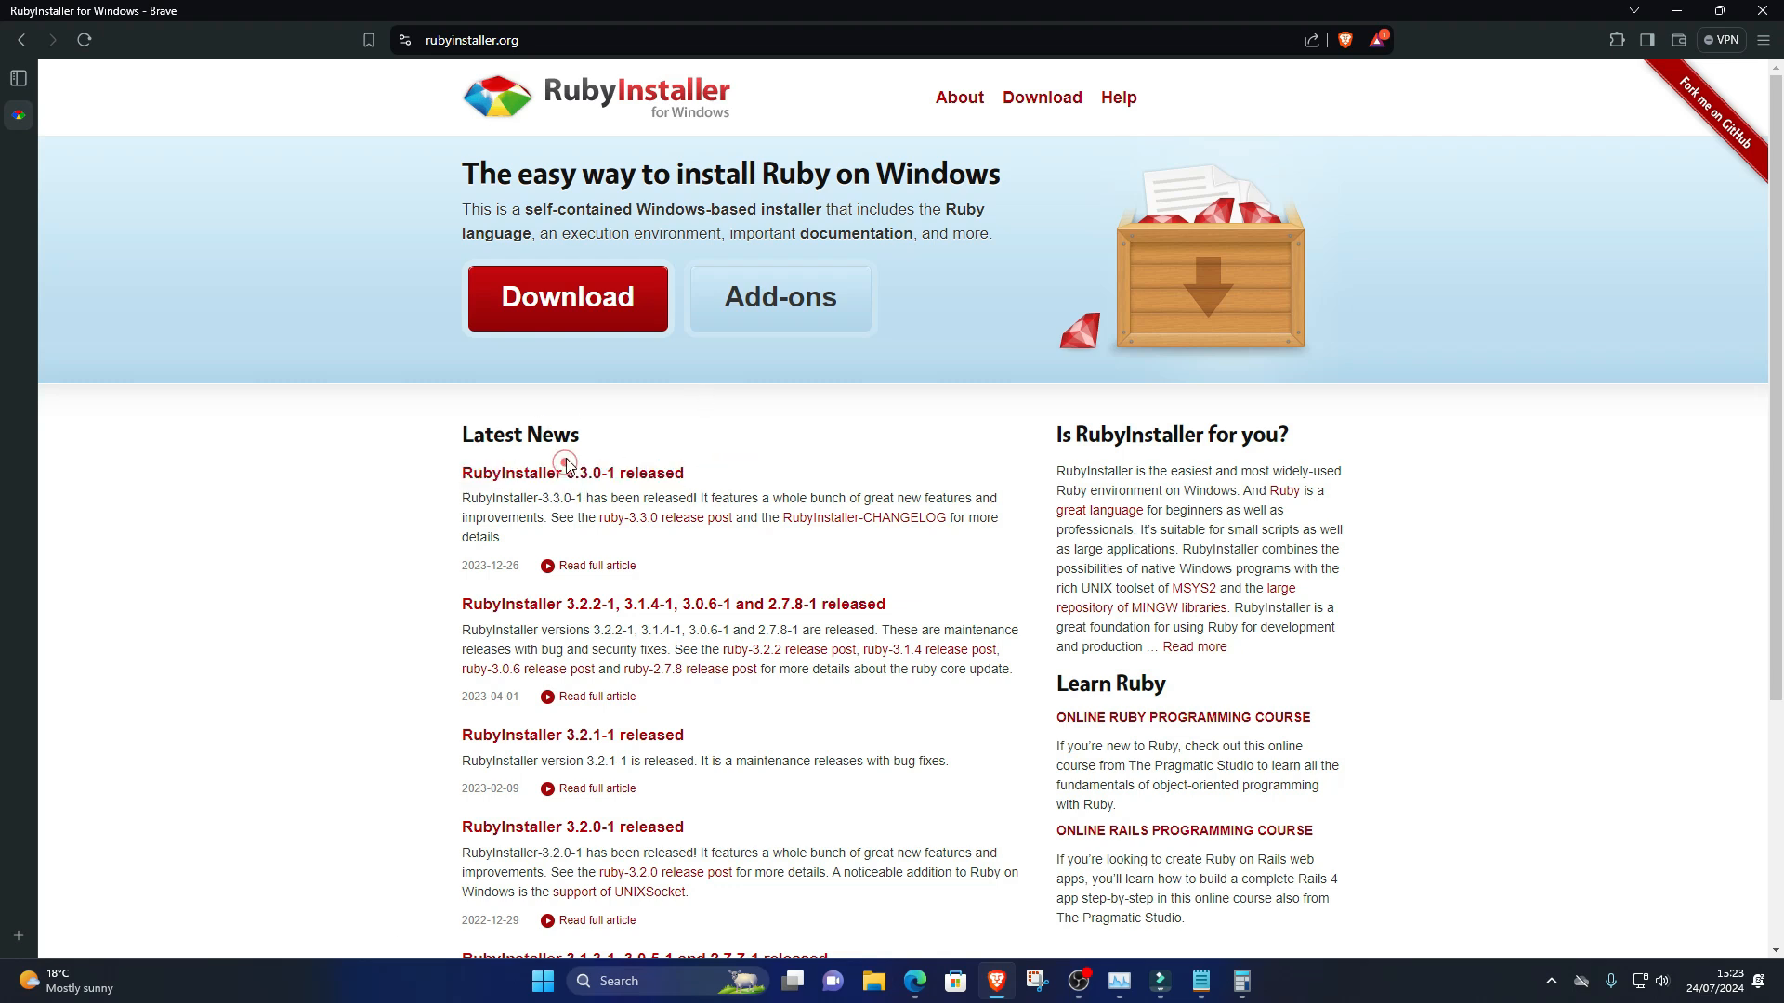
Step: Bring up the RubyInstaller 3.3.0-1 release news article
left_click(574, 472)
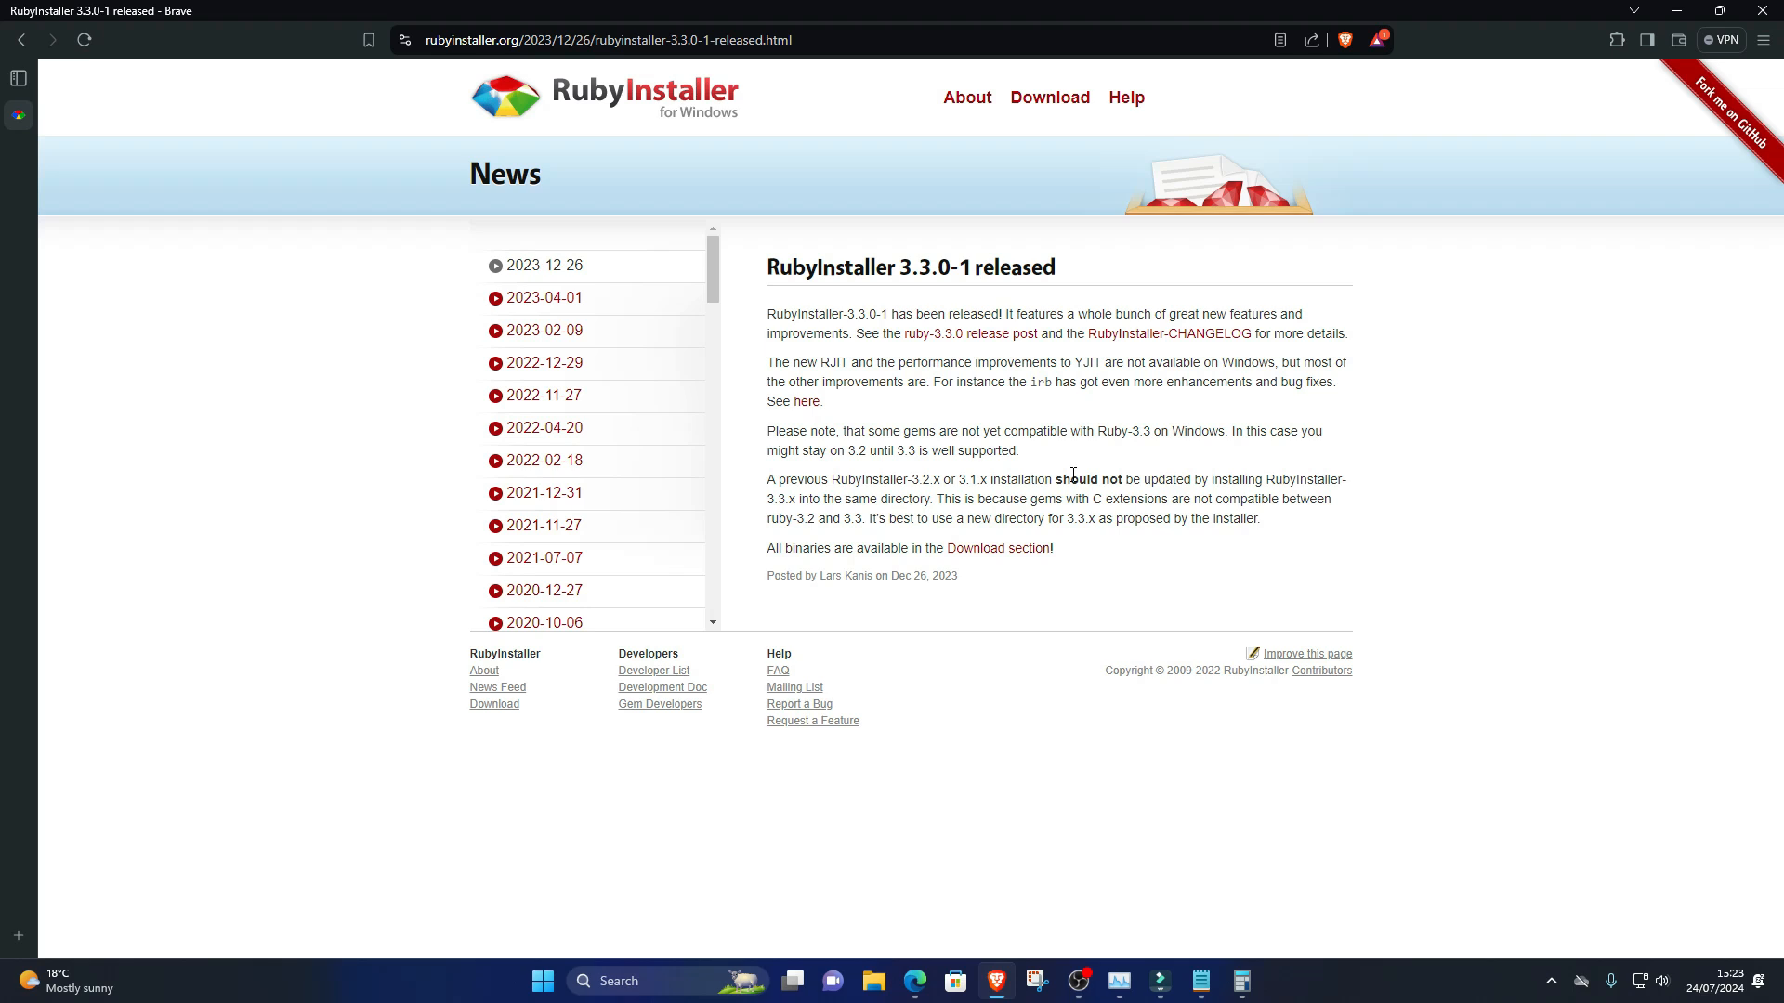
mouse_move(1016, 591)
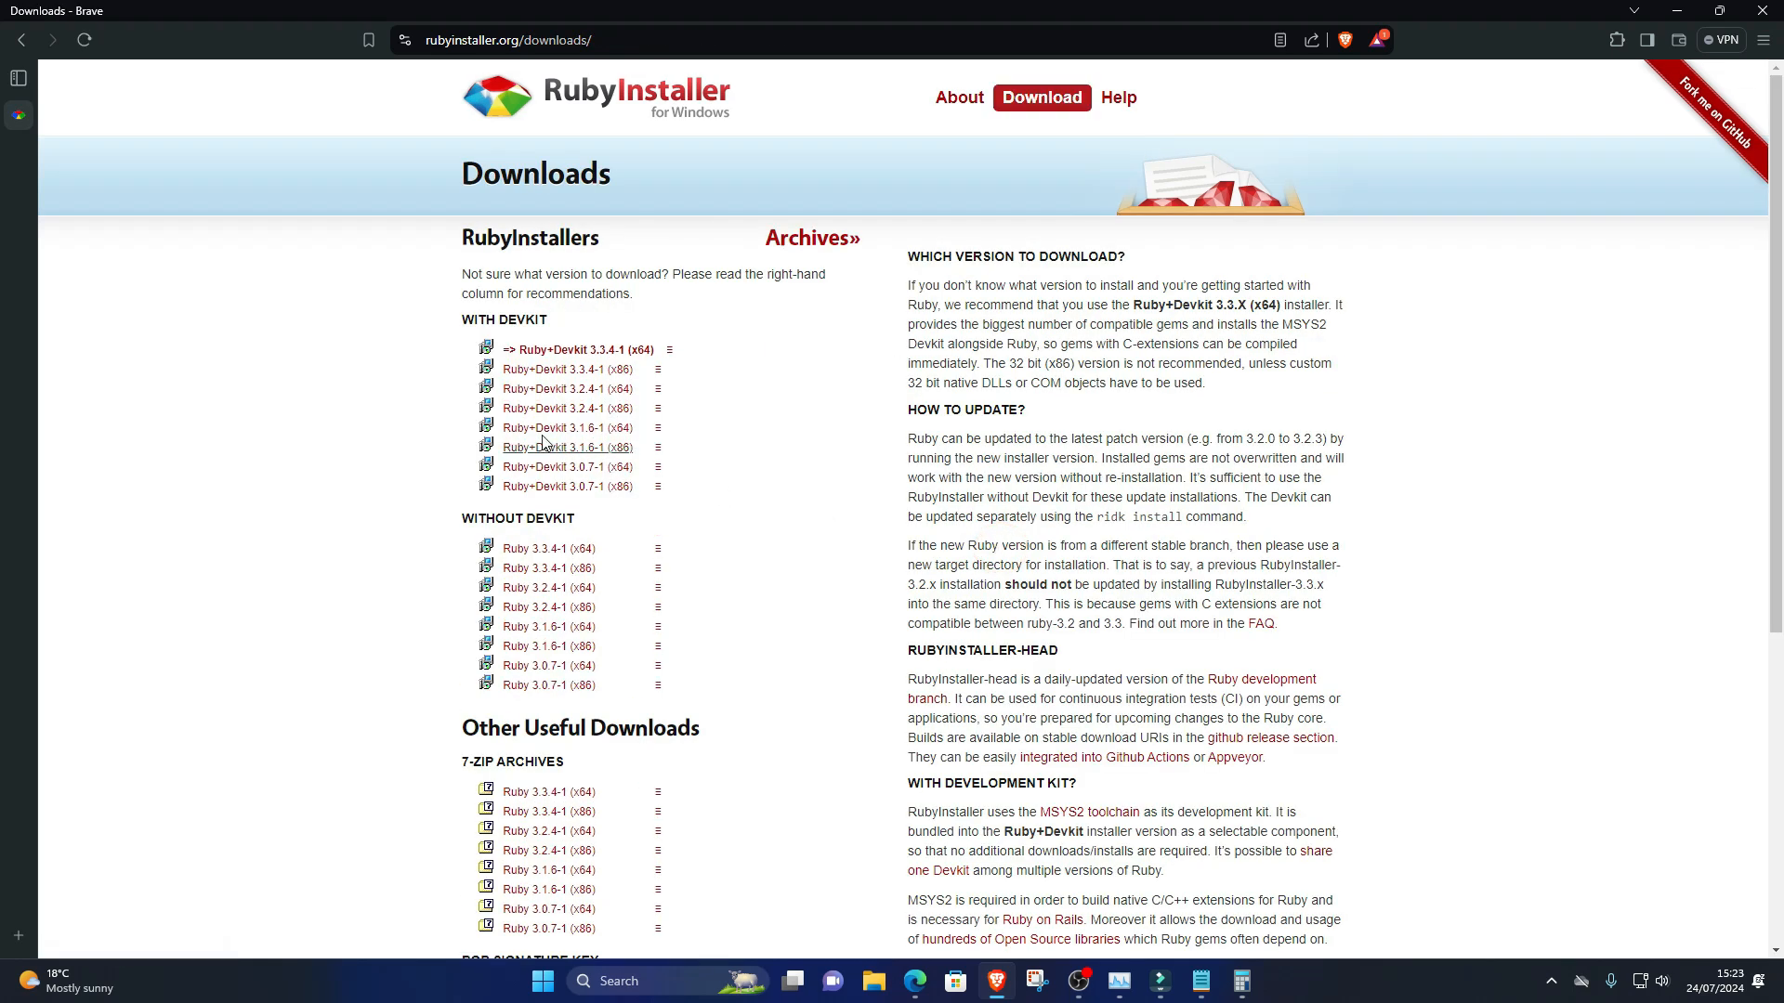
mouse_move(574, 351)
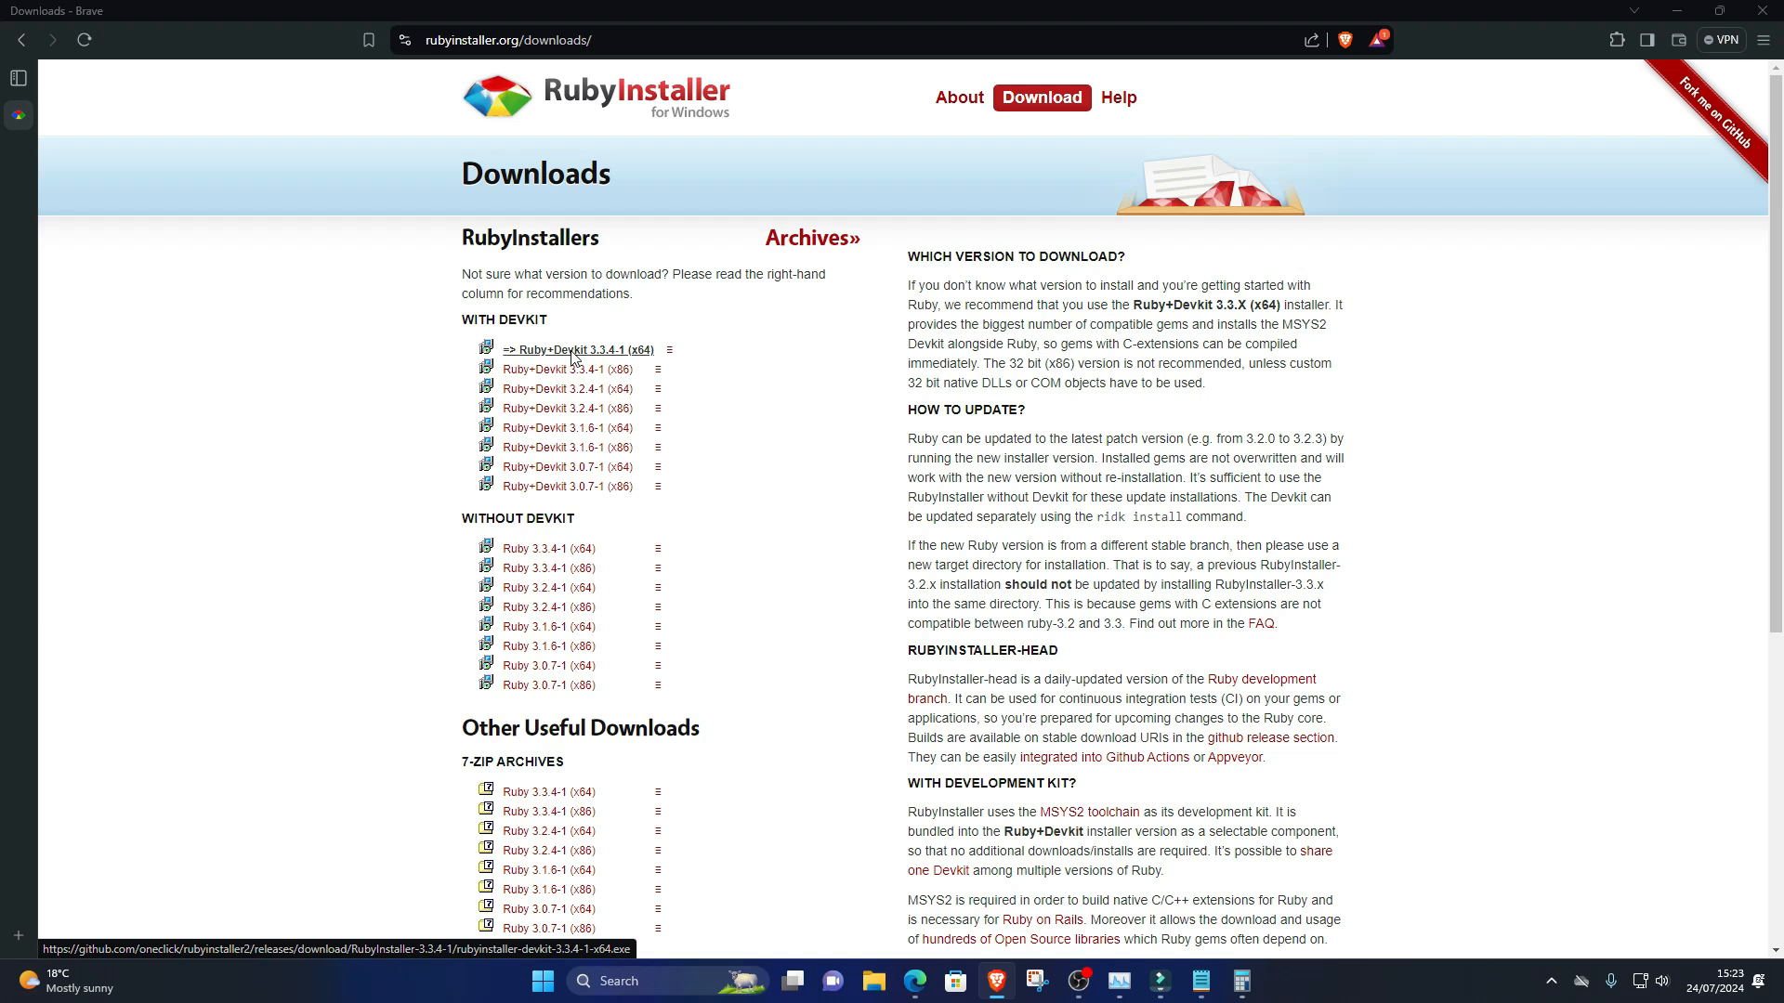
Step: Download Ruby+Devkit 3.3.4-1 (x64) into a new 'donloads' folder and reveal it in Explorer
left_click(576, 349)
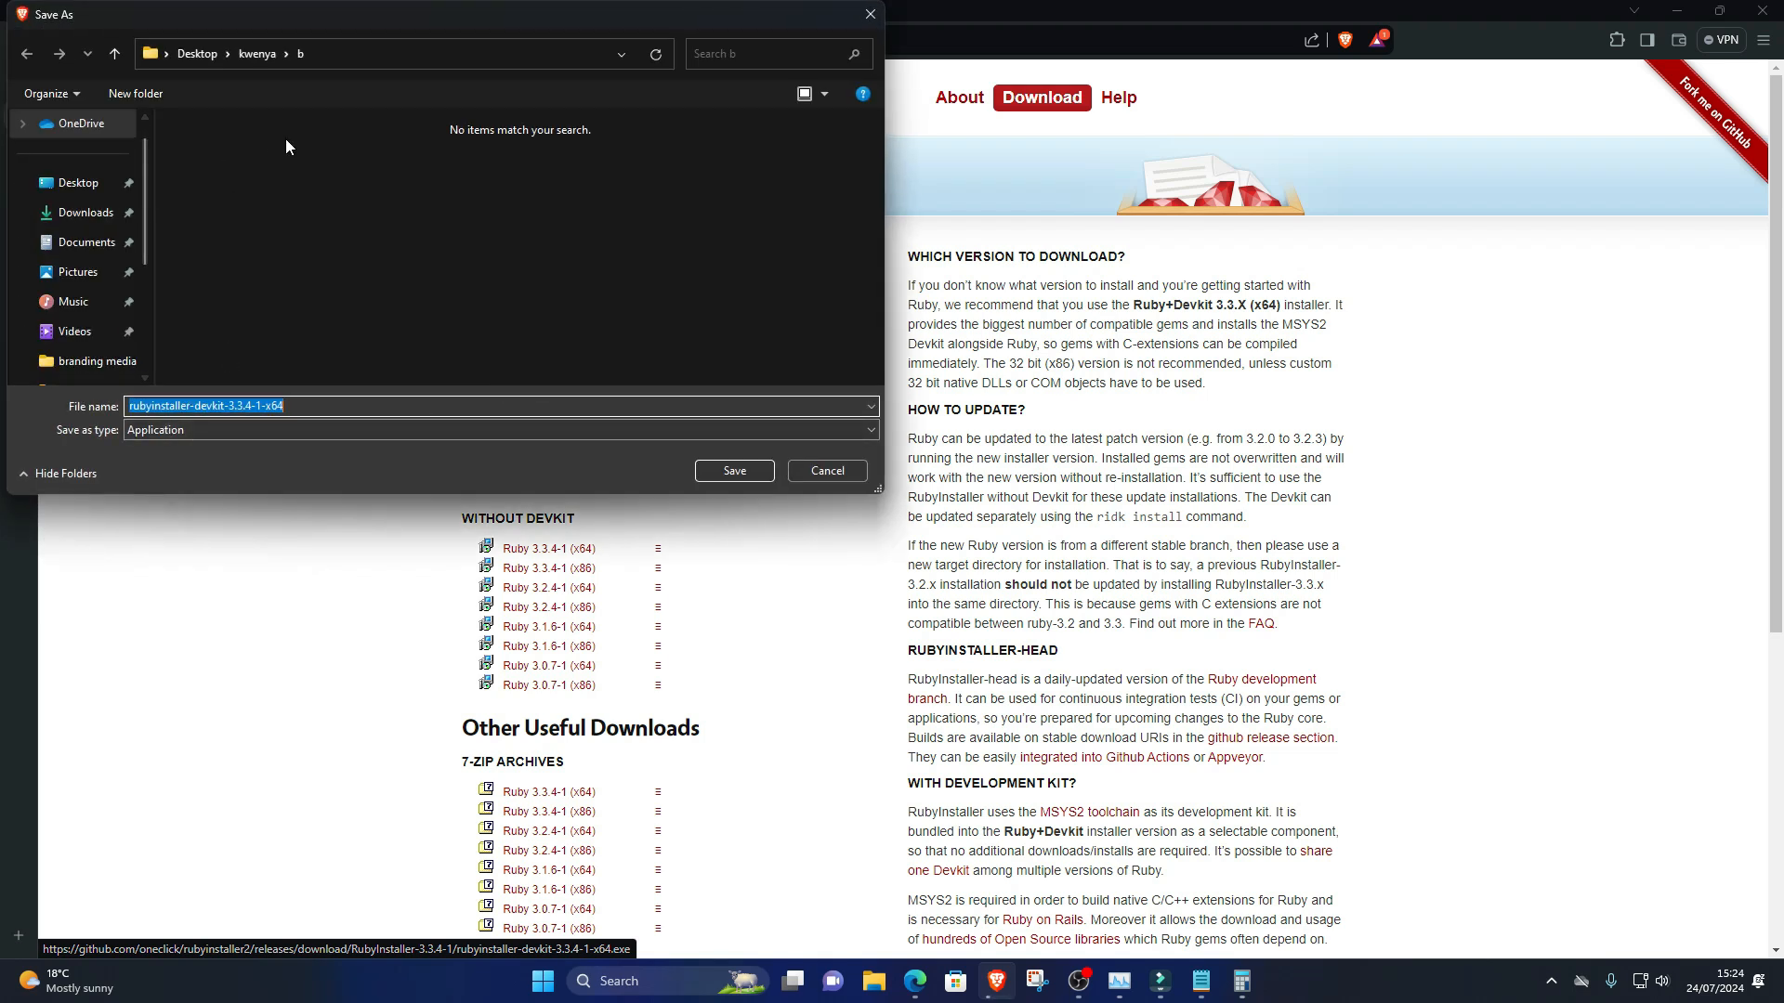
left_click(134, 93)
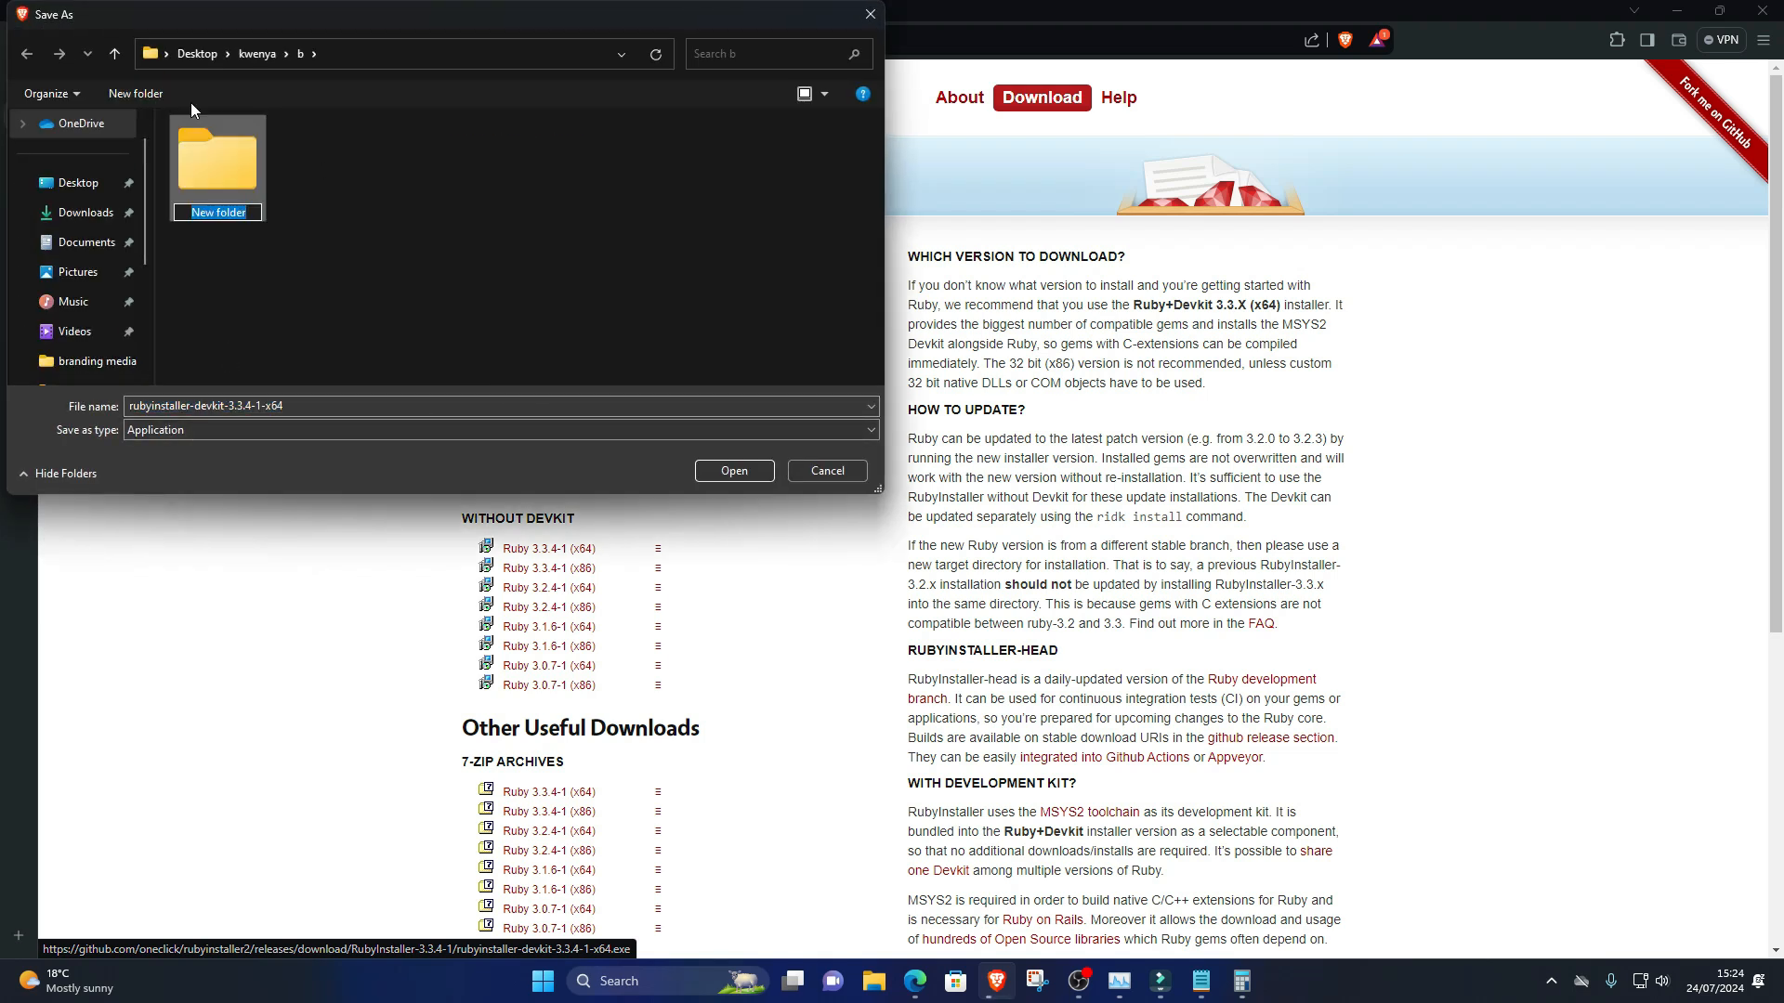
type("donloads")
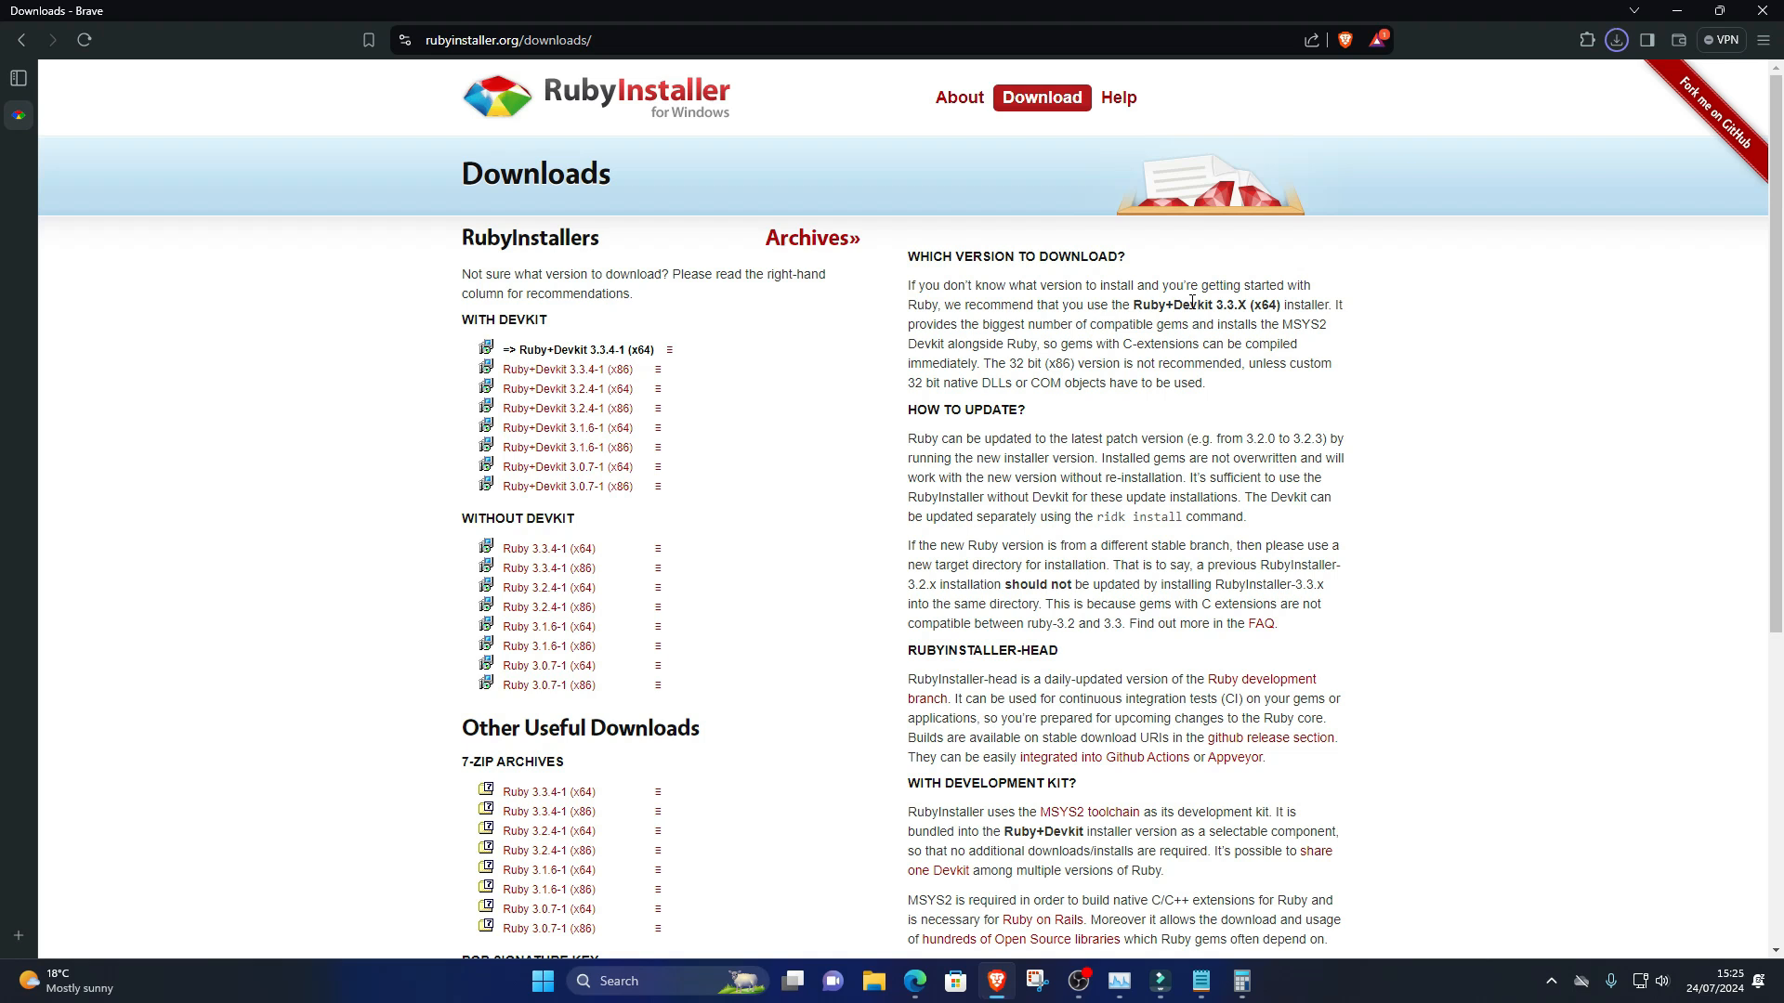
left_click(1613, 39)
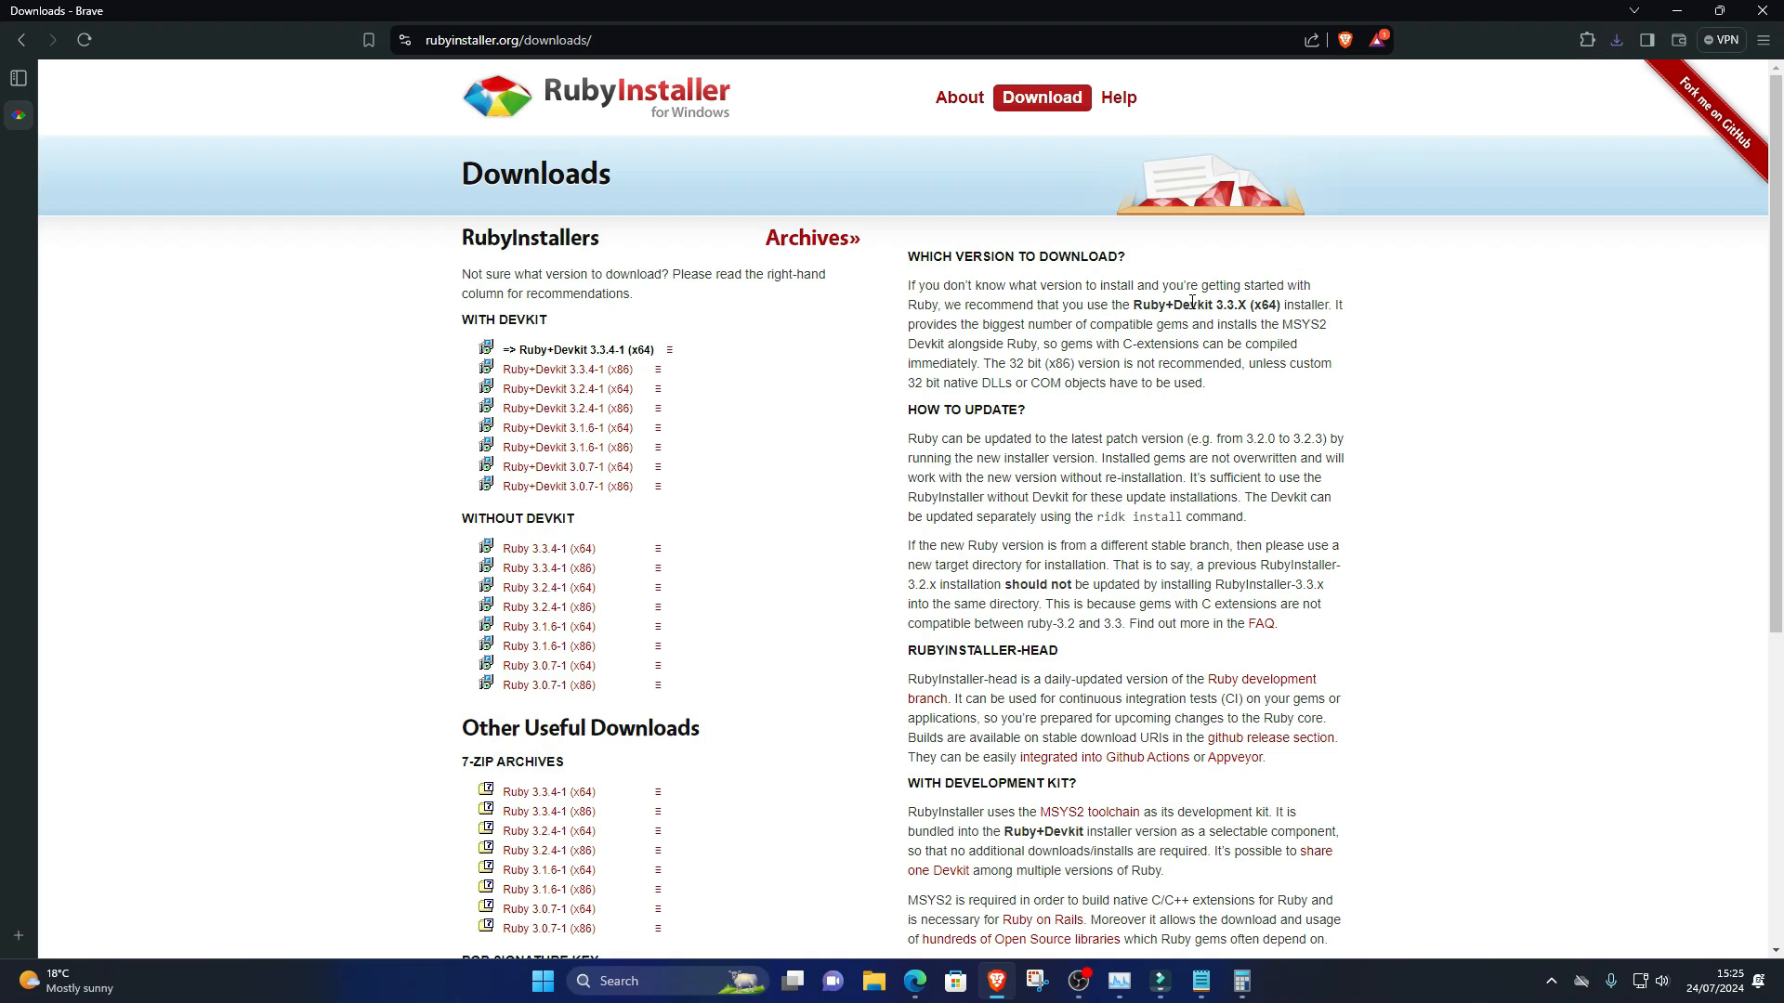
left_click(1615, 39)
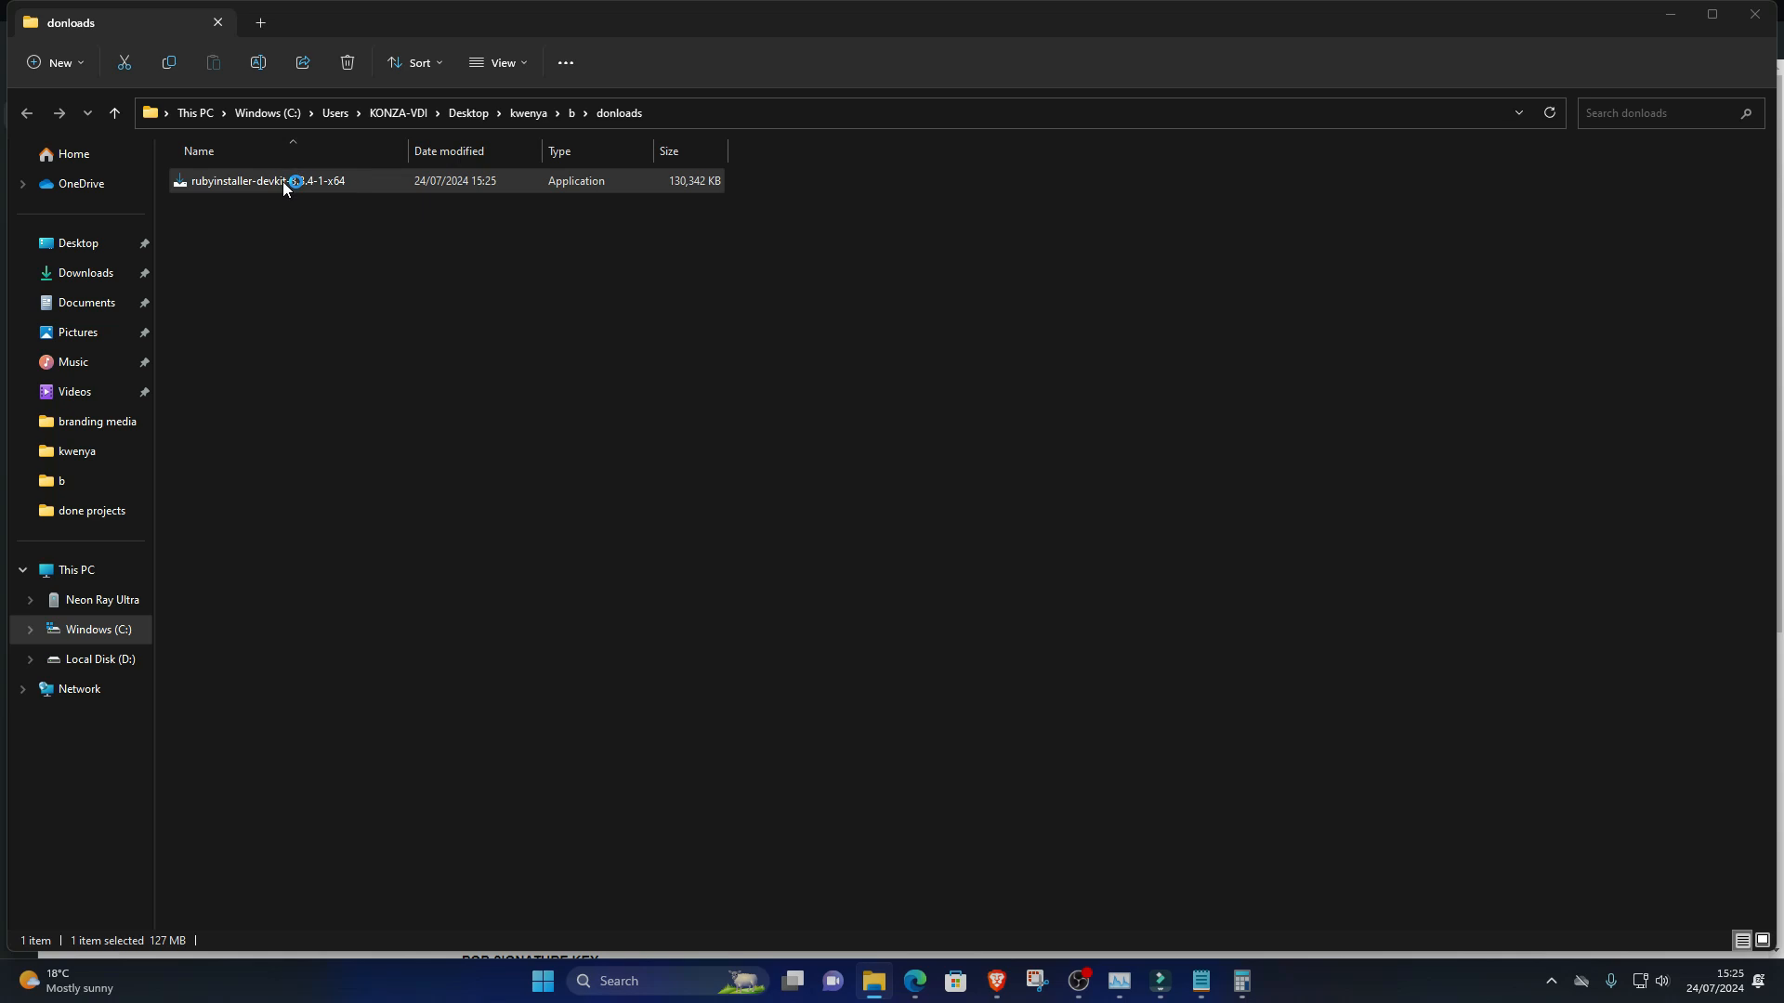
Step: Launch the Ruby installer, install for me only, accept the license and keep default components
double_click(268, 180)
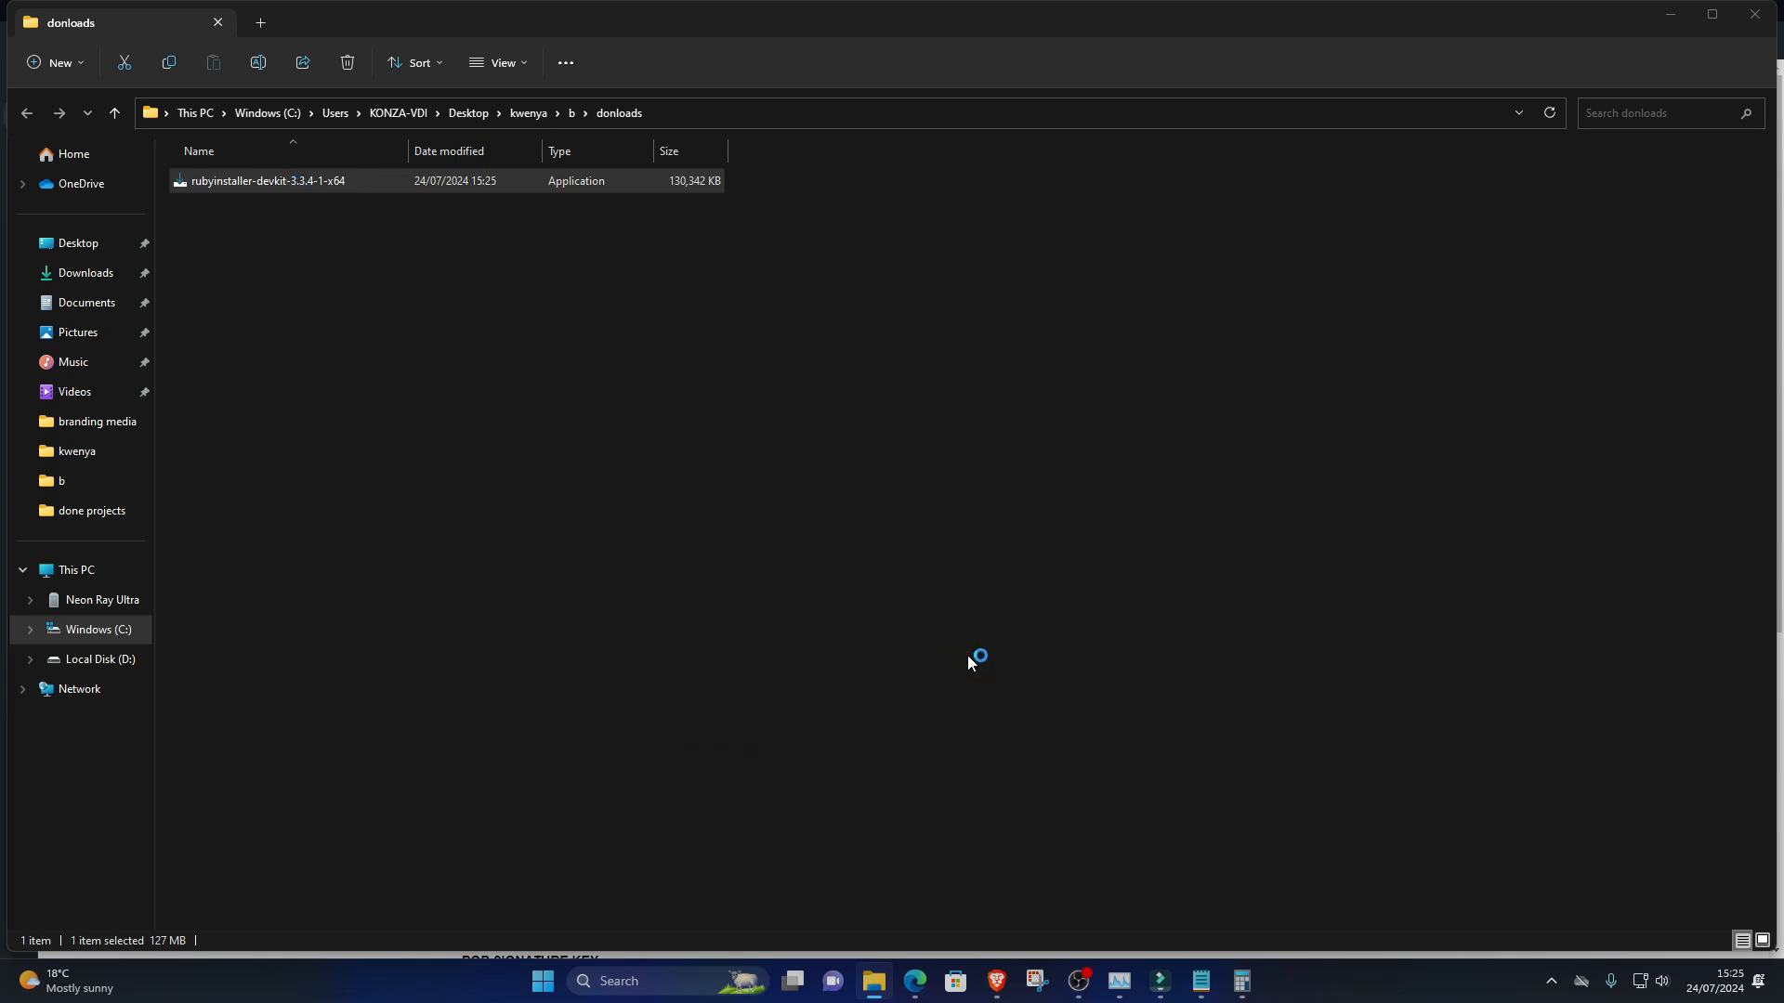
double_click(268, 180)
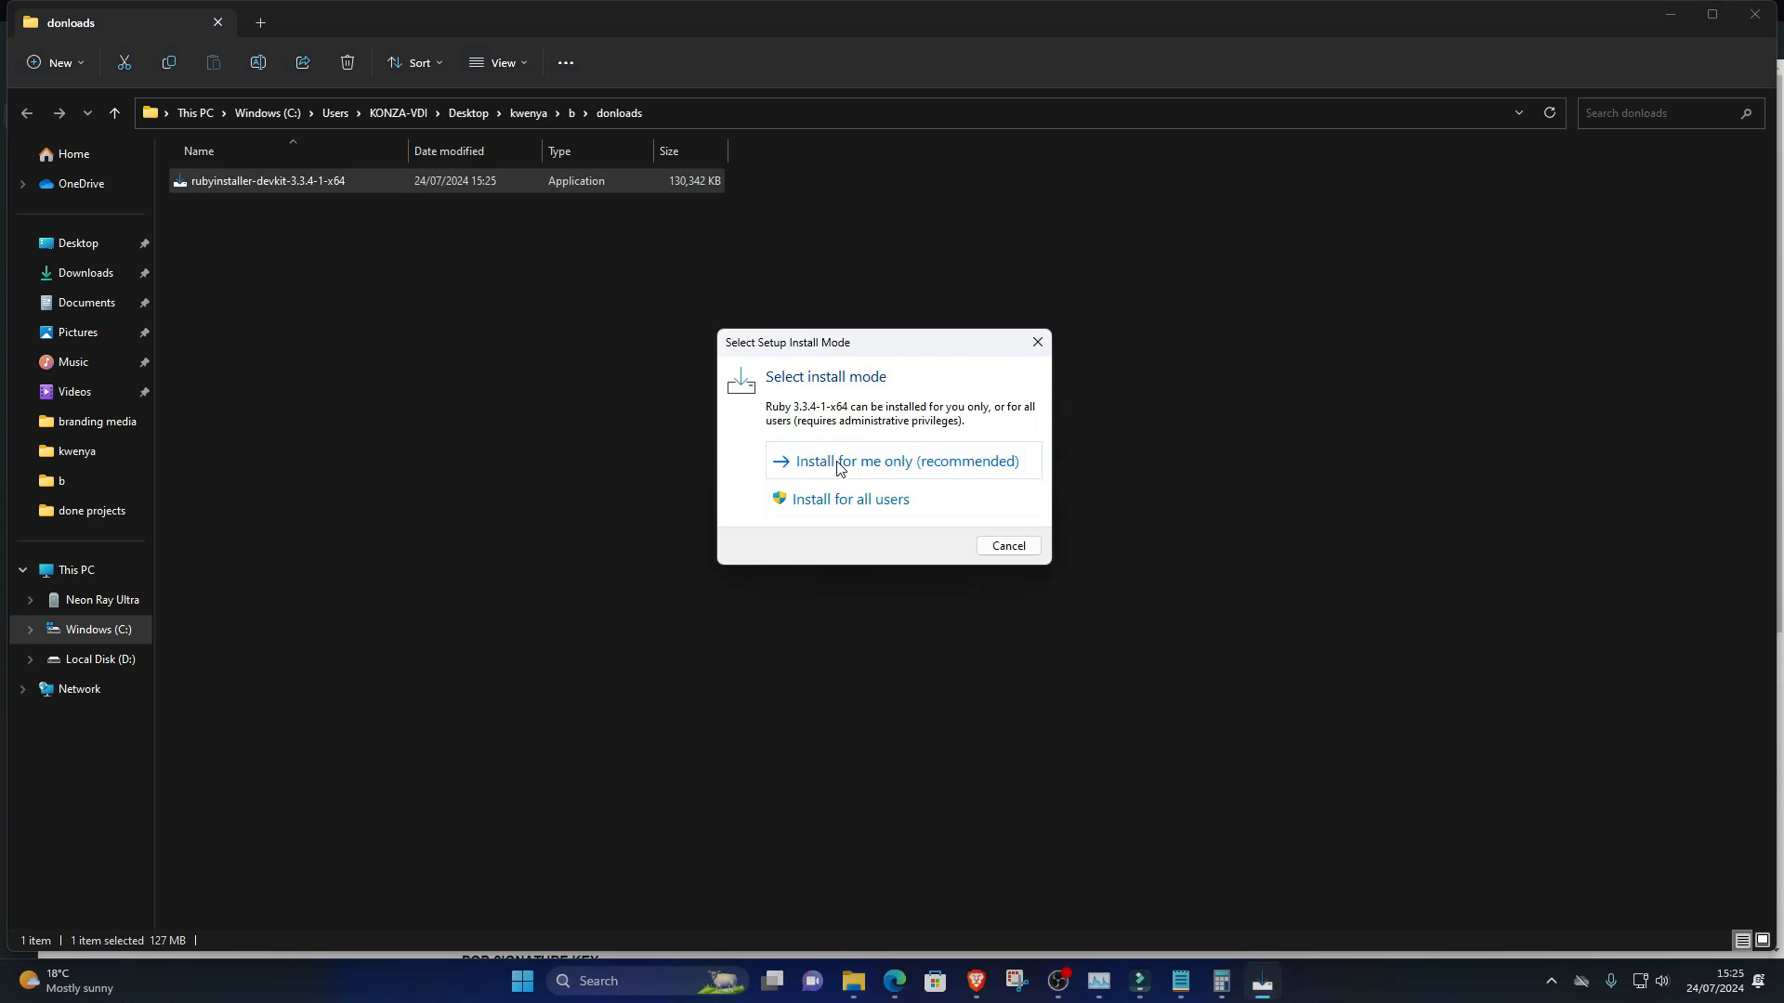
left_click(907, 461)
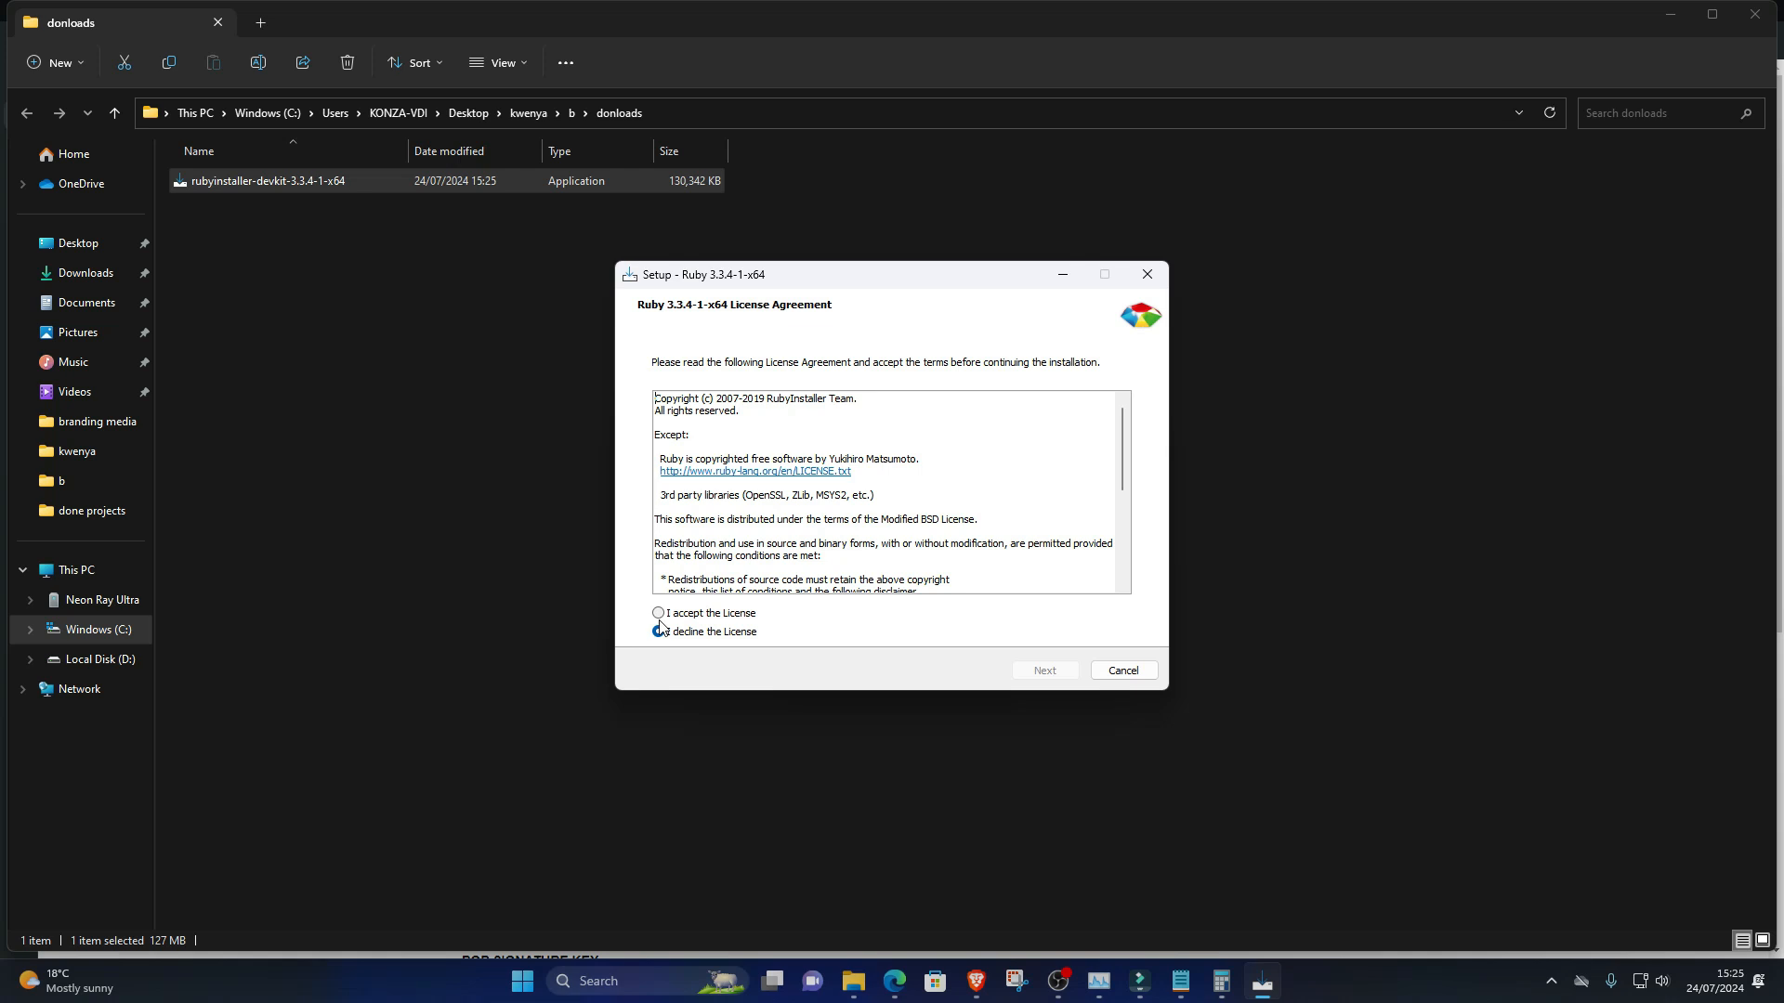
left_click(1042, 670)
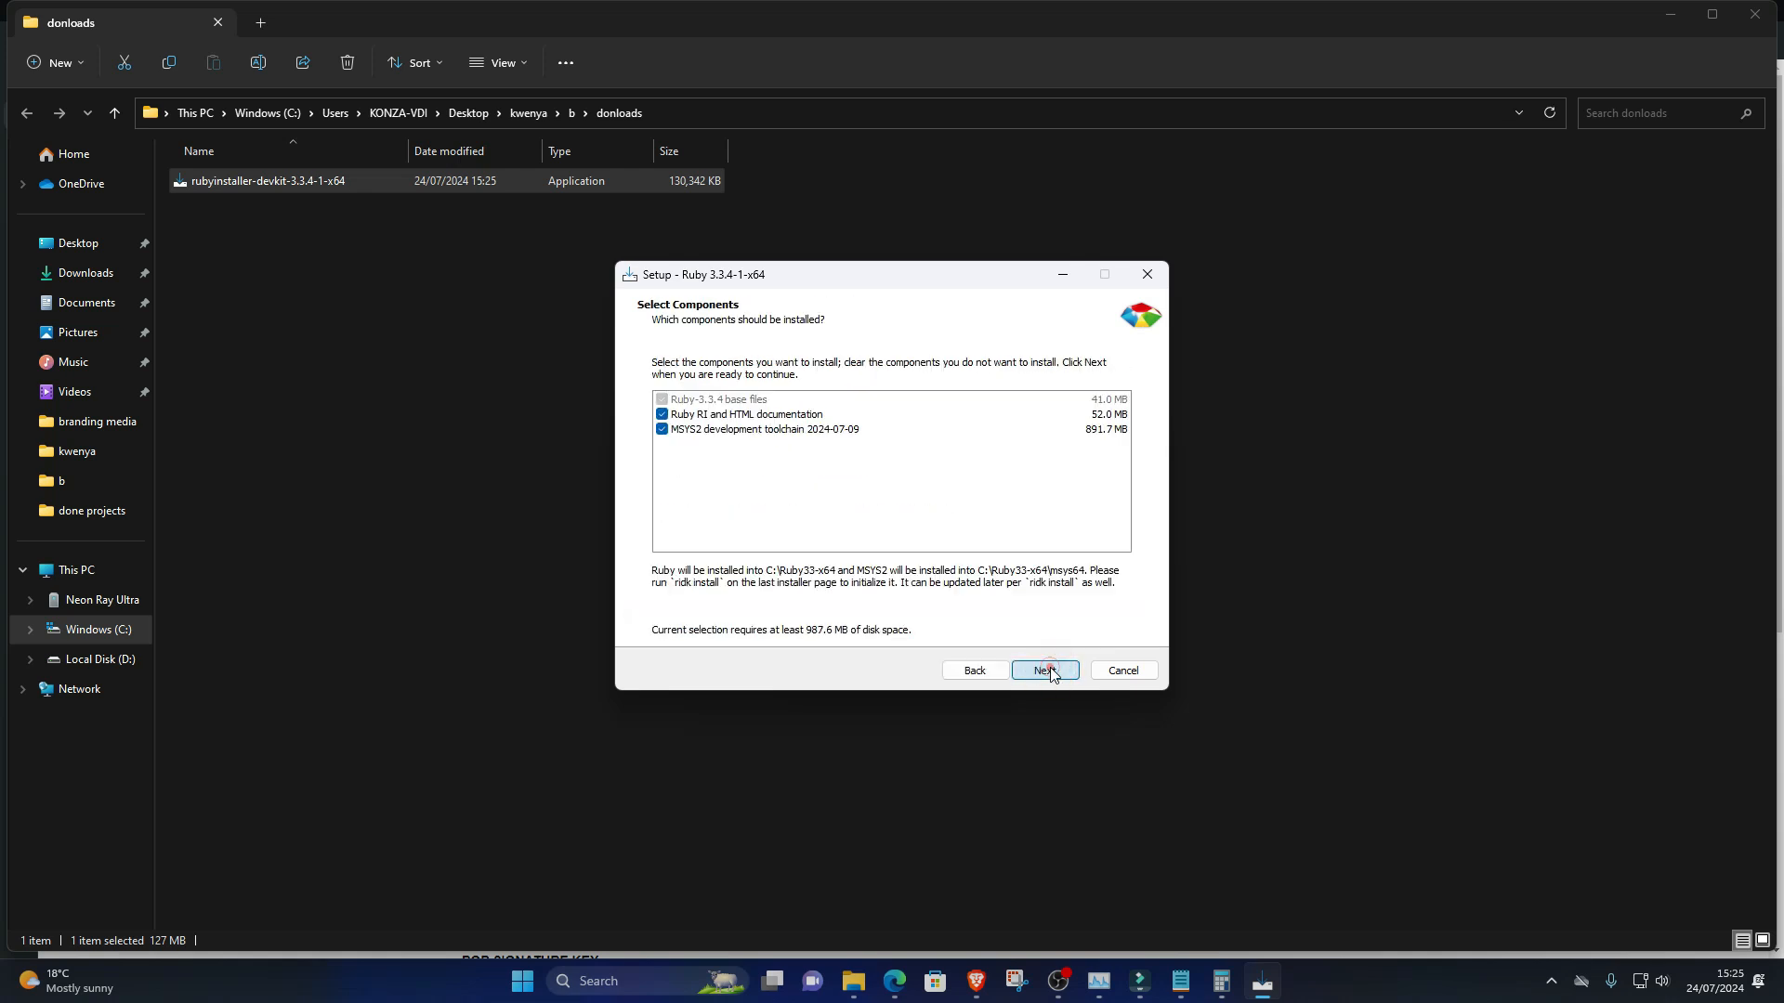
left_click(1043, 671)
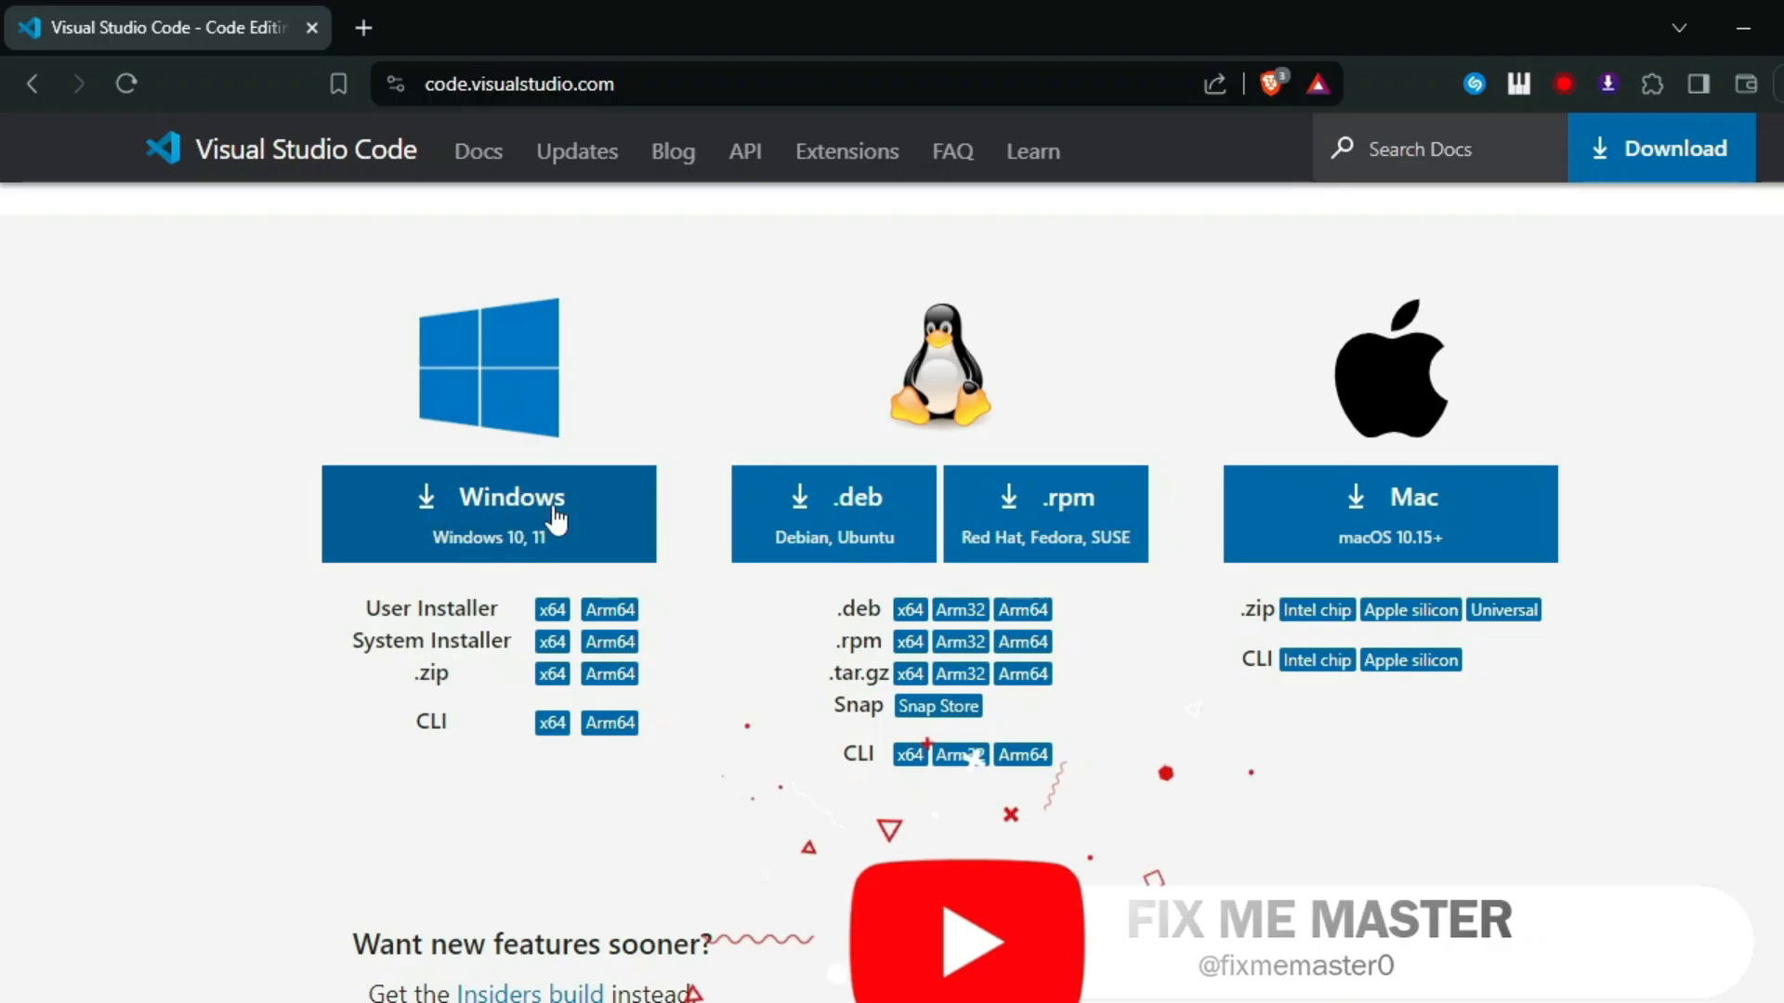
Step: Download VS Code for Windows, then cancel its Open Folder picker to stay on Welcome
left_click(487, 513)
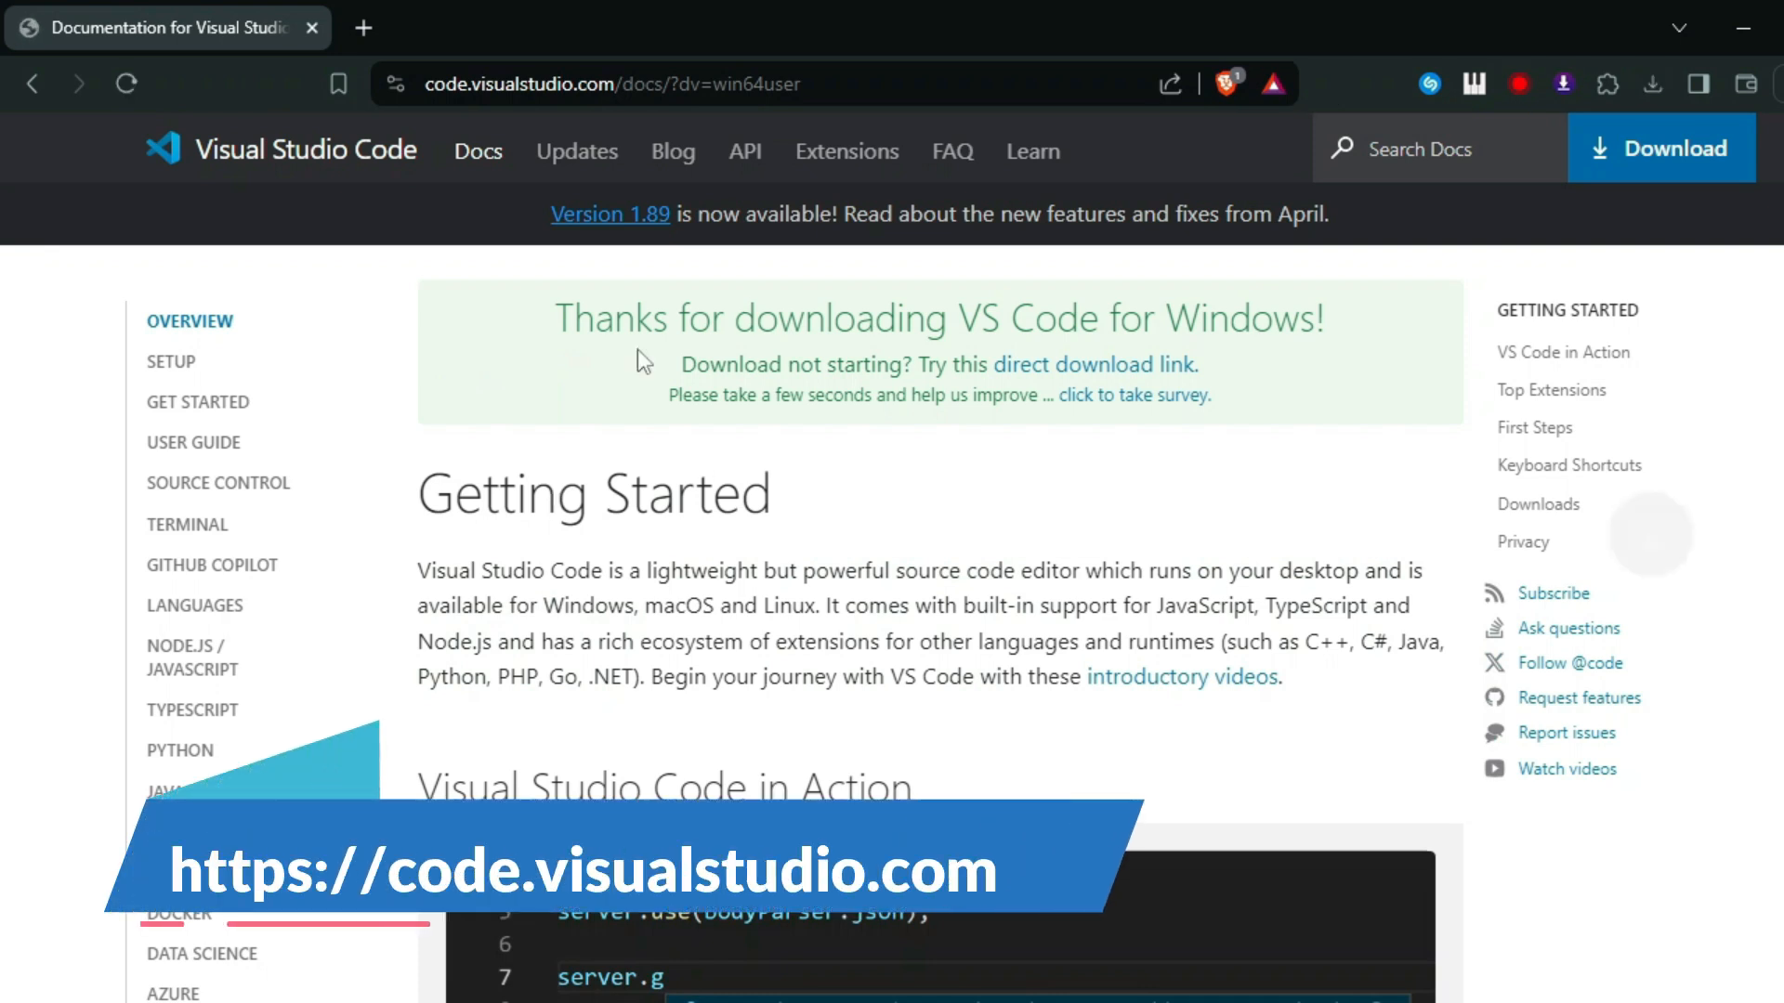
left_click(1652, 83)
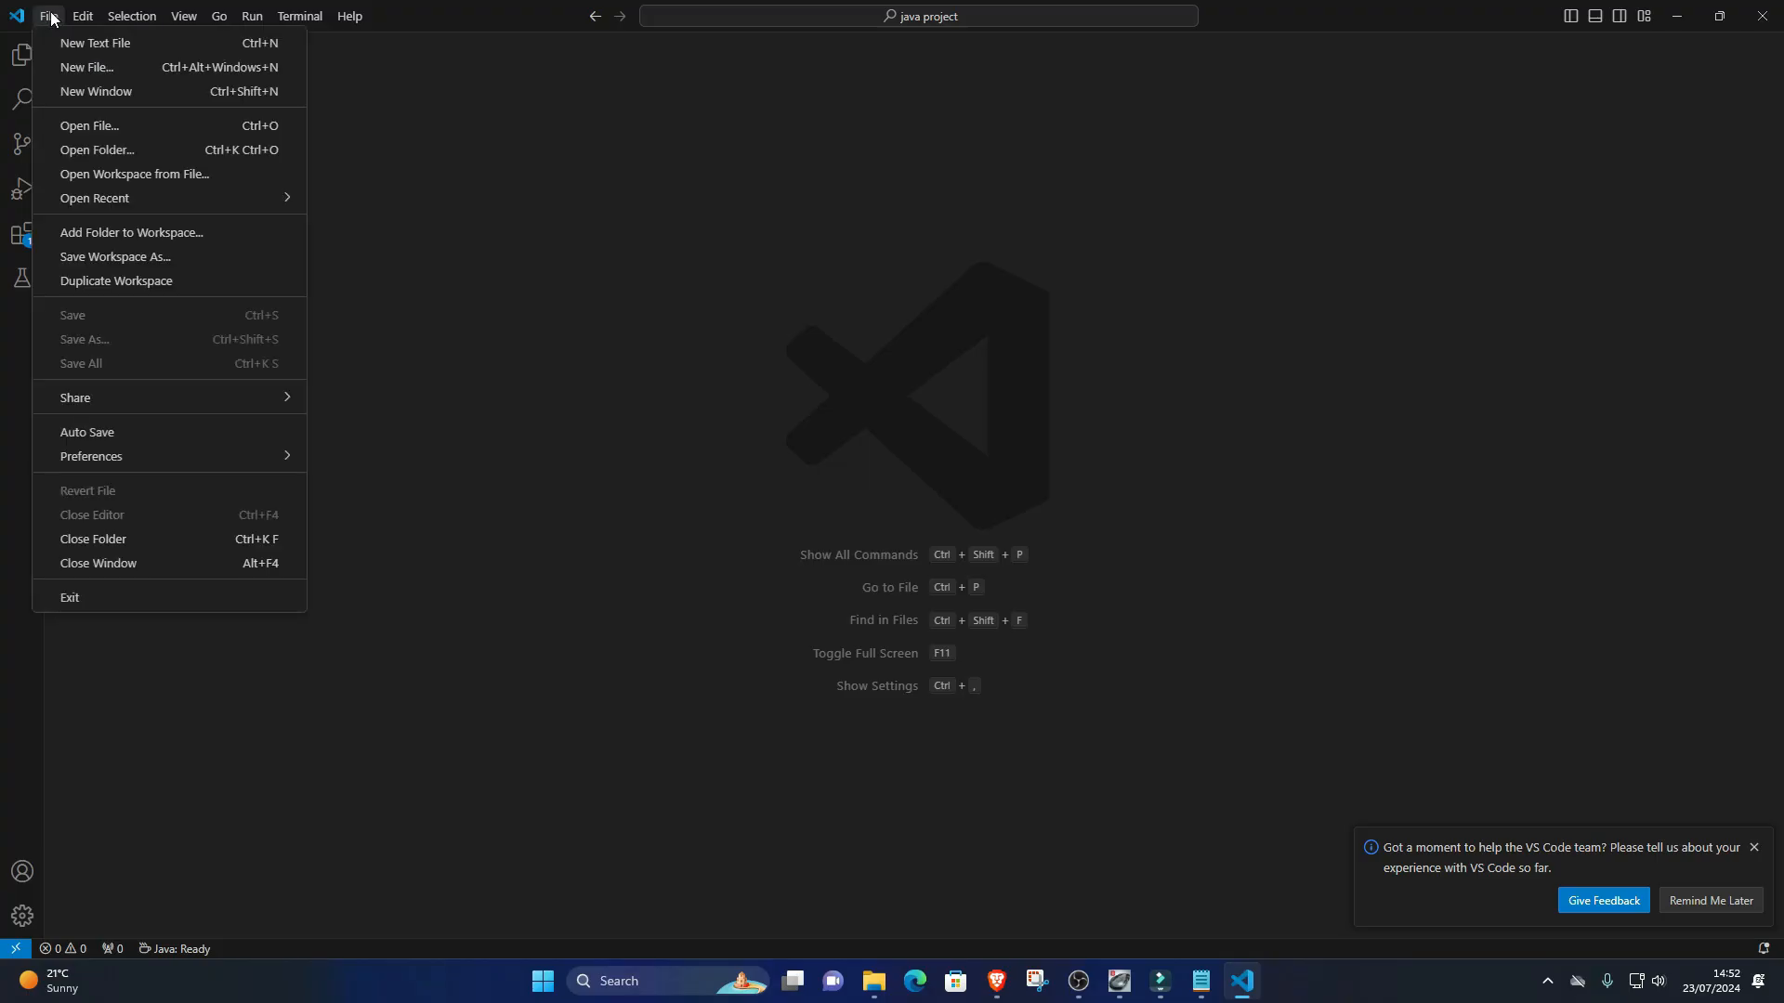
mouse_move(104, 149)
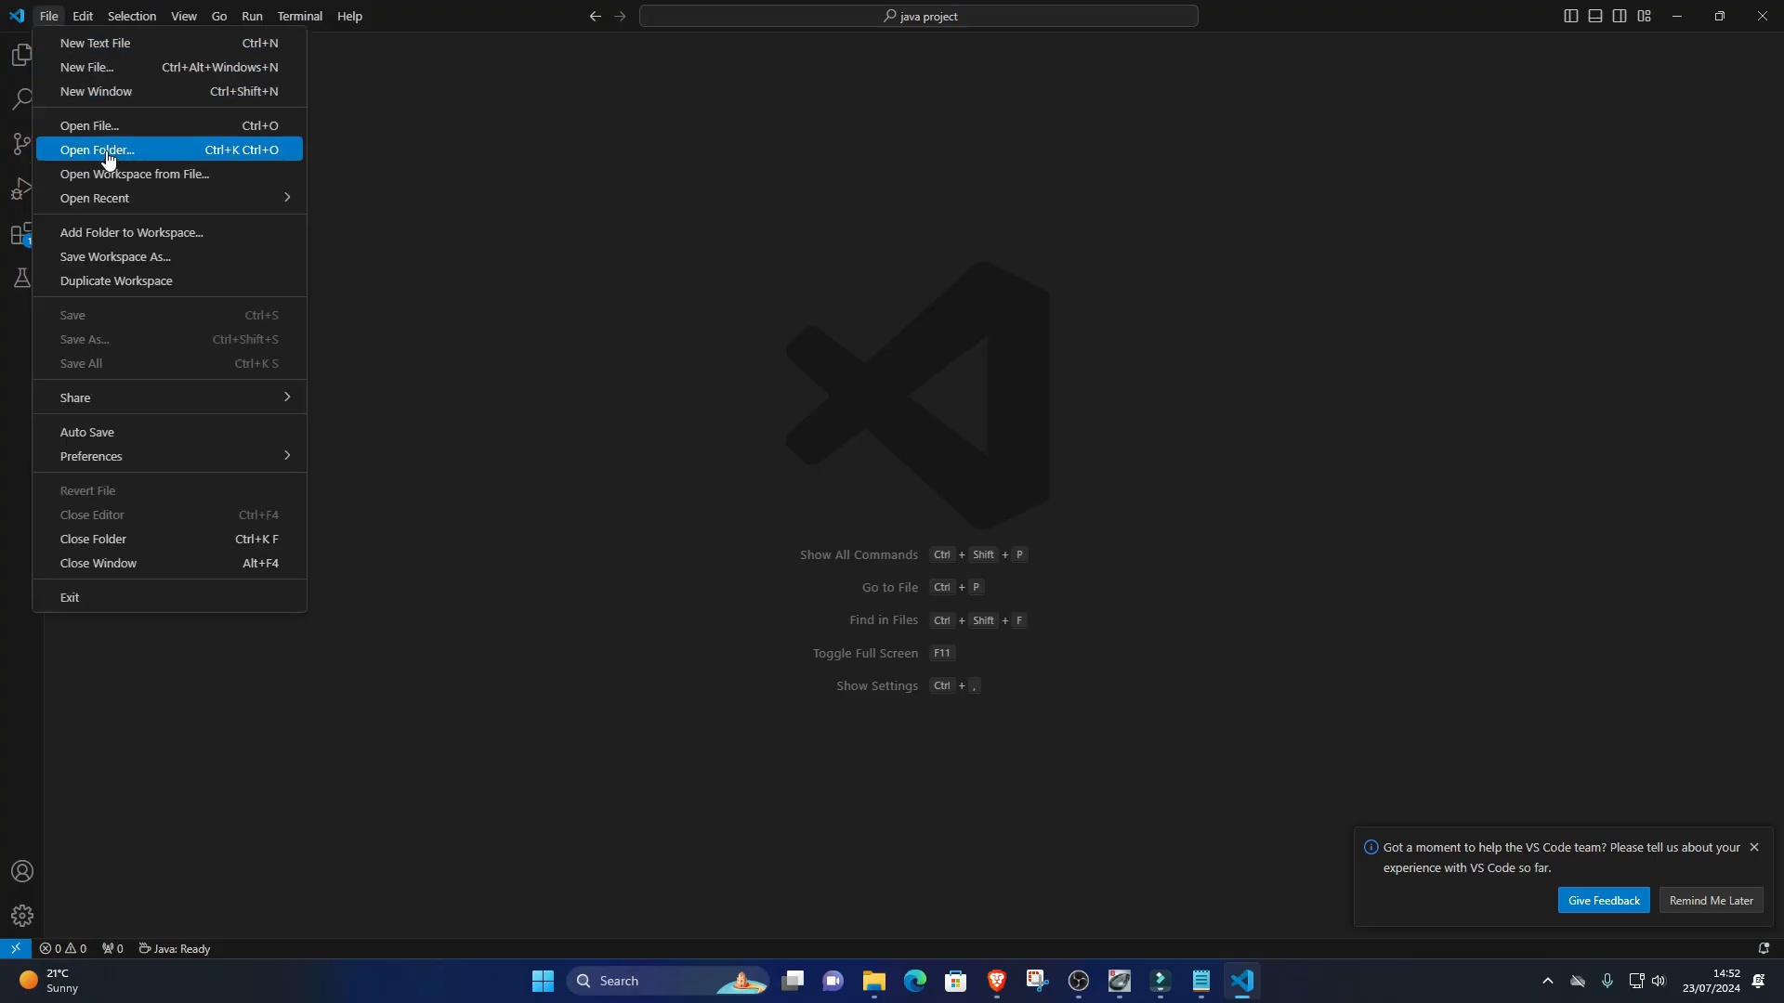
left_click(95, 149)
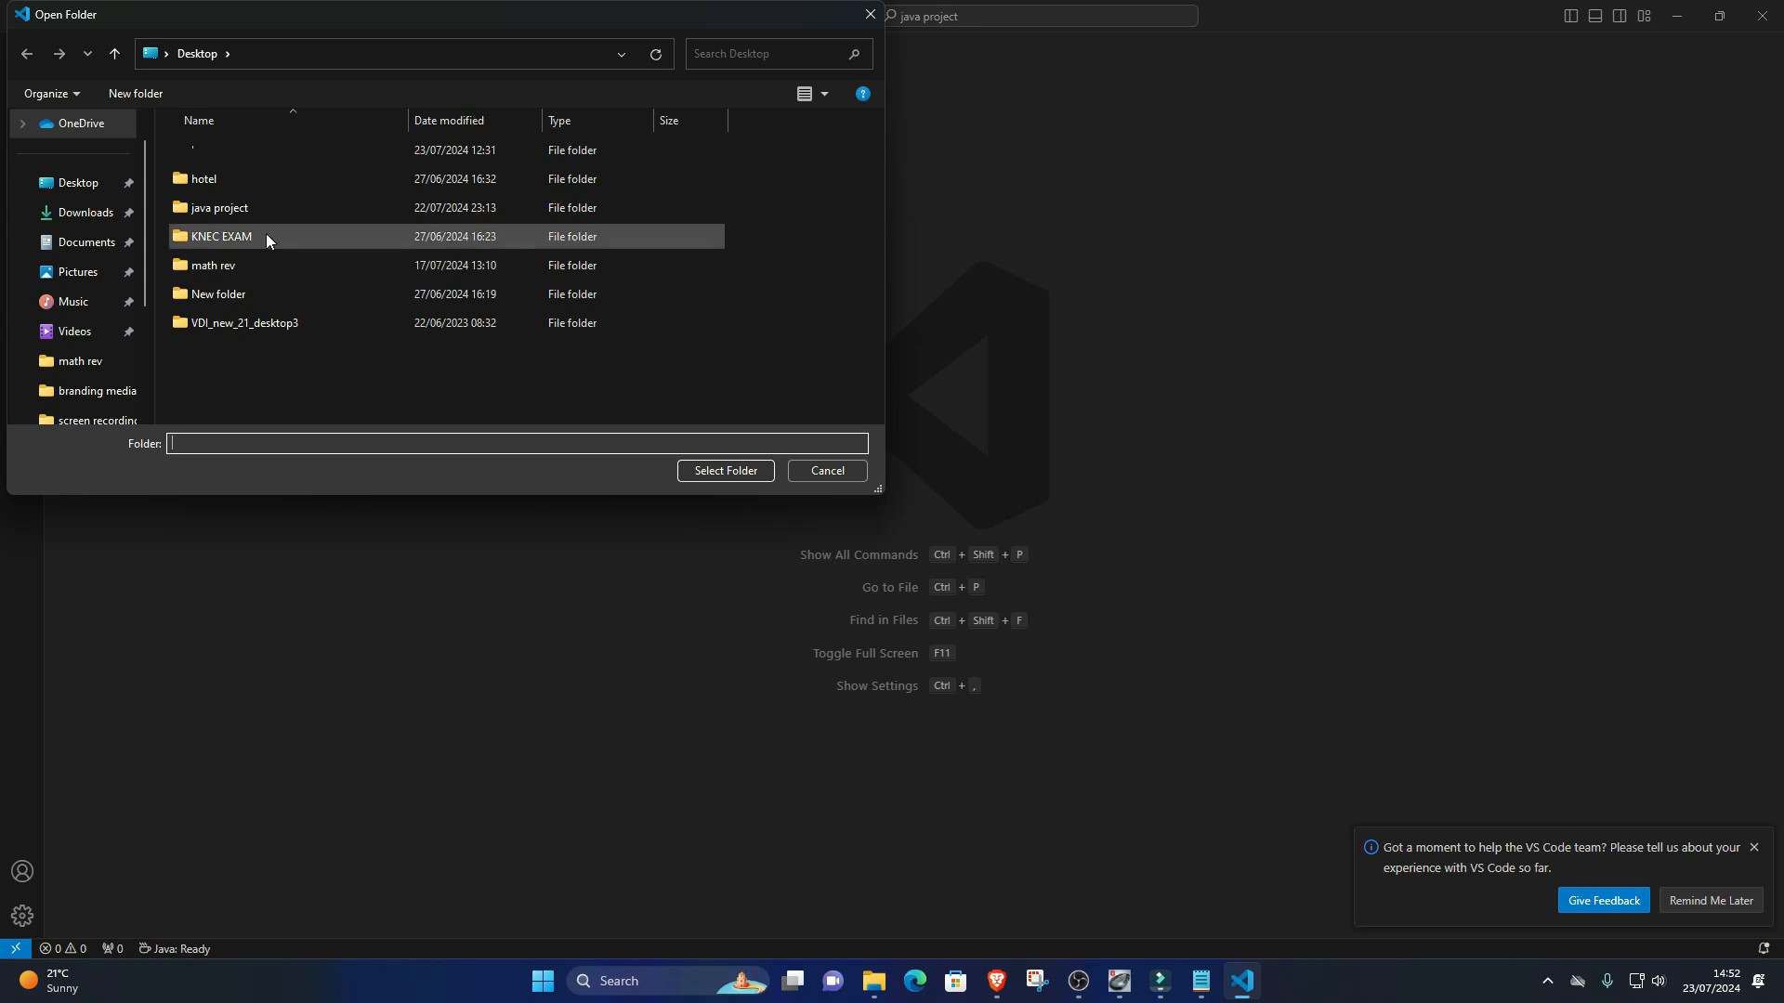
left_click(825, 470)
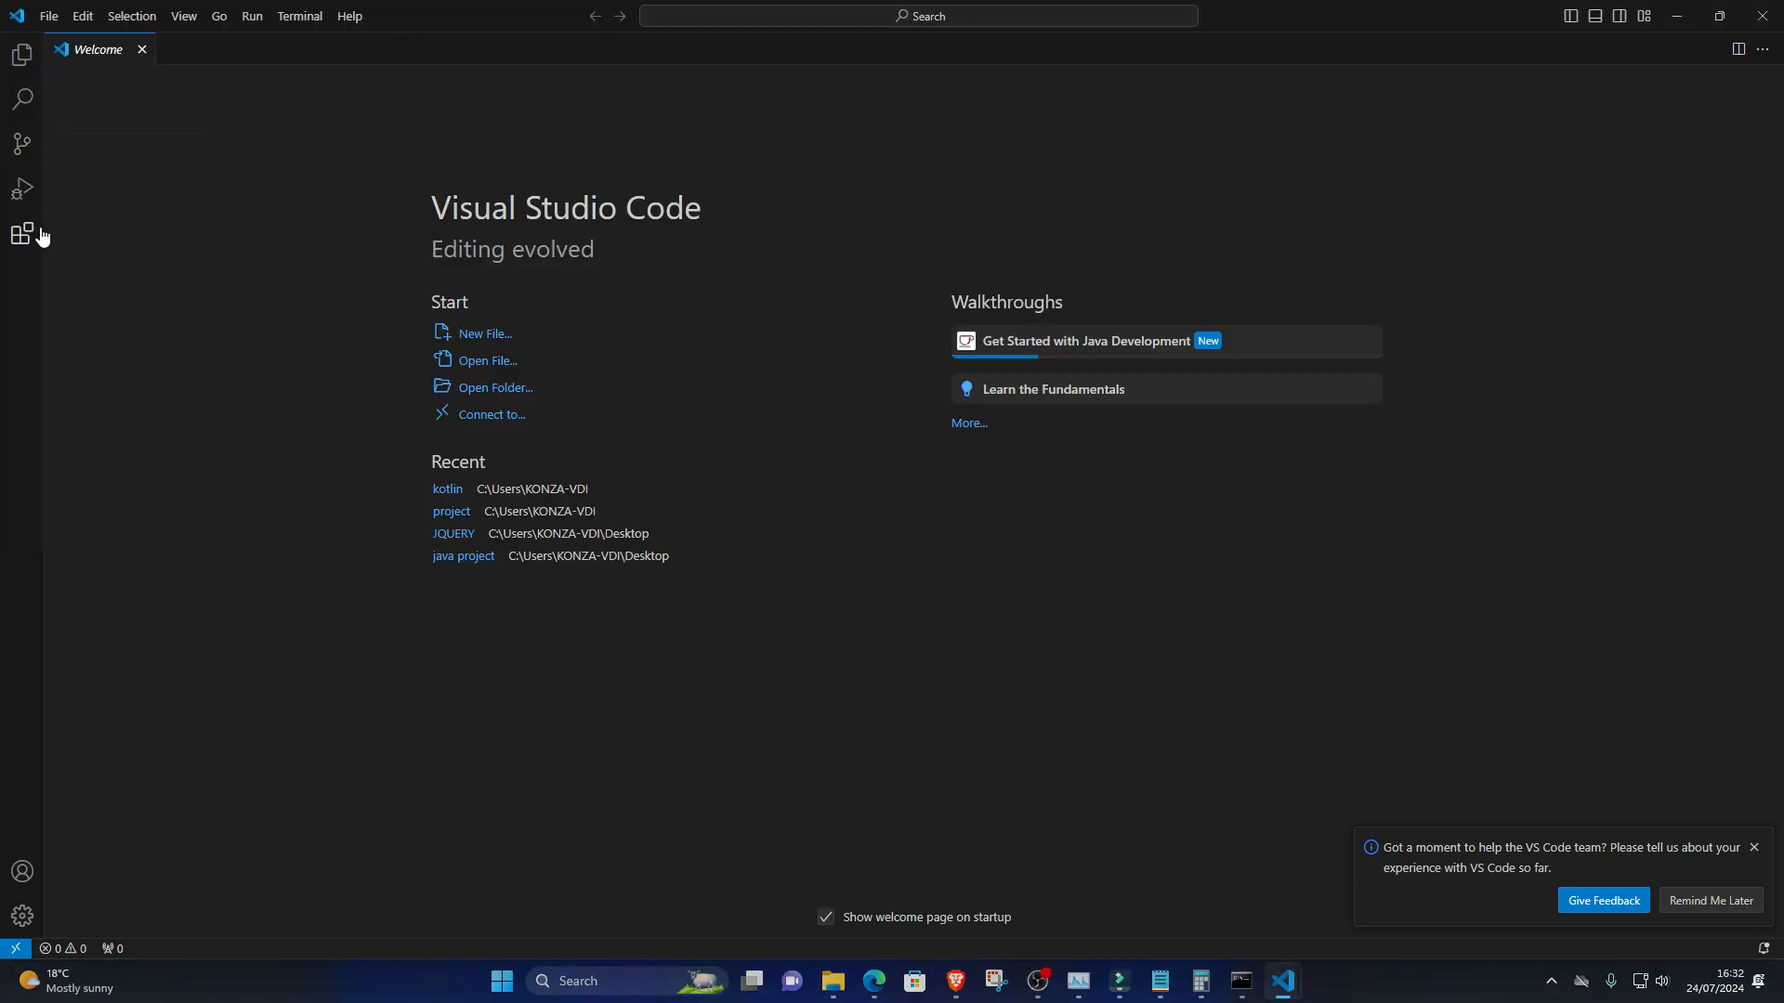
Step: Search the Extensions marketplace for 'ruby'
left_click(23, 234)
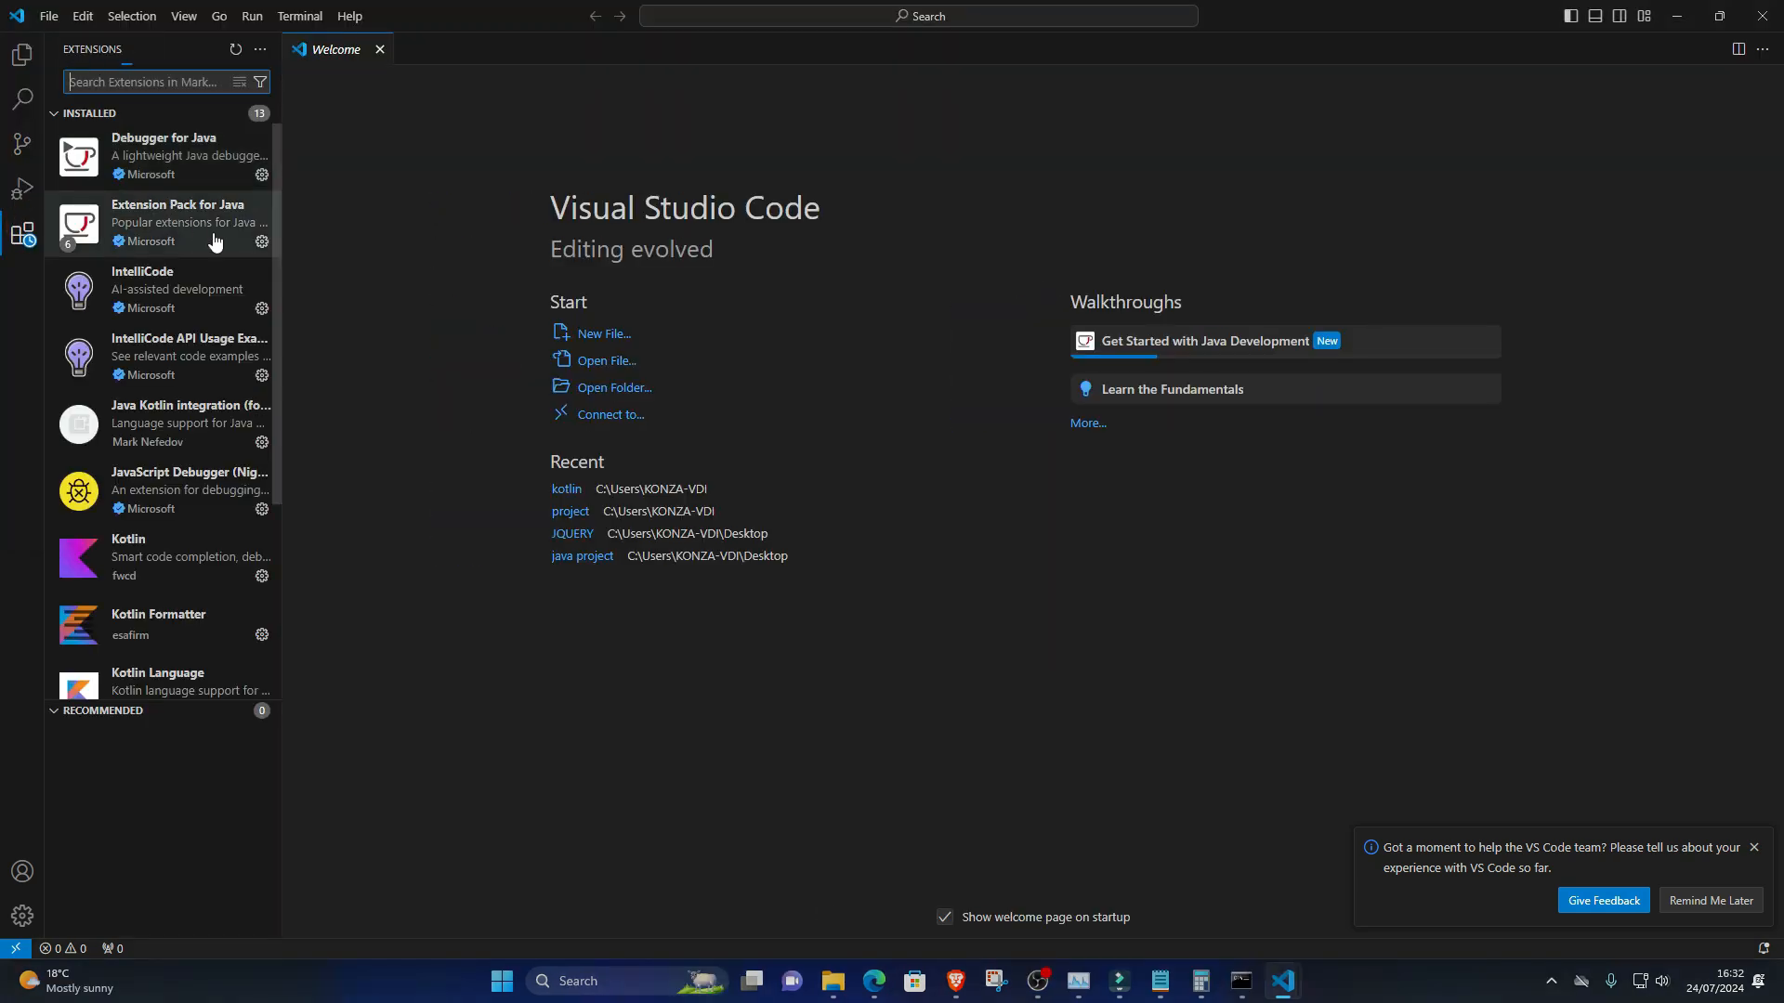
left_click(107, 709)
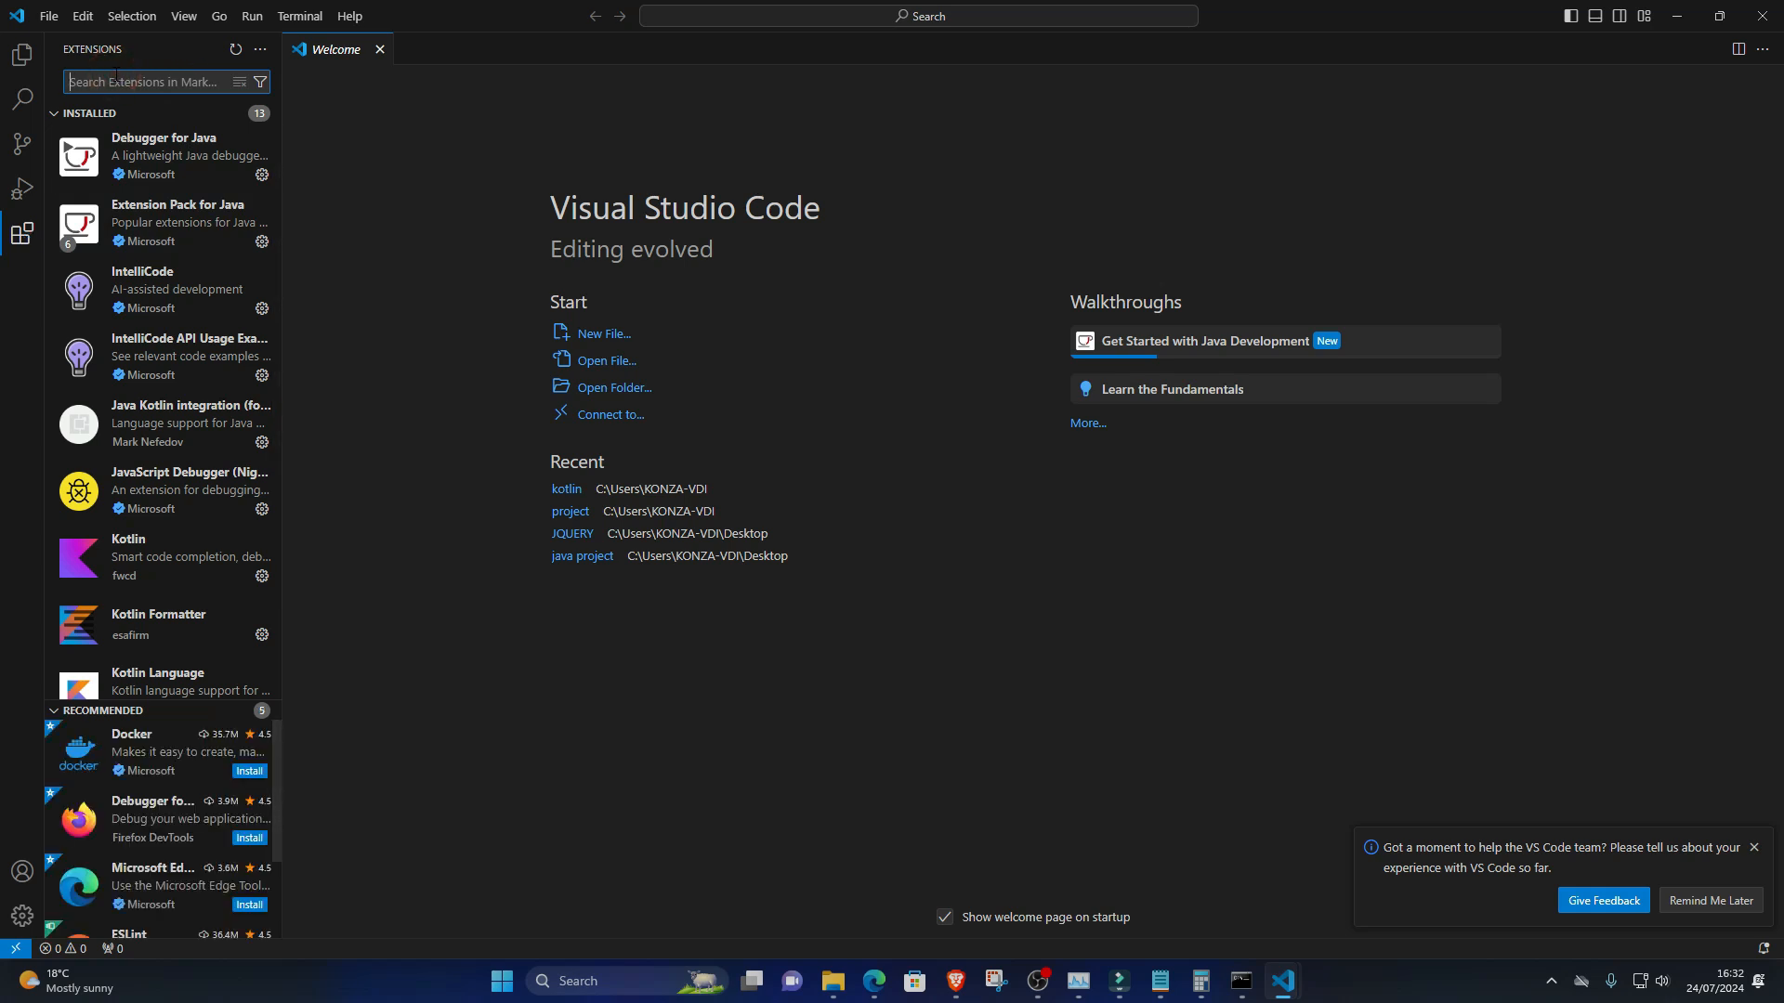
type("ruby")
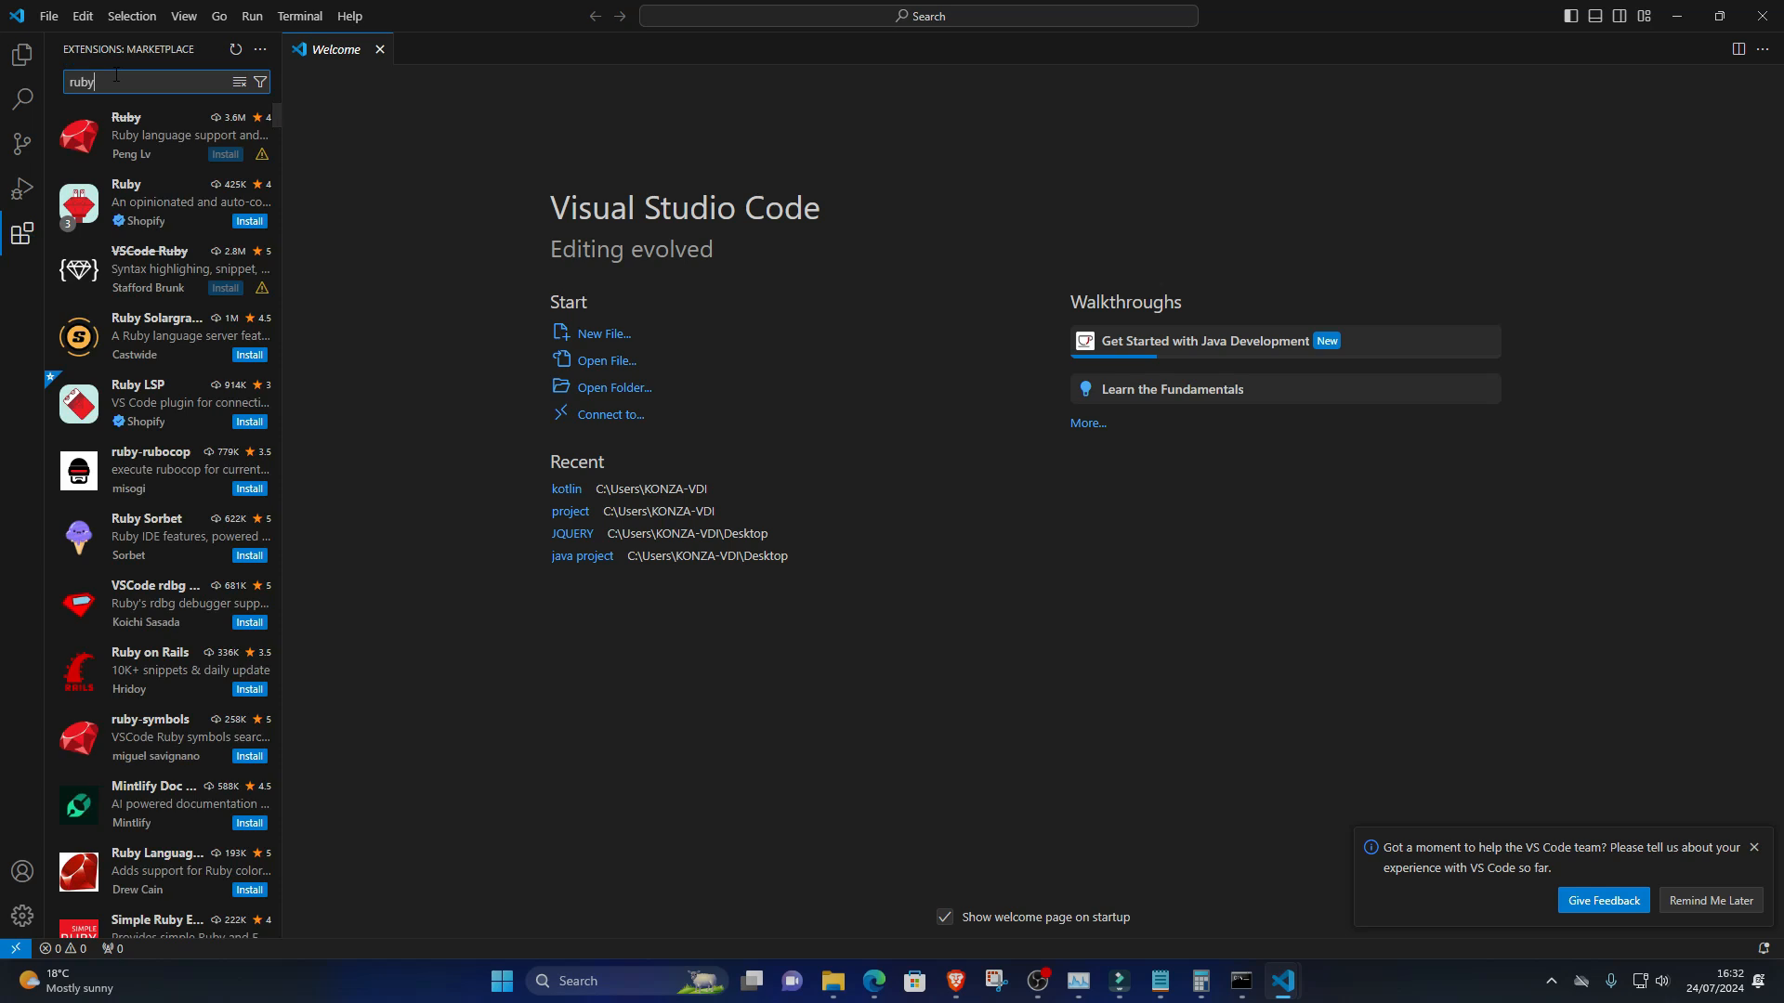
mouse_move(48, 13)
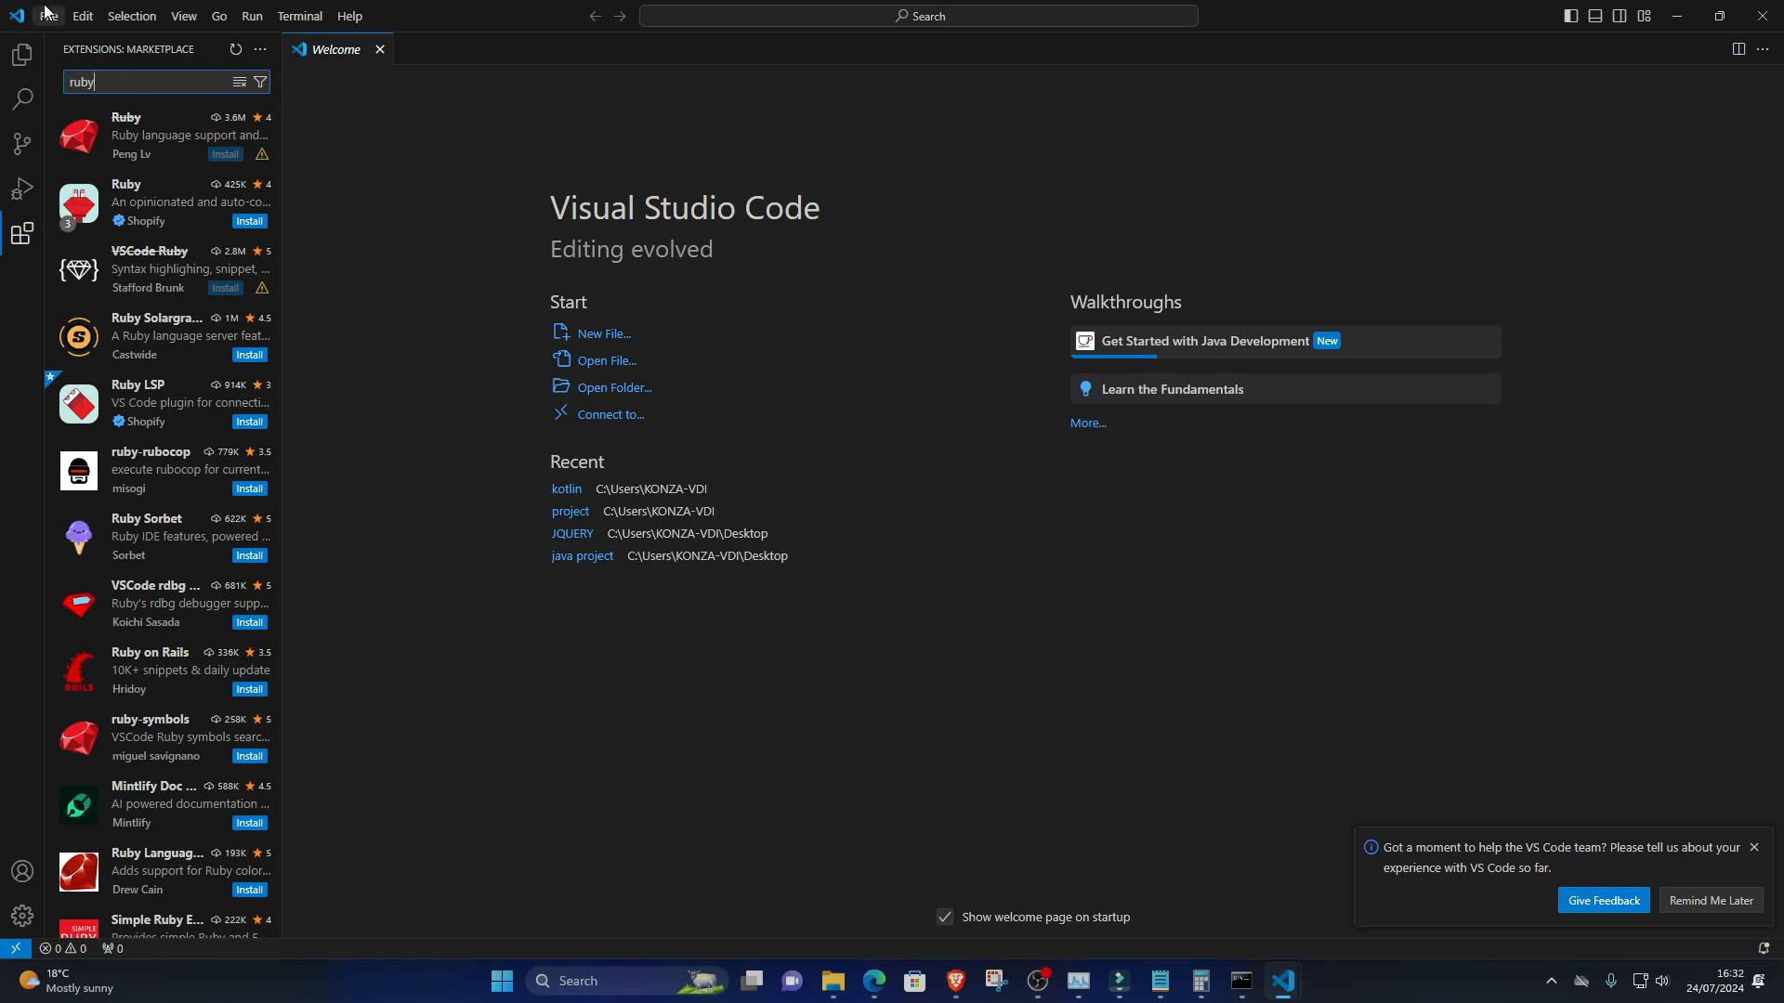
mouse_move(81, 17)
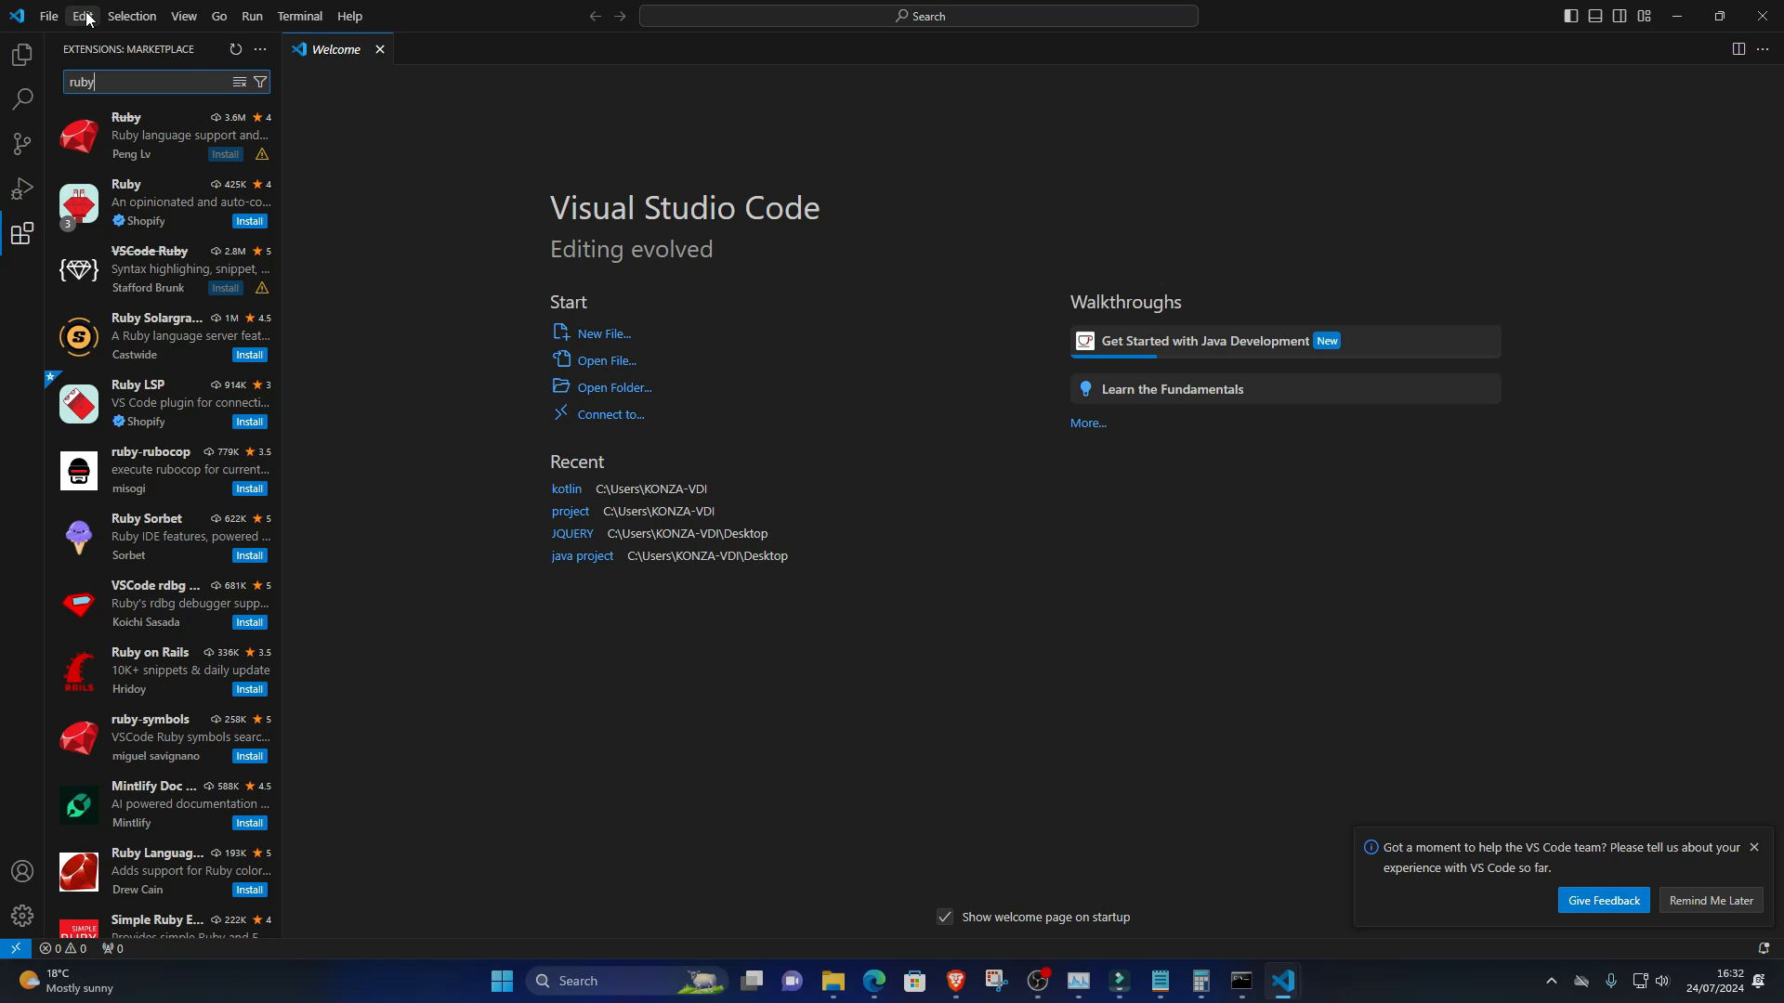
mouse_move(73, 134)
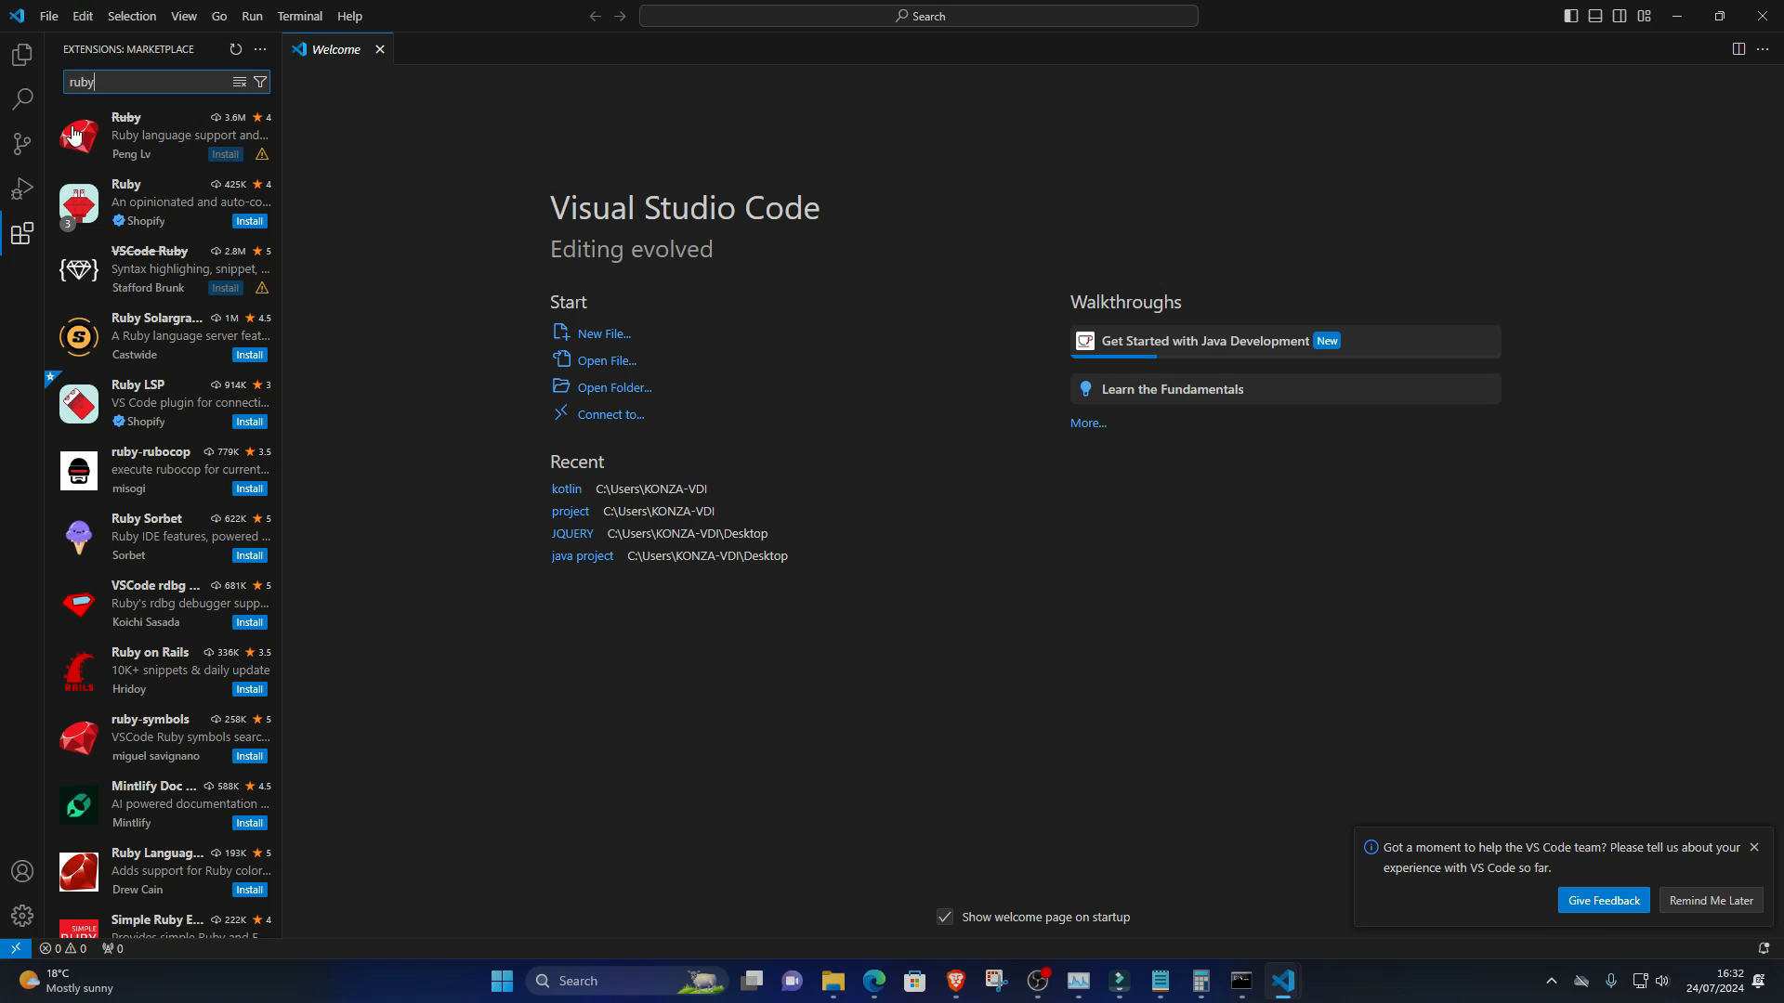
Step: Create rhello.rb containing puts "Hello, World!" and save it
left_click(22, 53)
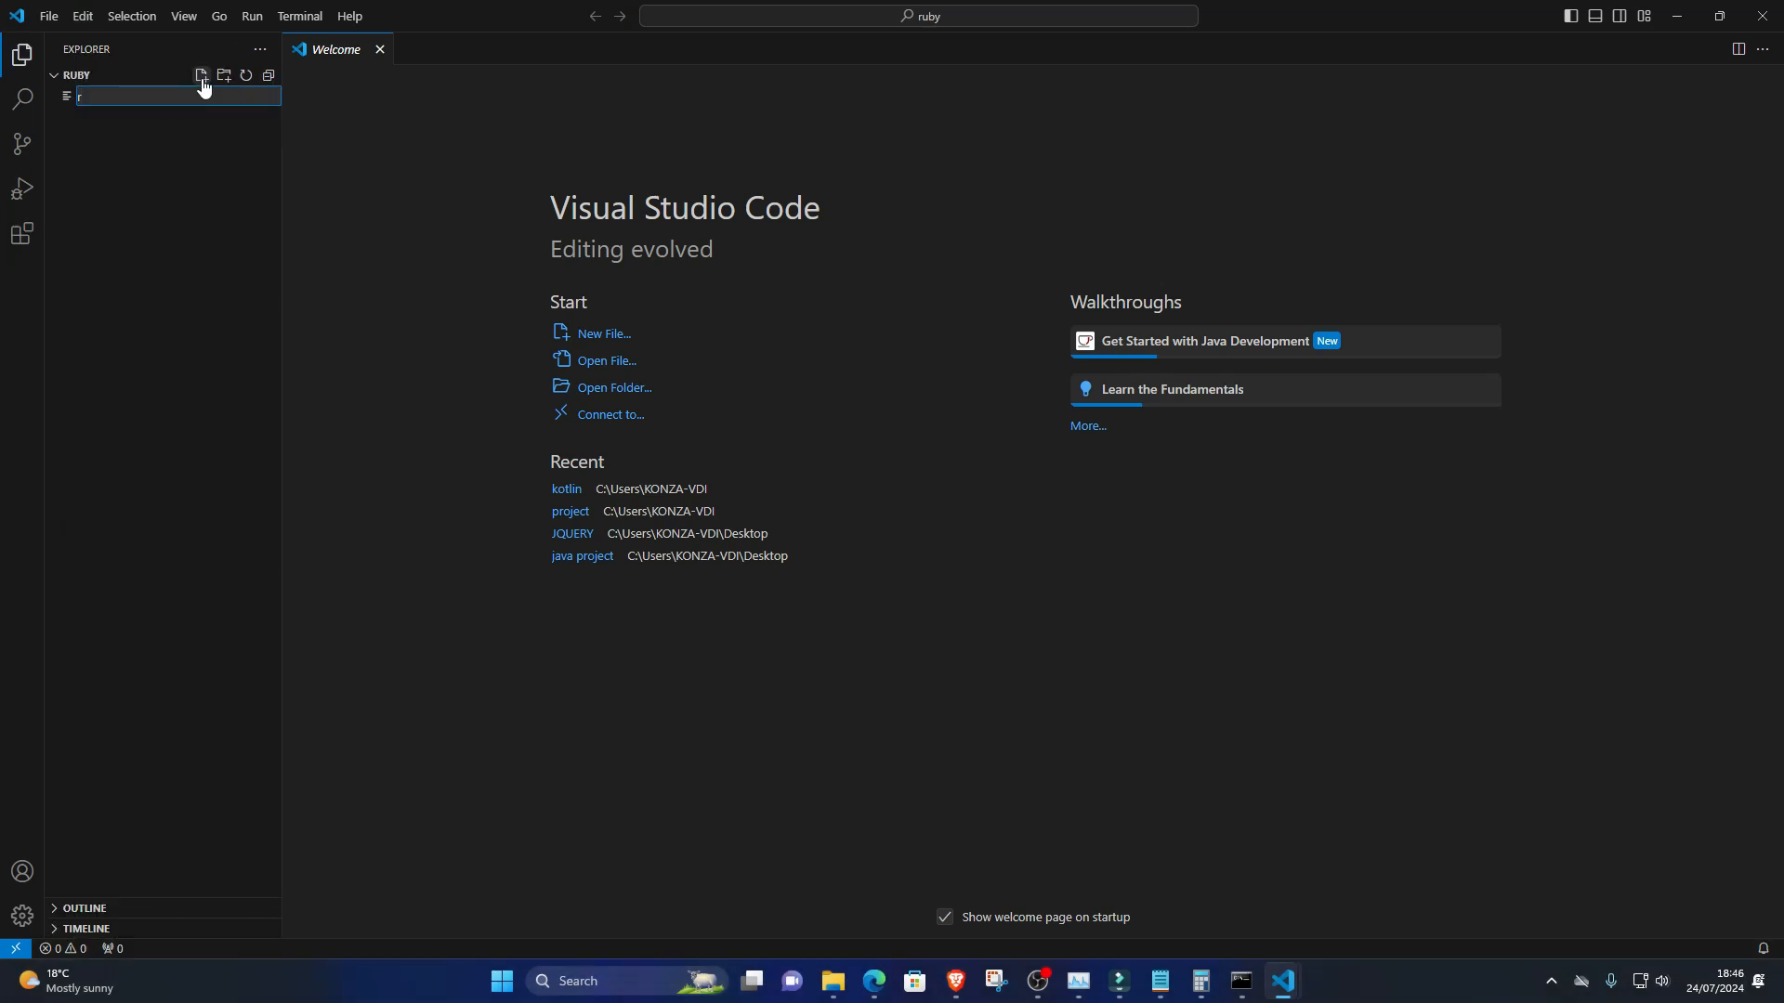
type("hello")
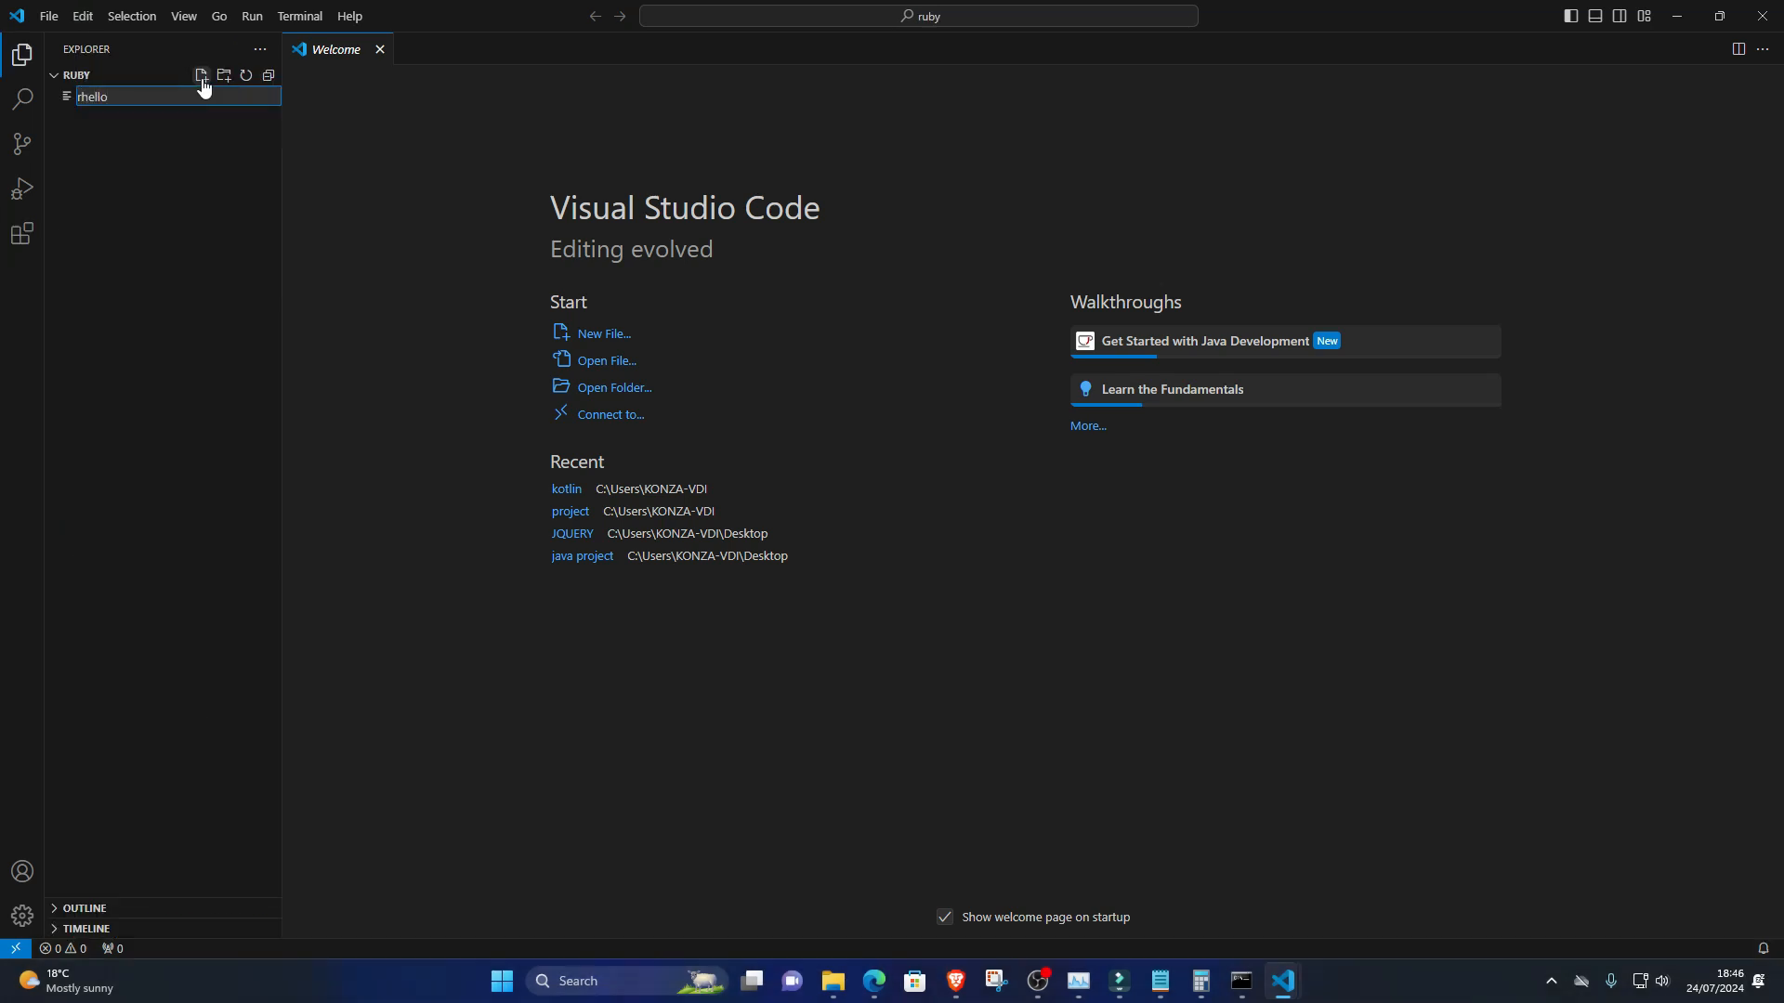
type(".rb")
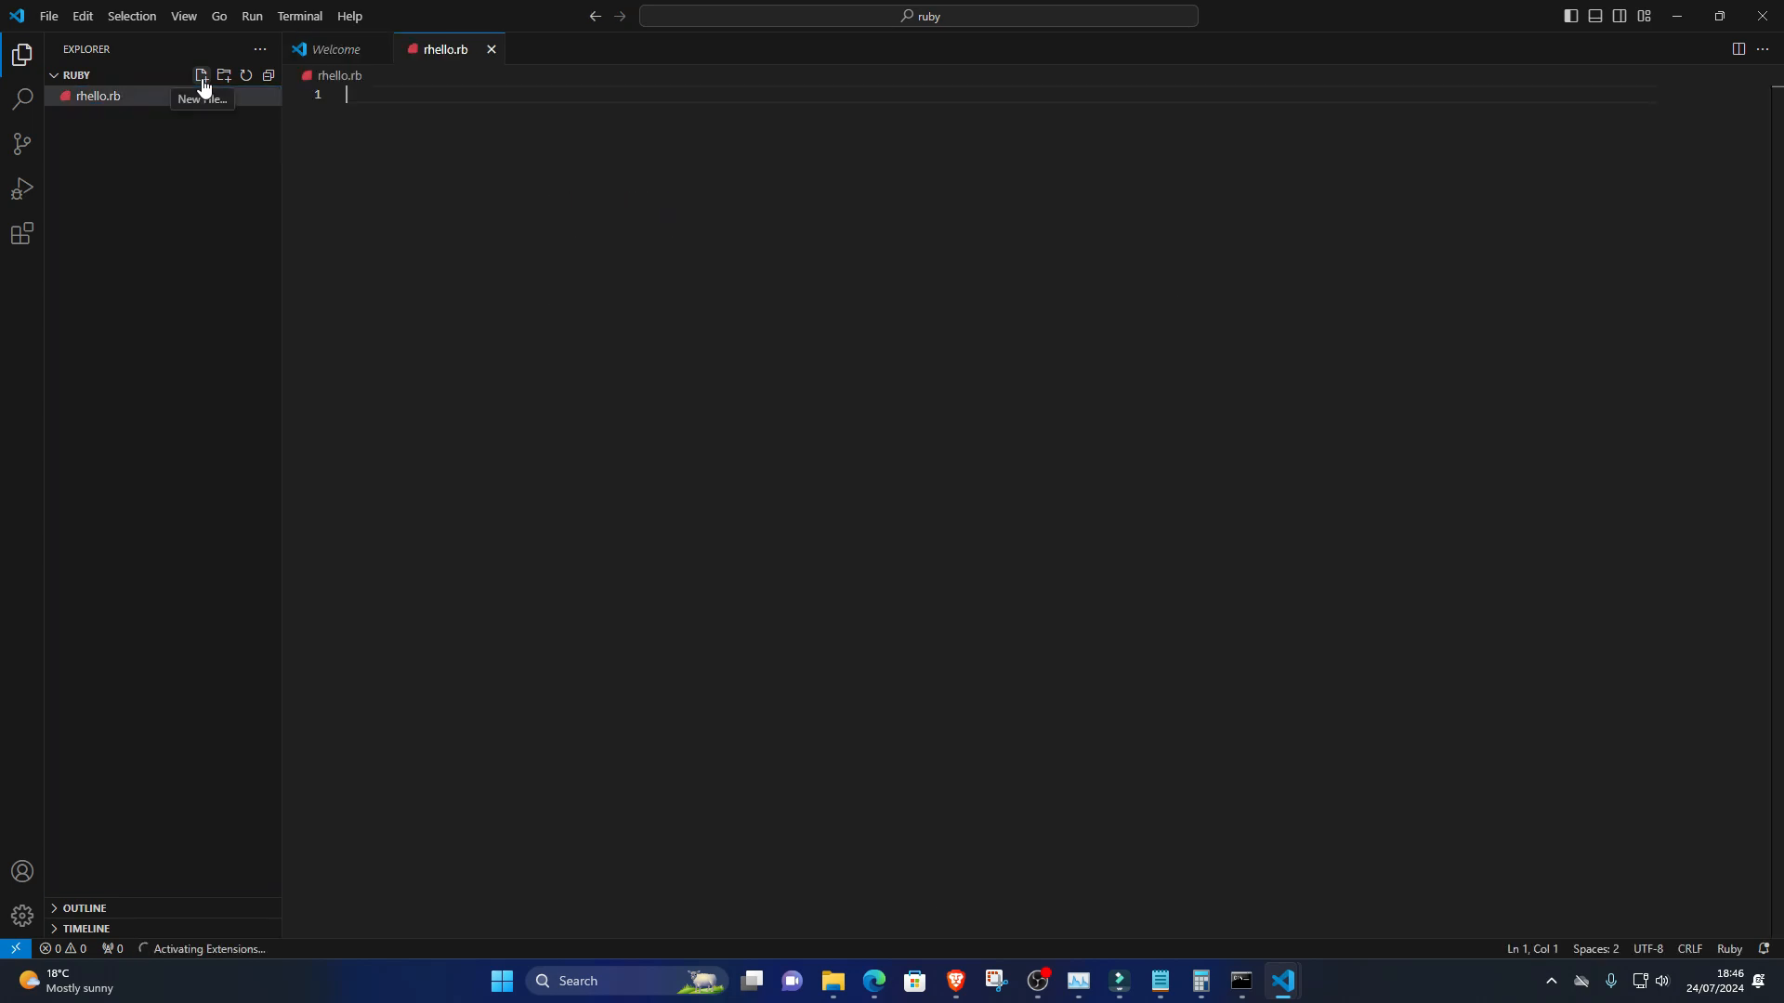
type("puts \"Hello, World!\"")
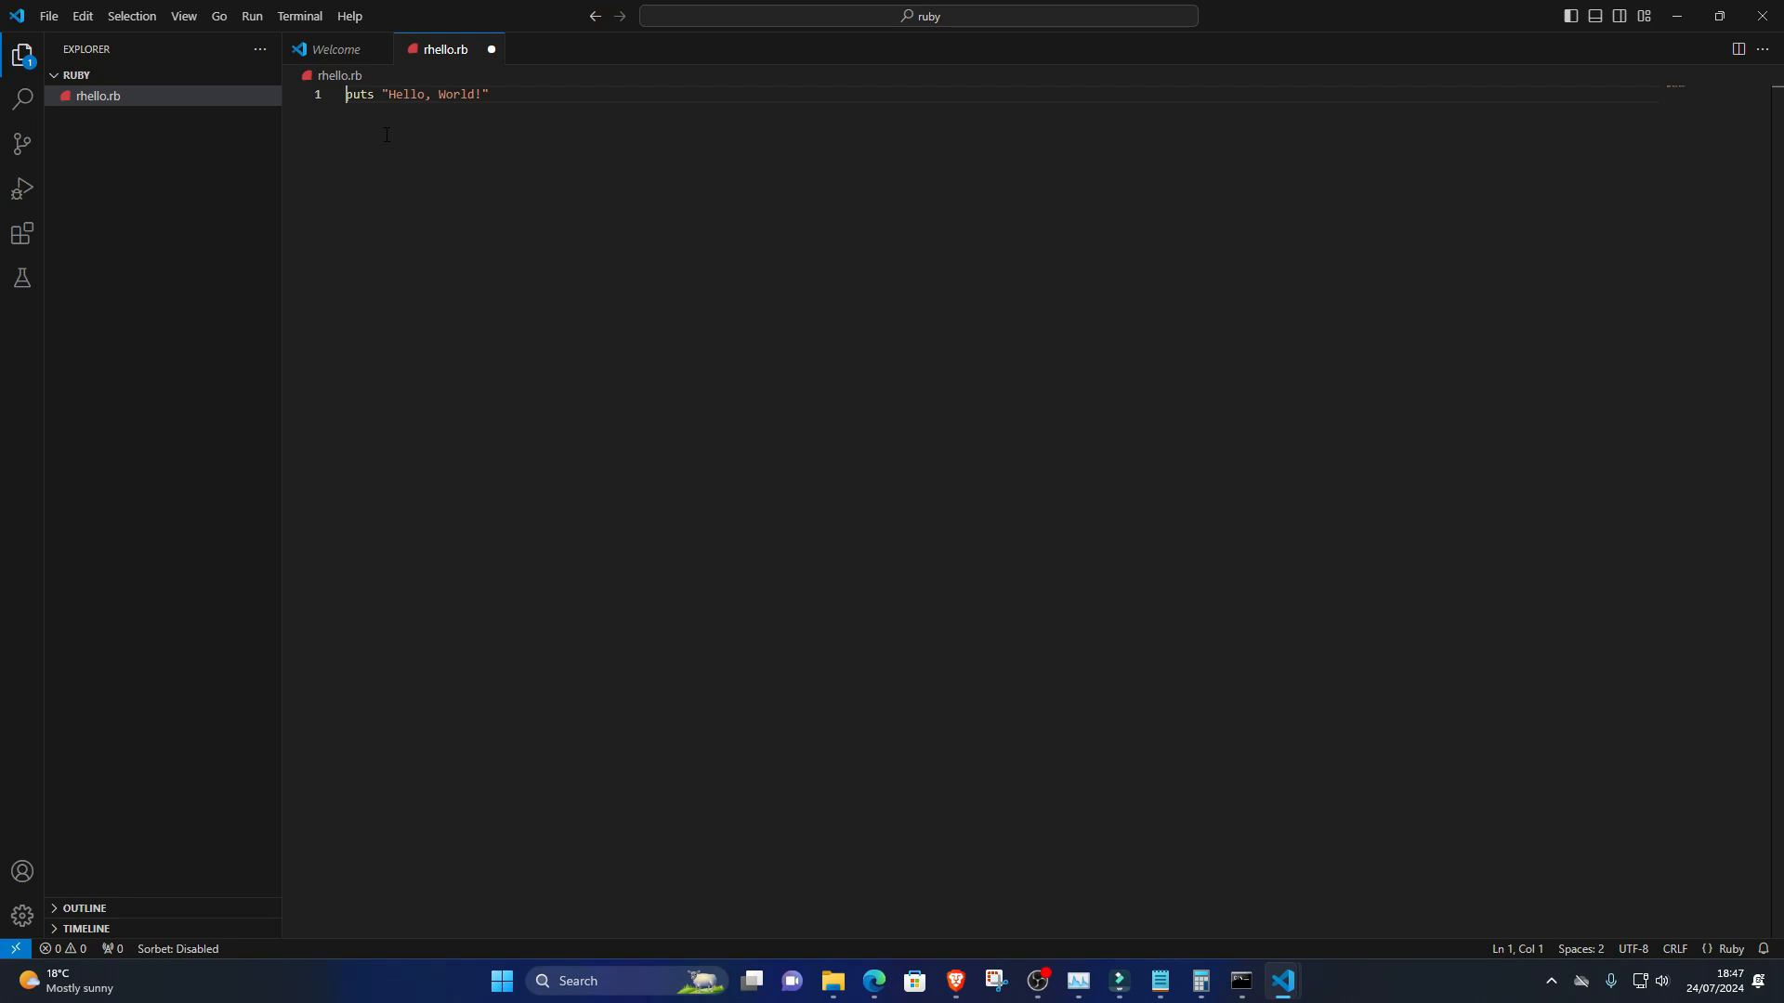
key("ctrl+s")
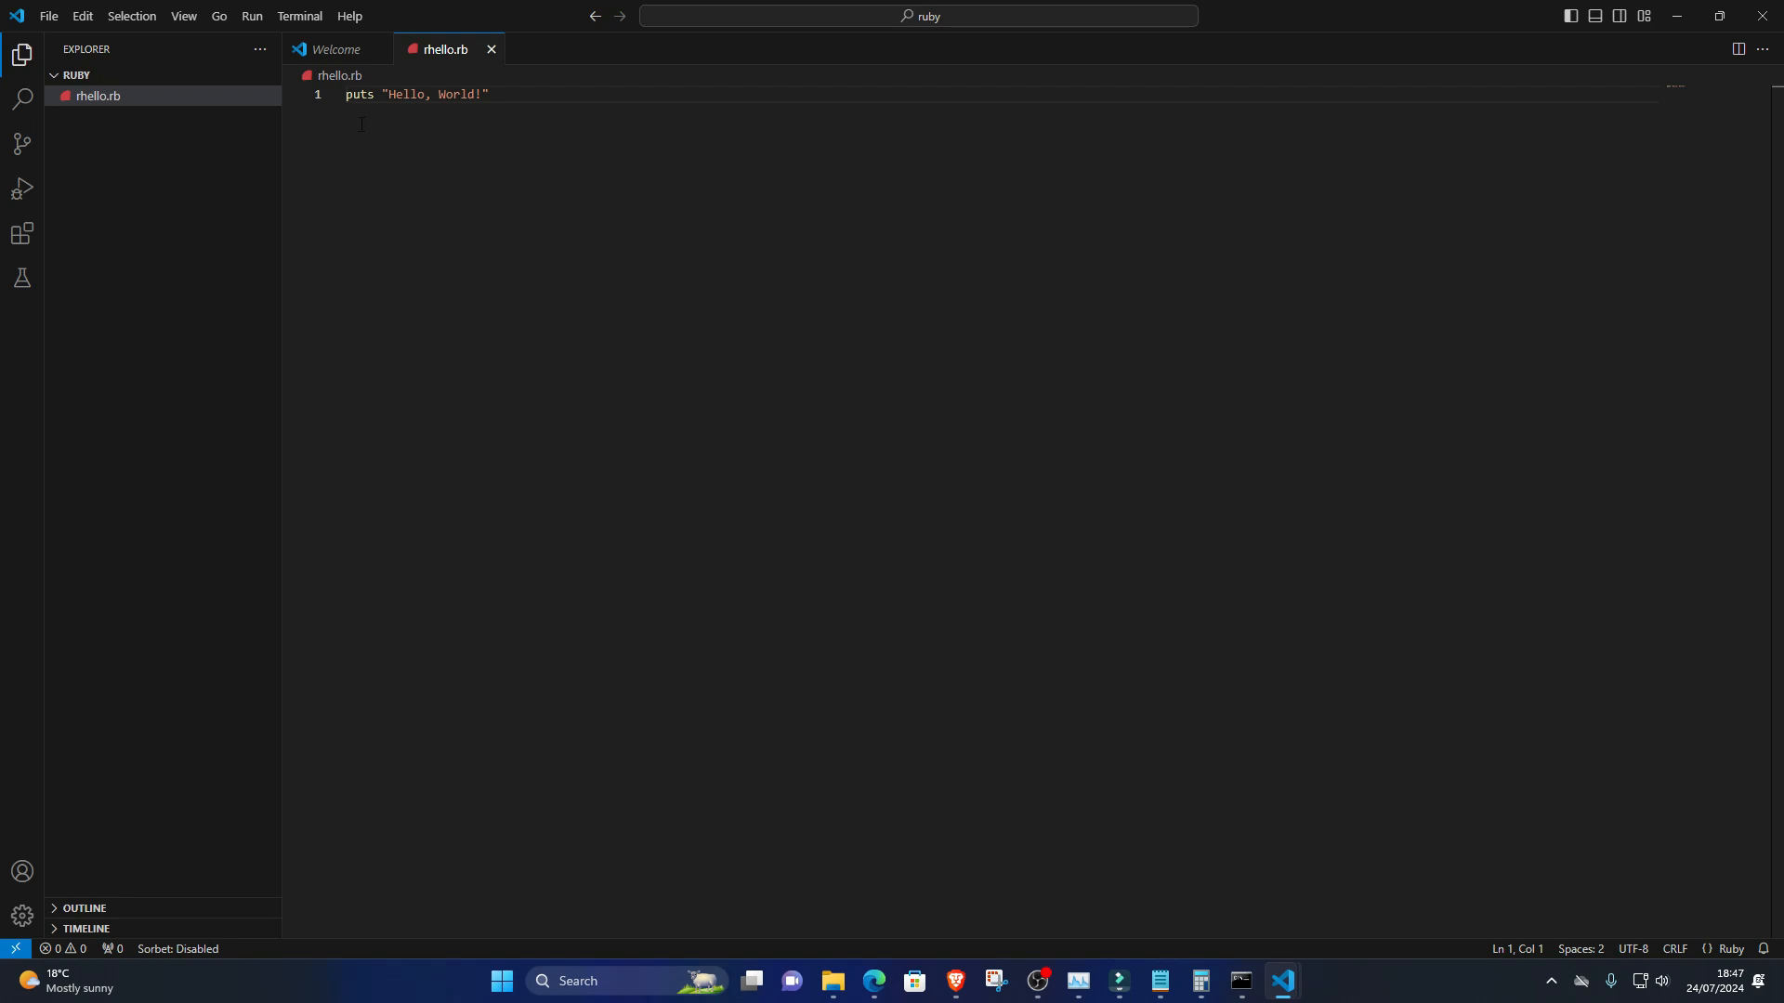
Step: Run 'ruby rhello.rb' in an integrated terminal at the file's folder, printing Hello, World!
right_click(98, 95)
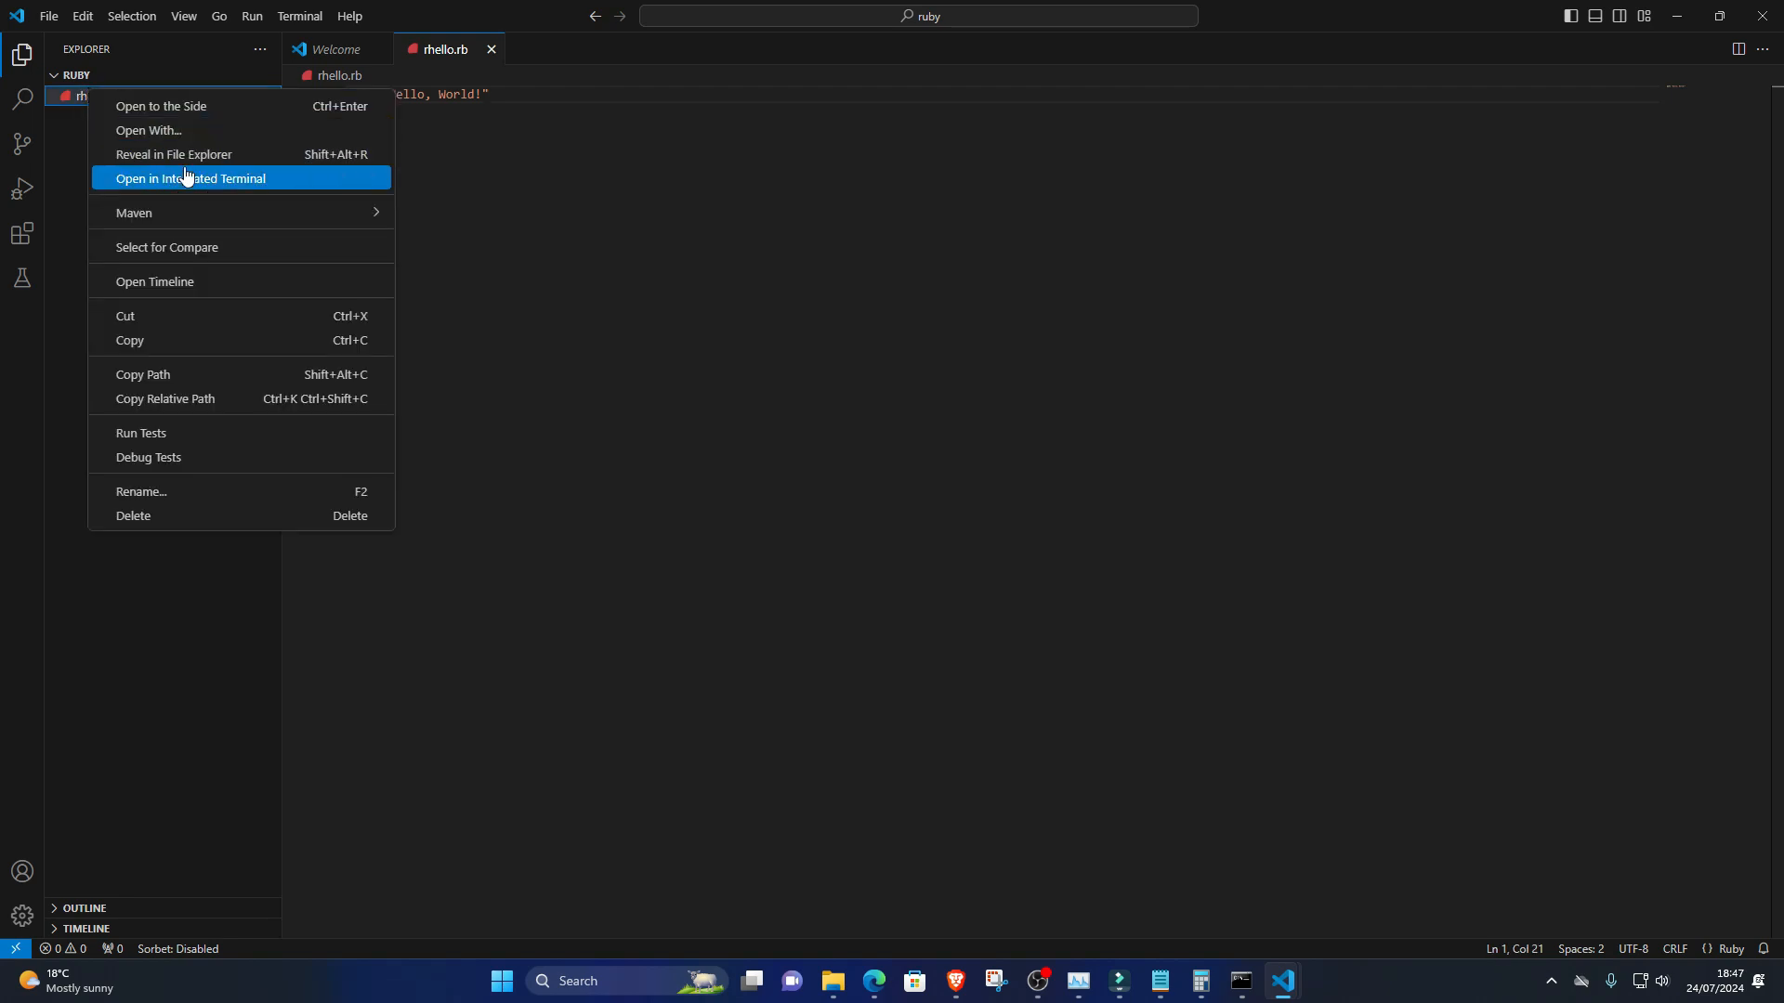
left_click(189, 178)
type("c")
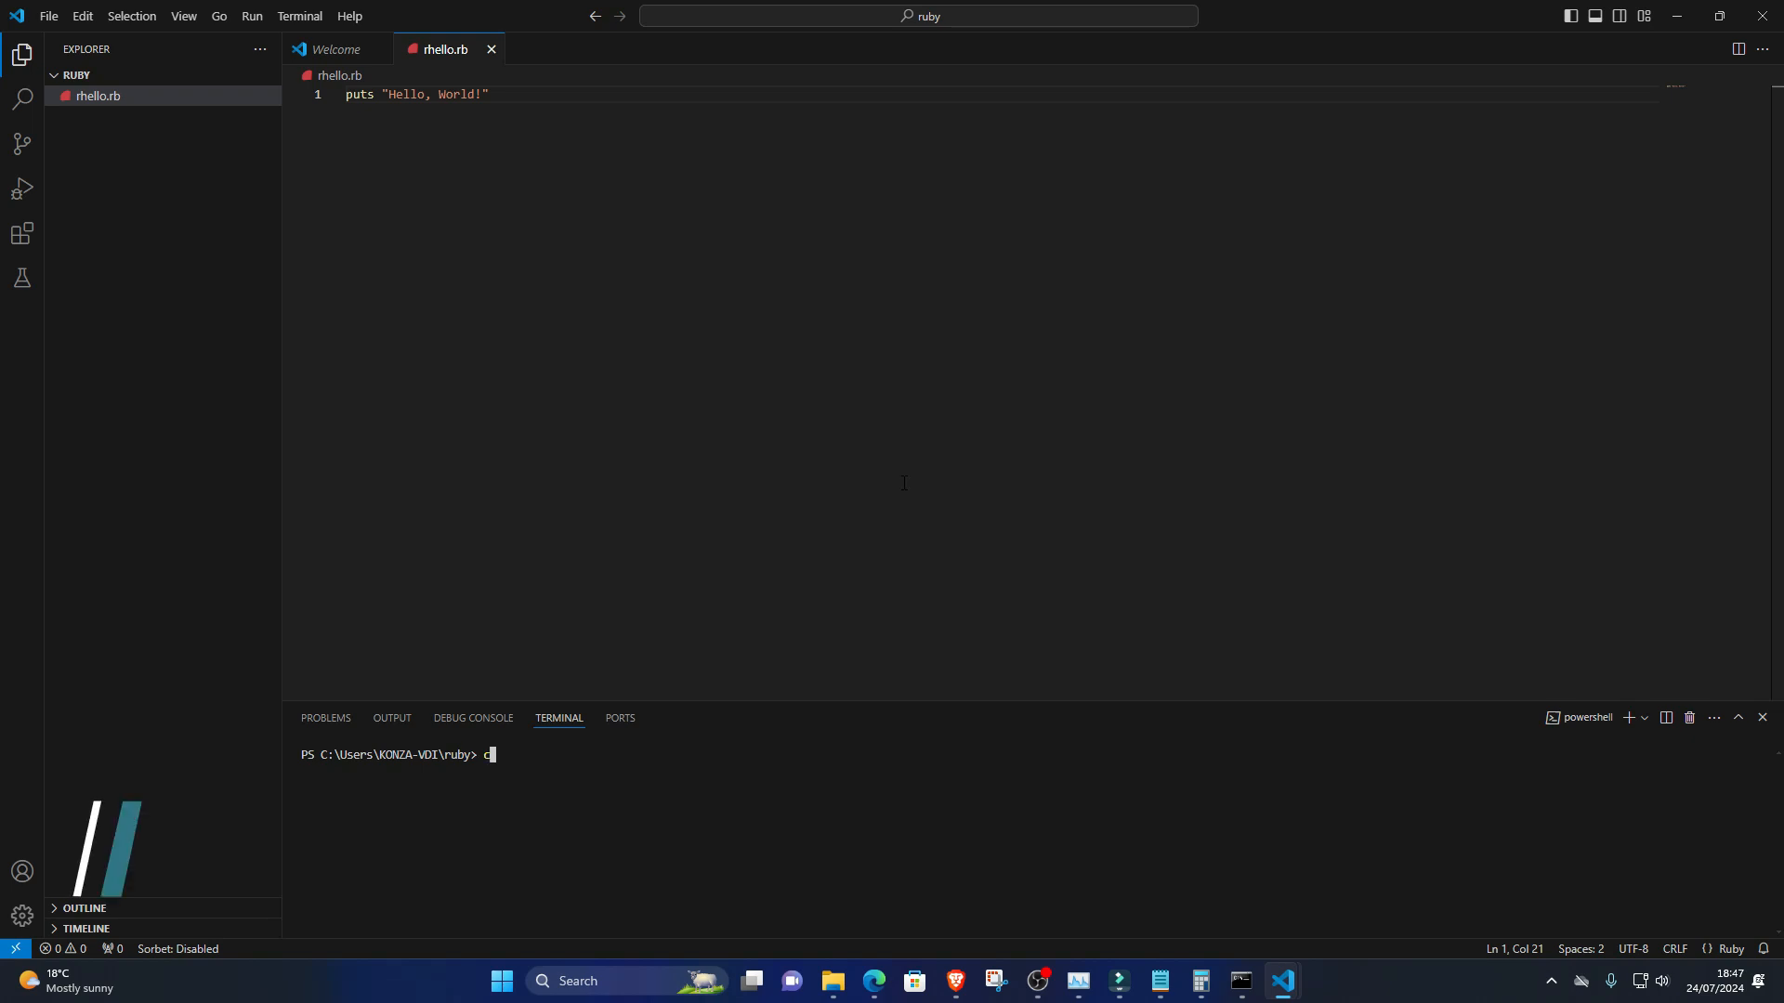
type("d")
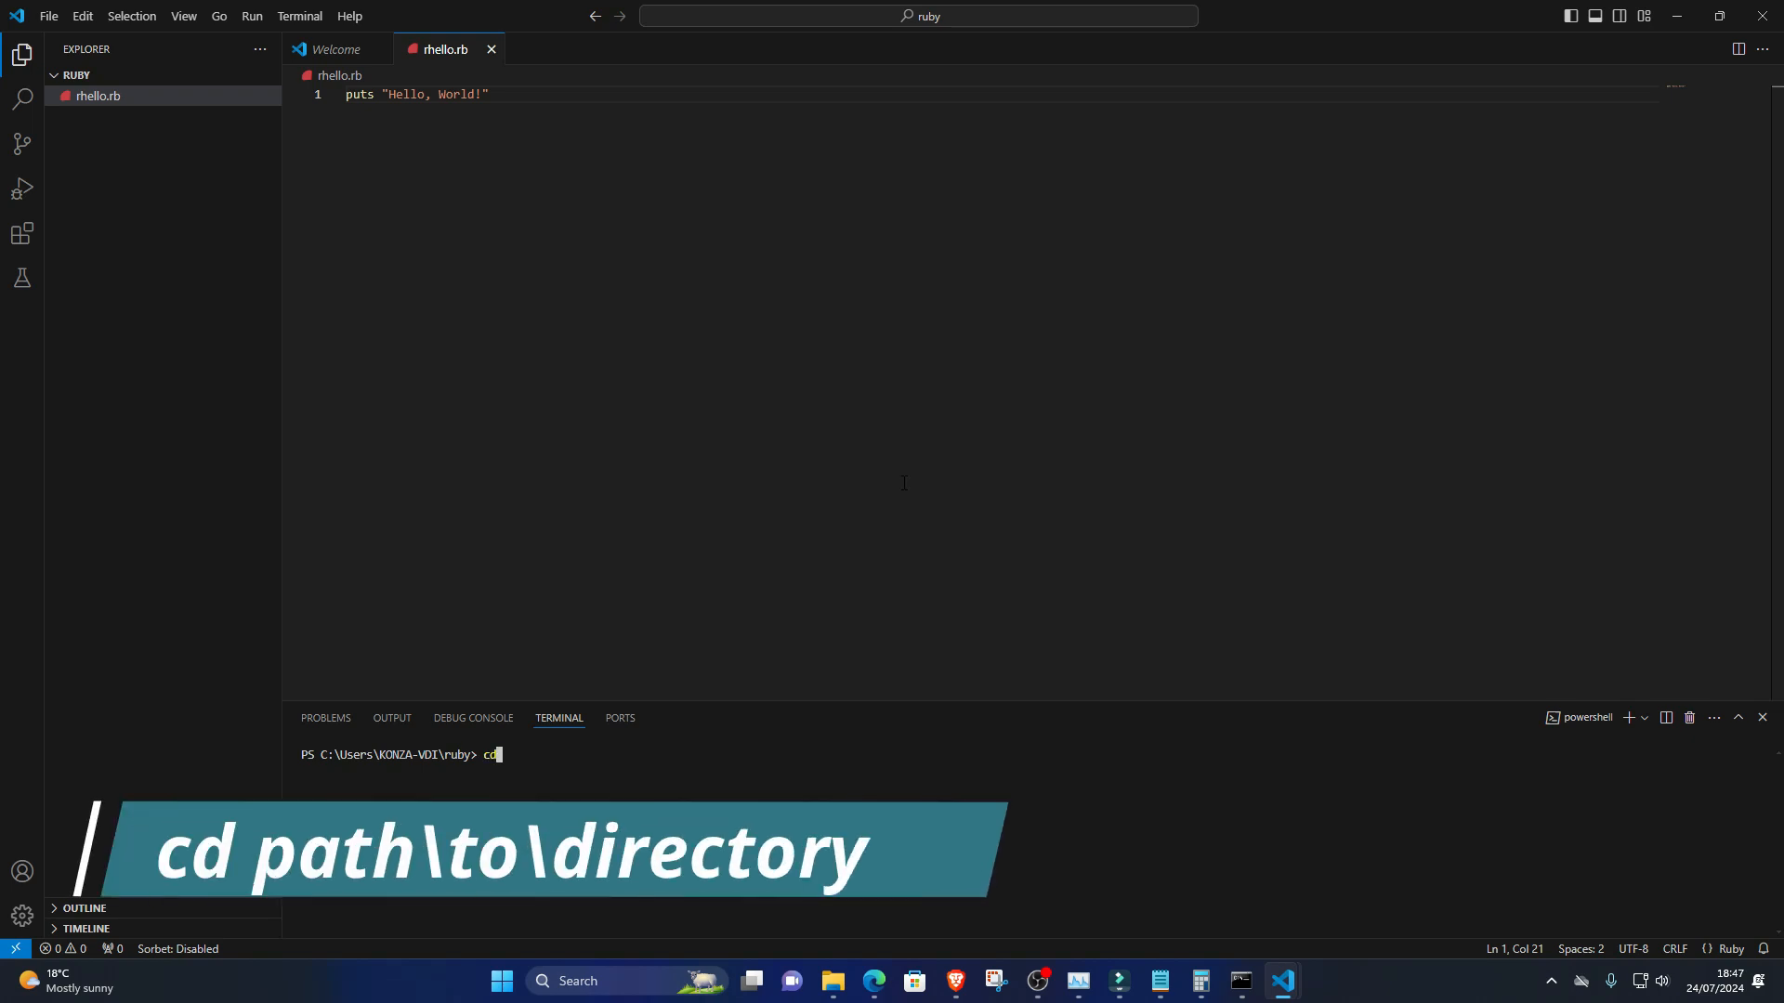
key("Return")
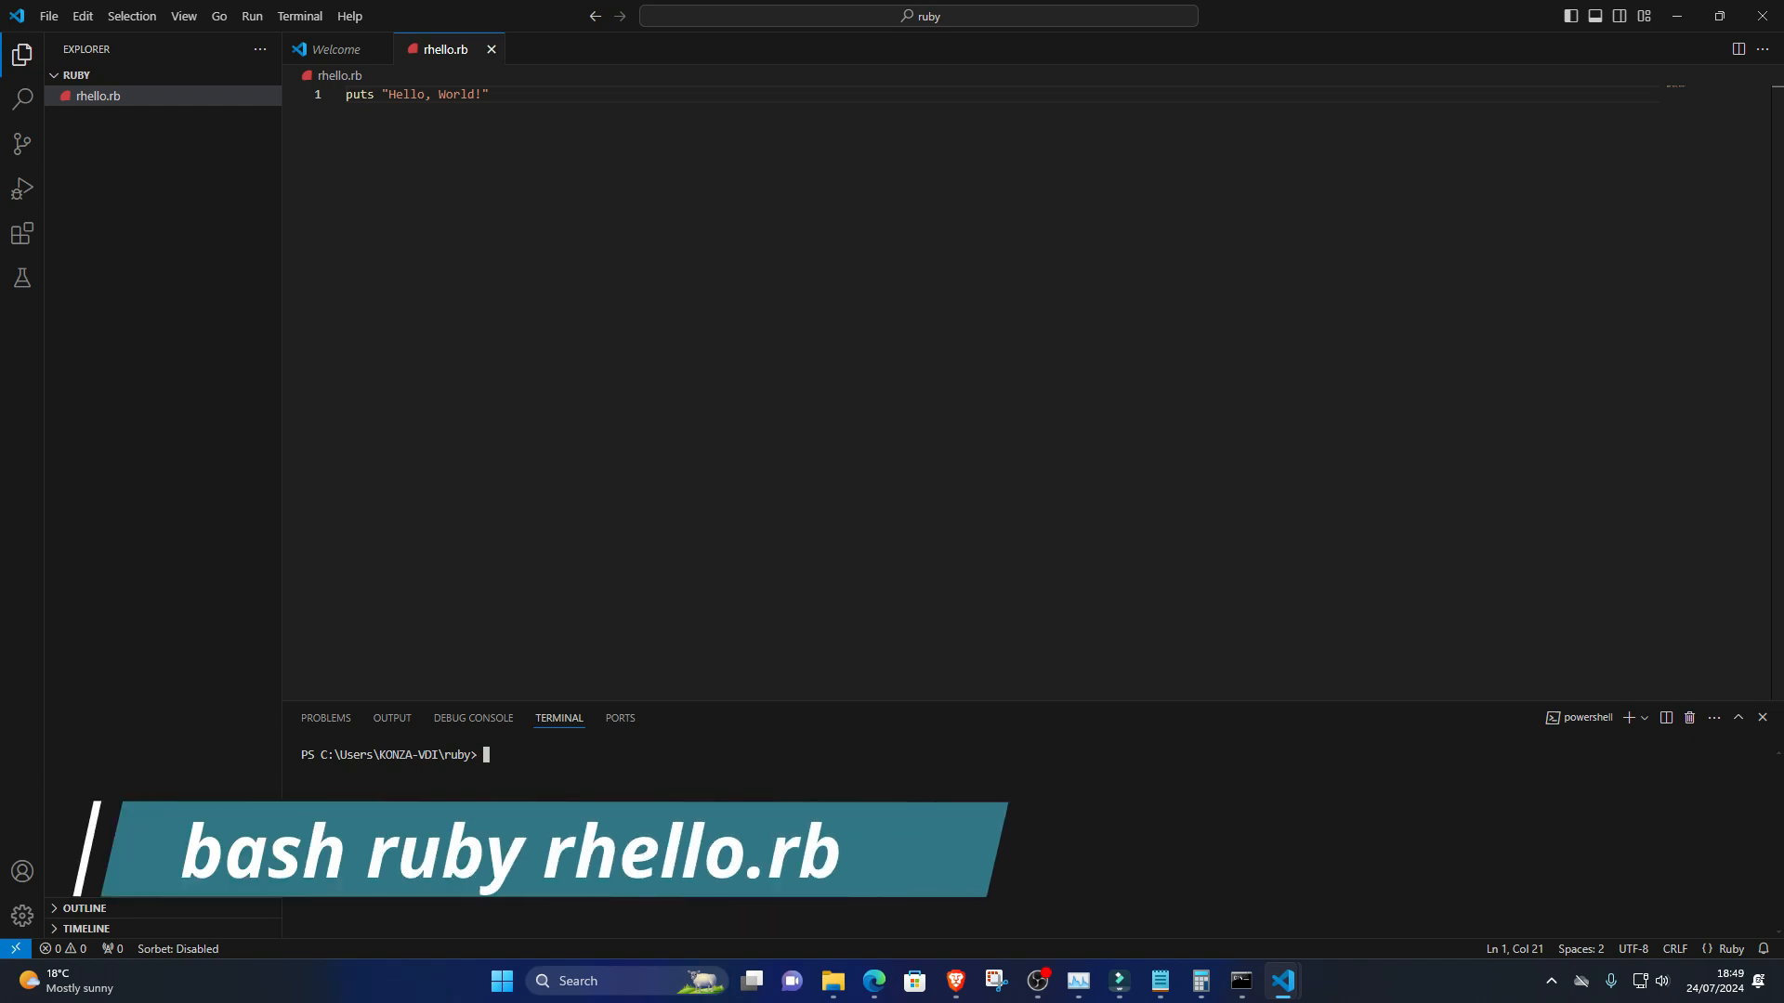
type("r")
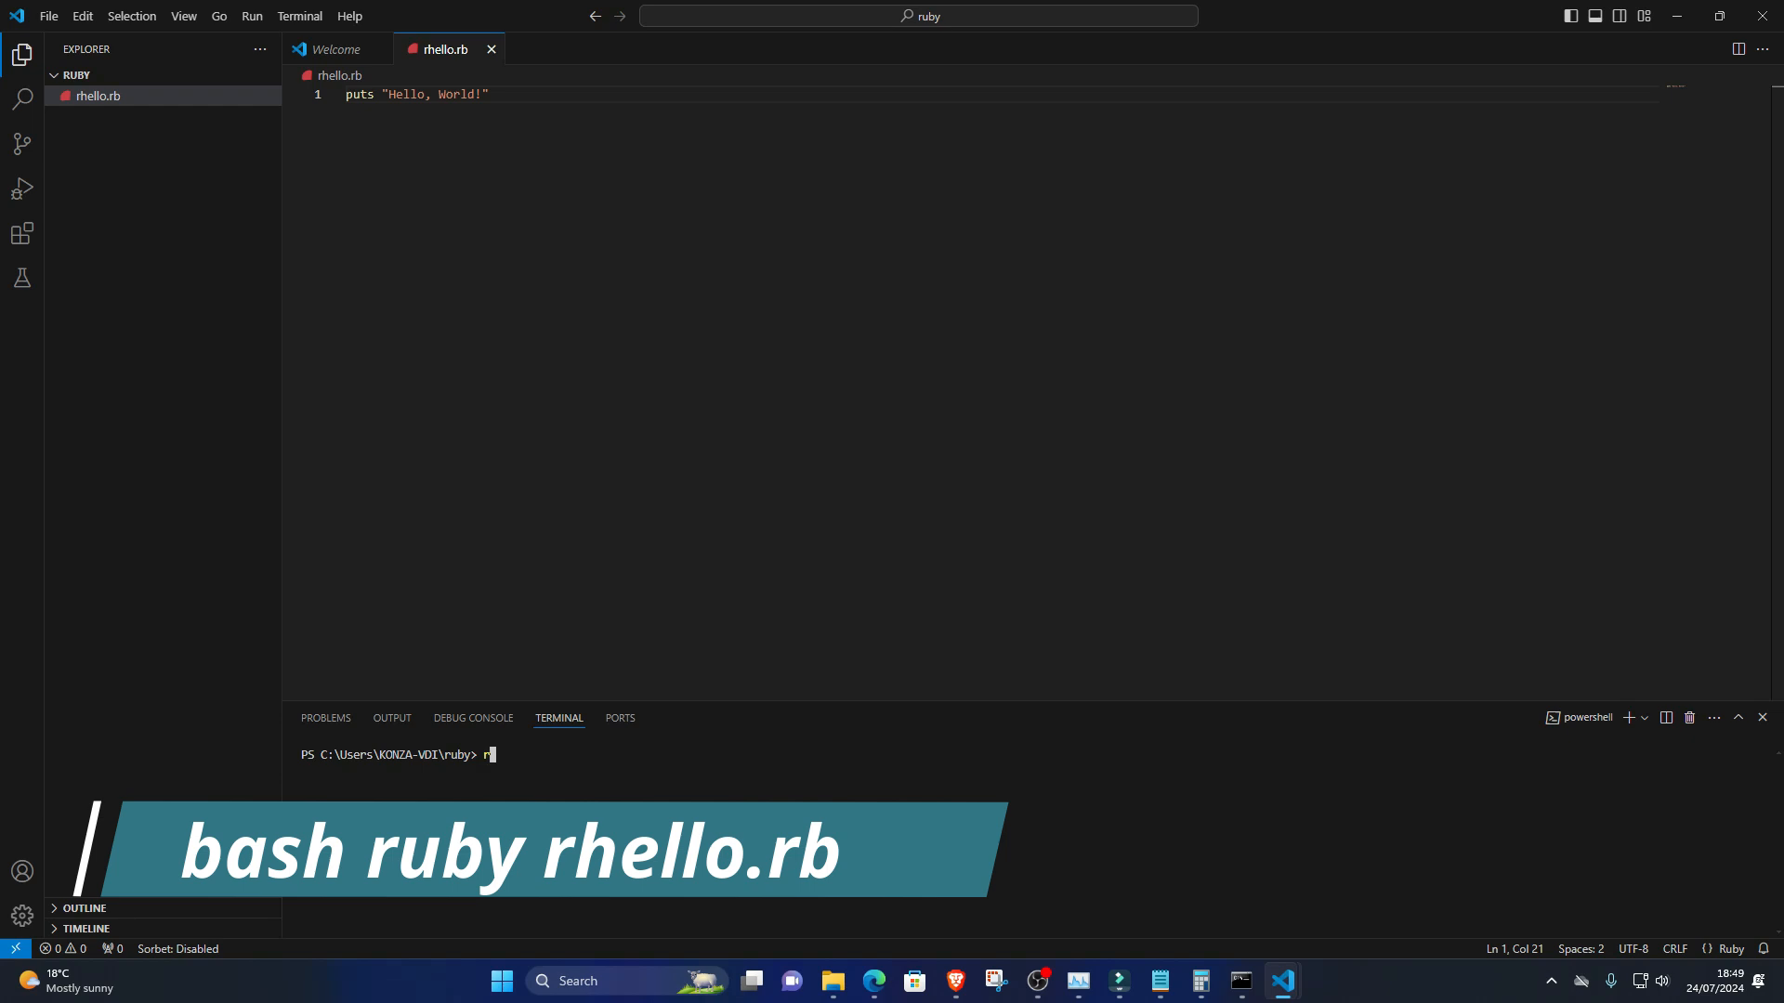
type("uby rhello.rb")
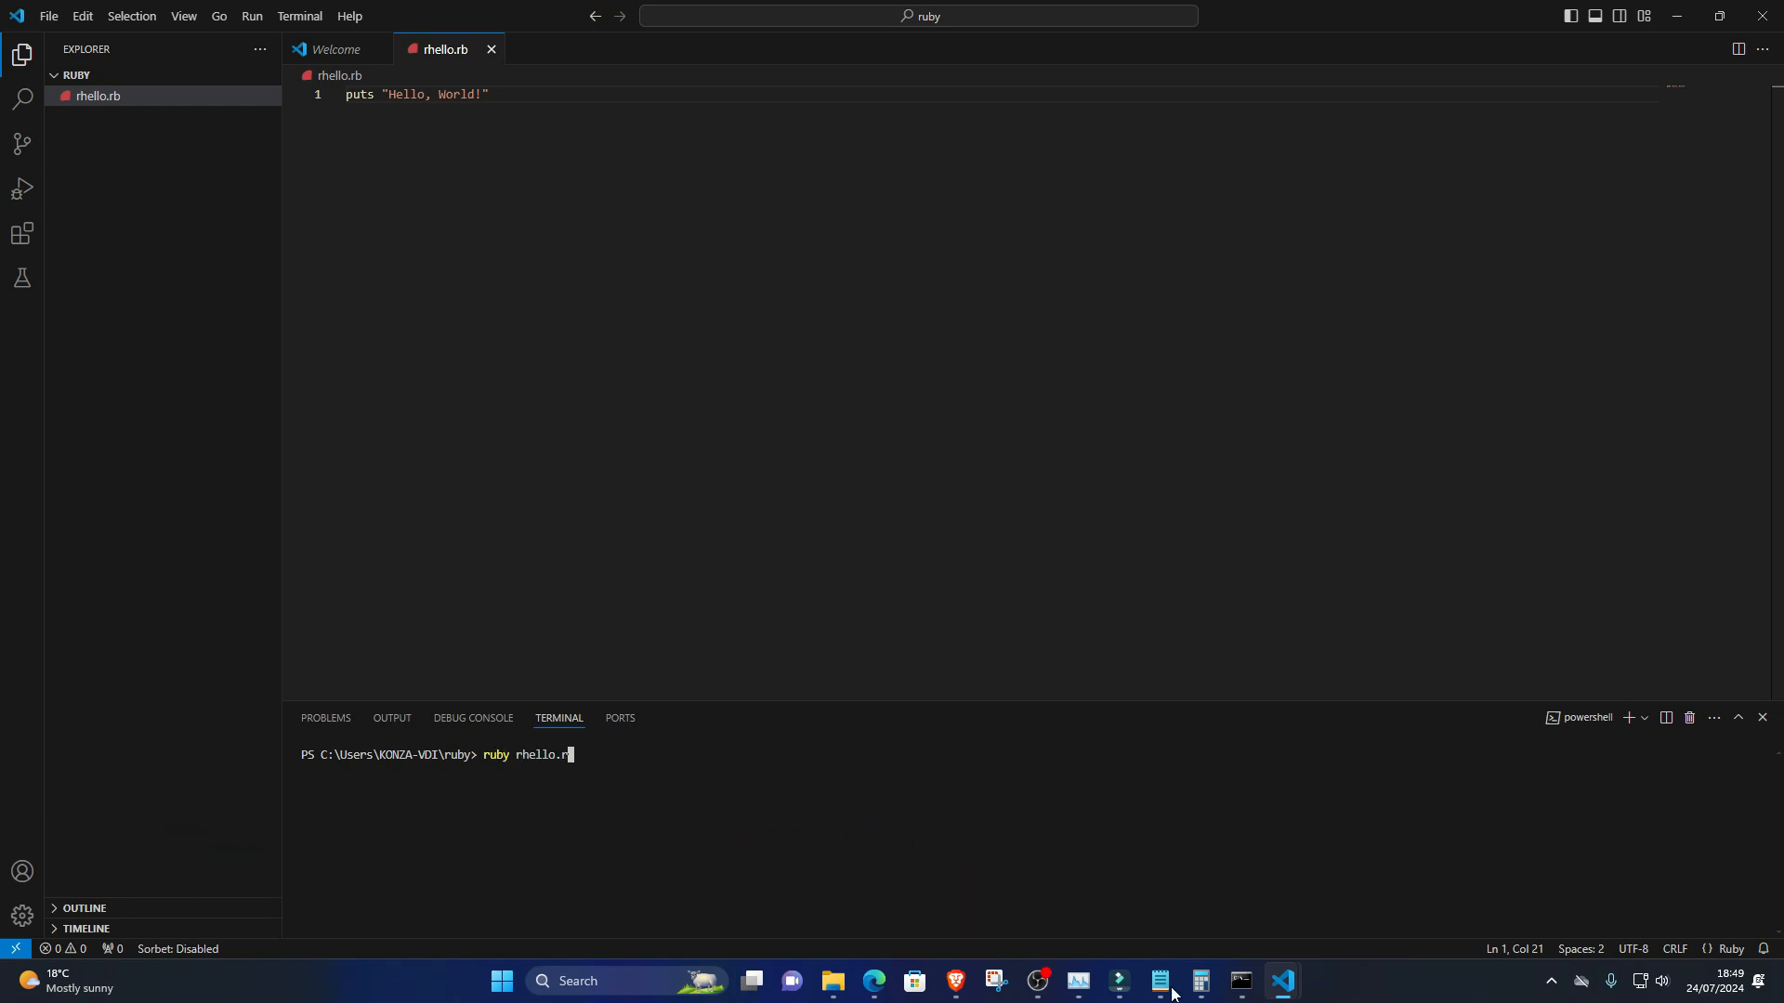
key("Return")
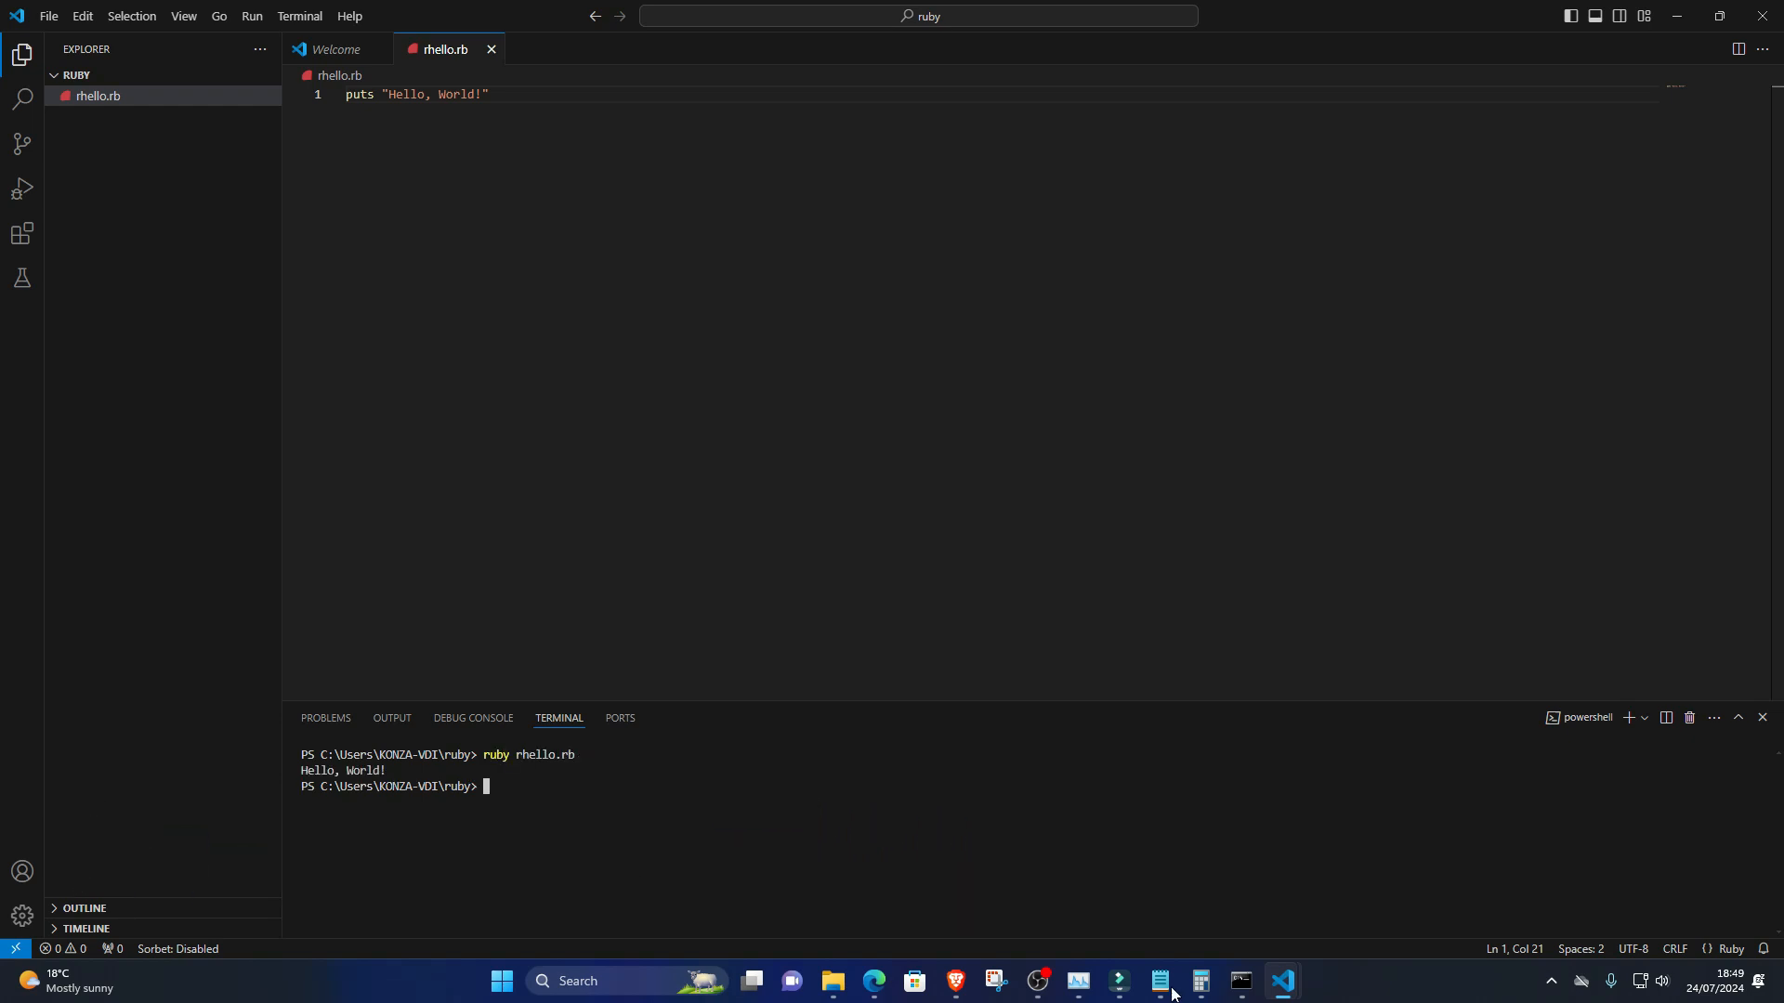